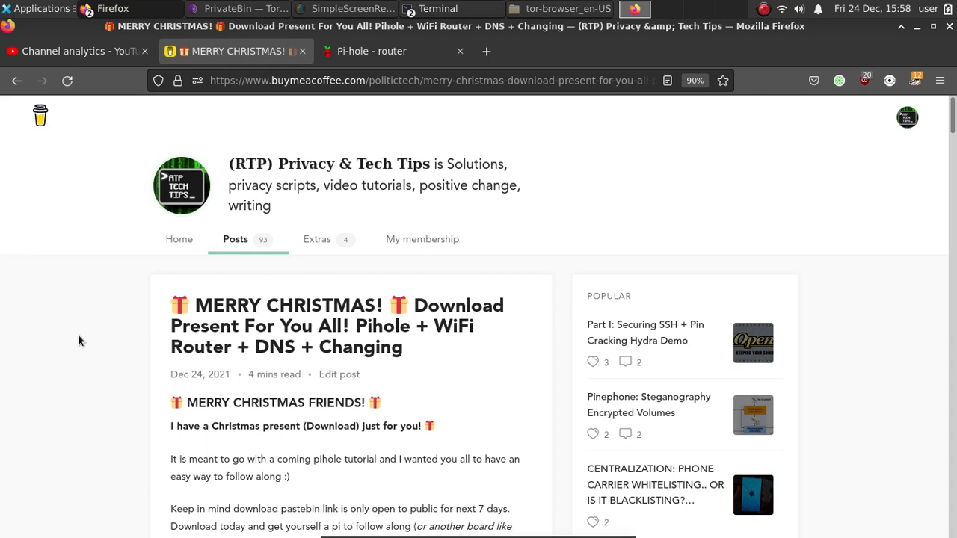
Step: Scroll the Christmas Pi-hole download post down to its dashboard screenshot
scroll(down, 3)
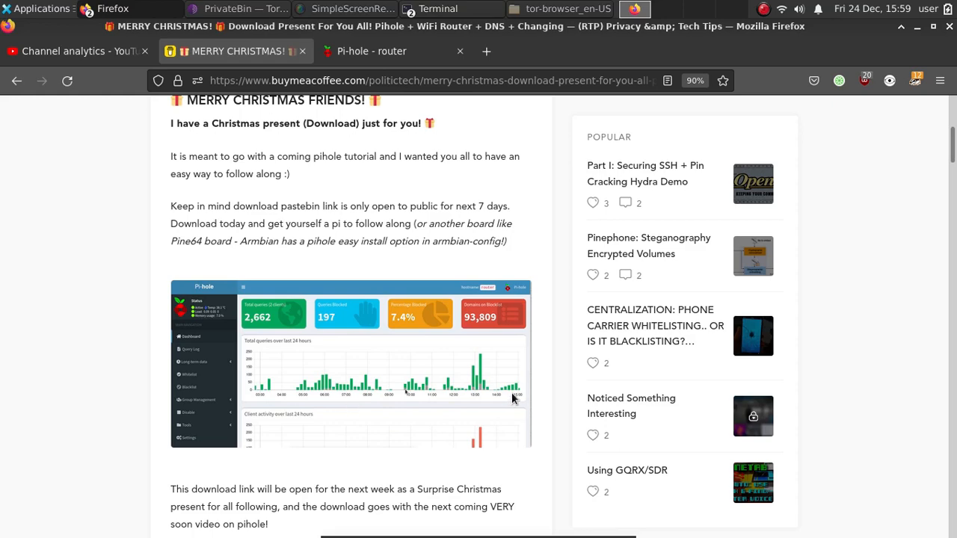
mouse_move(366, 403)
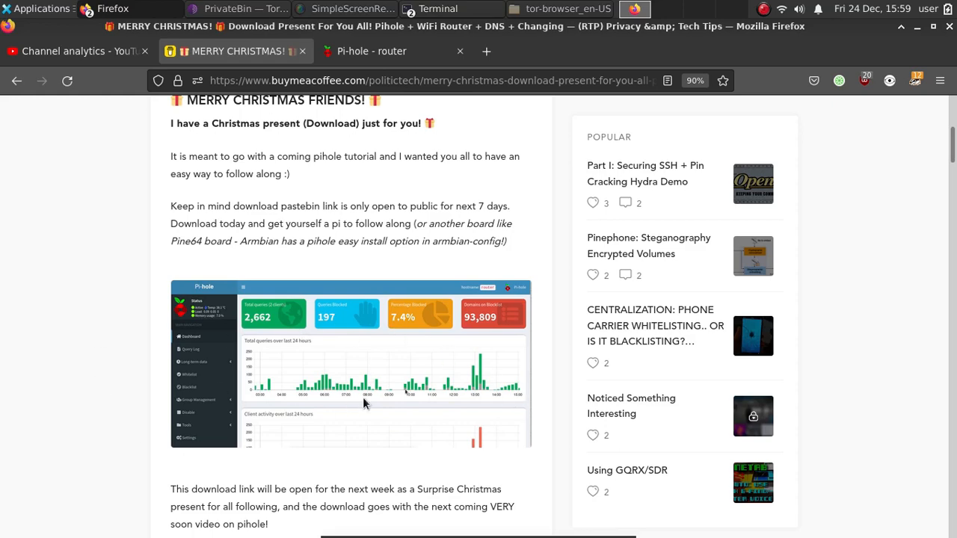
scroll(up, 3)
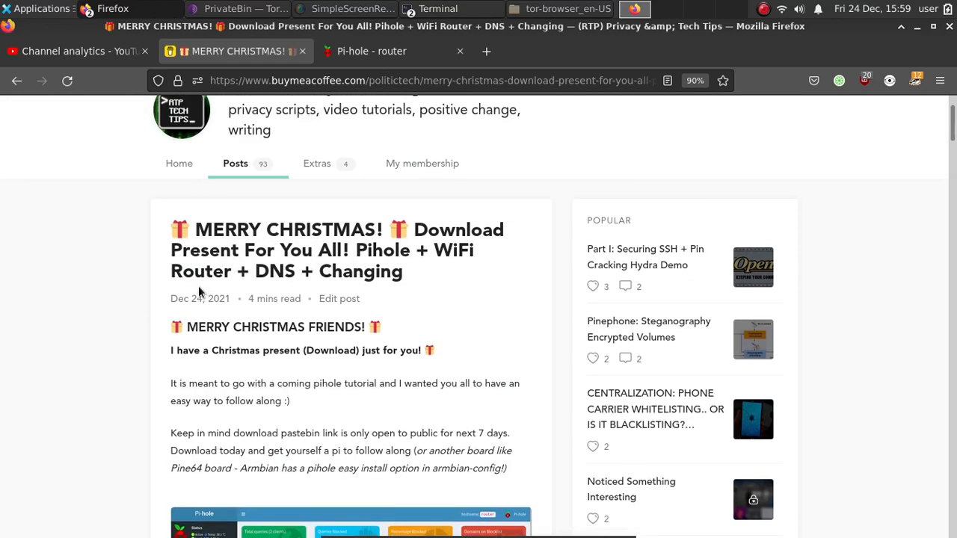
mouse_move(183, 349)
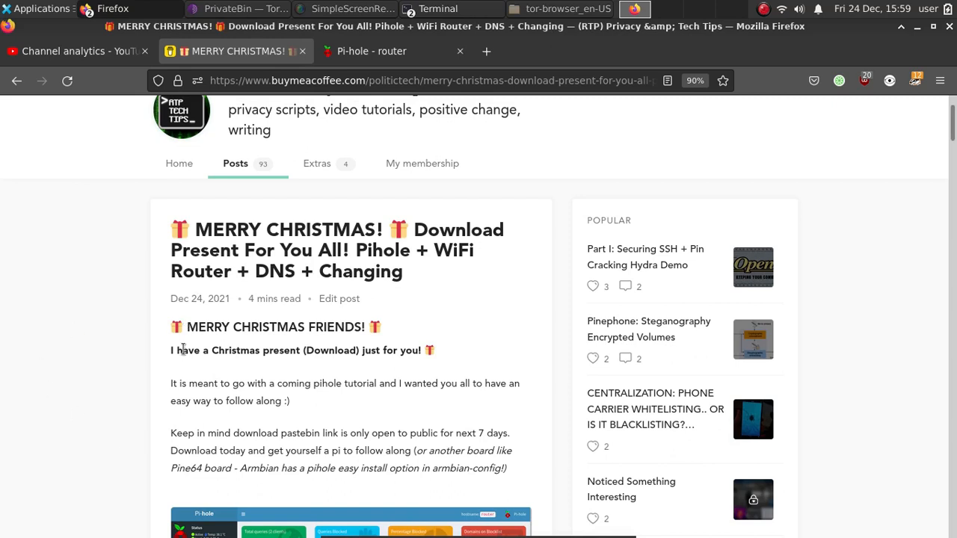
mouse_move(82, 432)
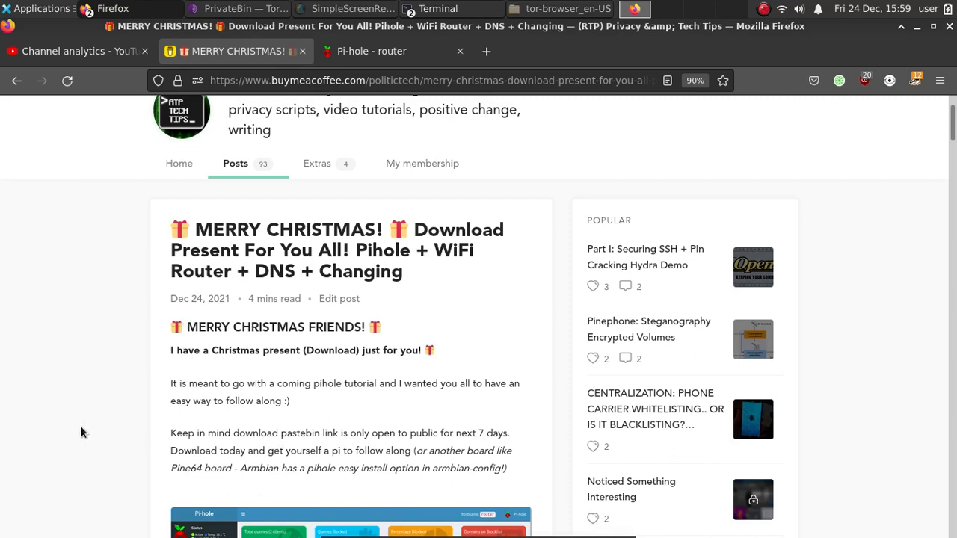
scroll(down, 3)
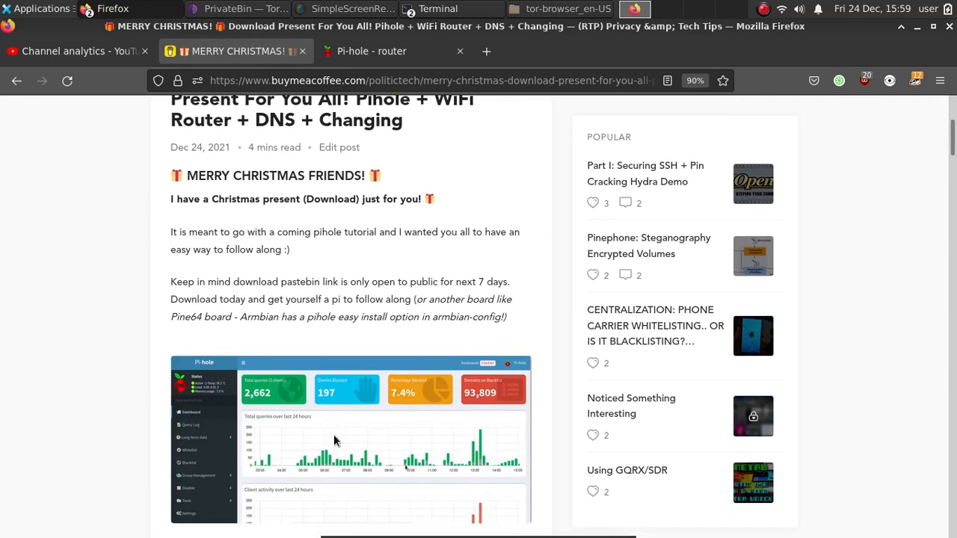
mouse_move(260, 393)
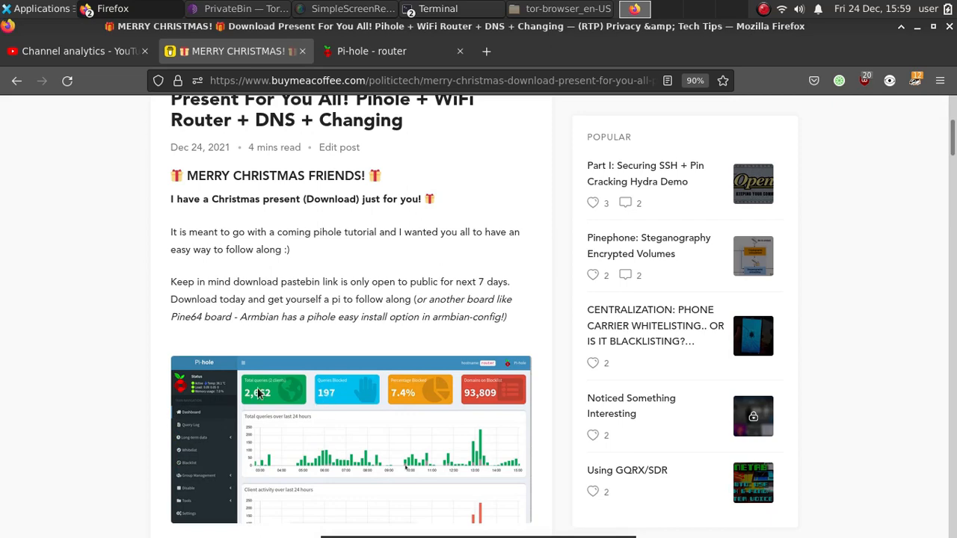
Step: Scroll to the bulleted list of WiFi router image features
scroll(down, 3)
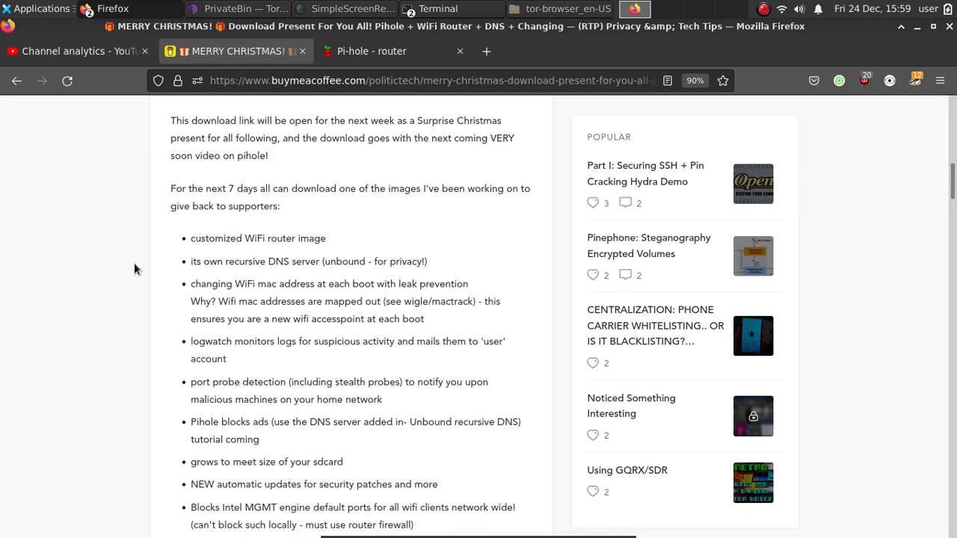
scroll(down, 3)
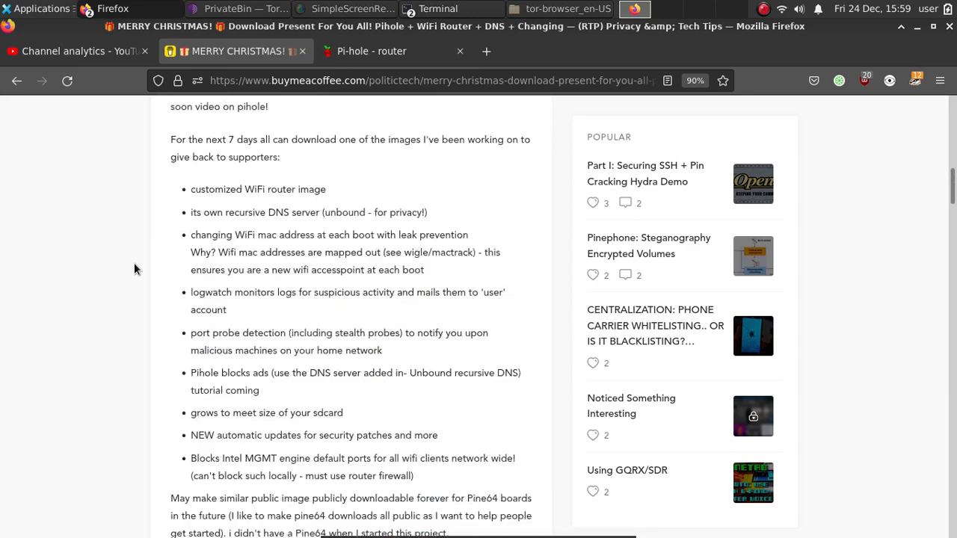
scroll(up, 3)
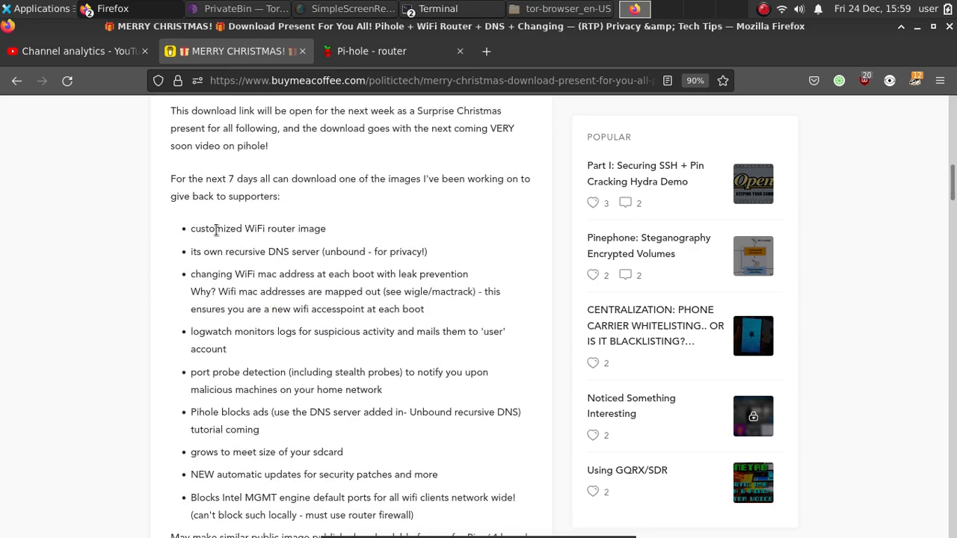
mouse_move(221, 248)
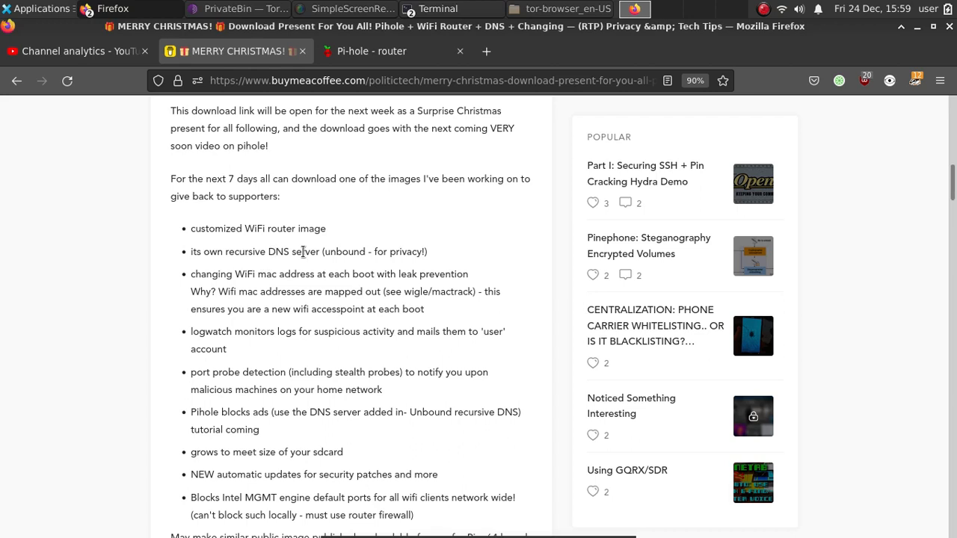
mouse_move(407, 252)
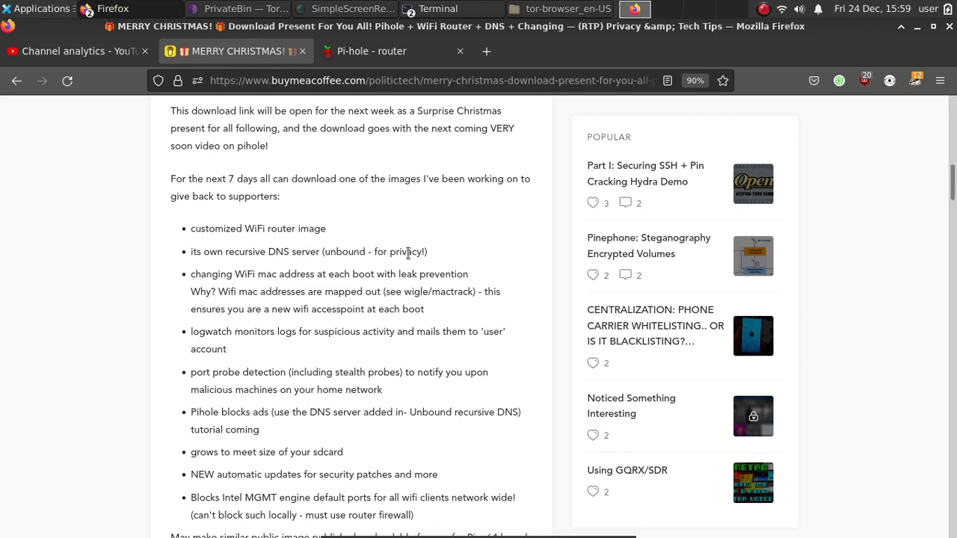
mouse_move(257, 293)
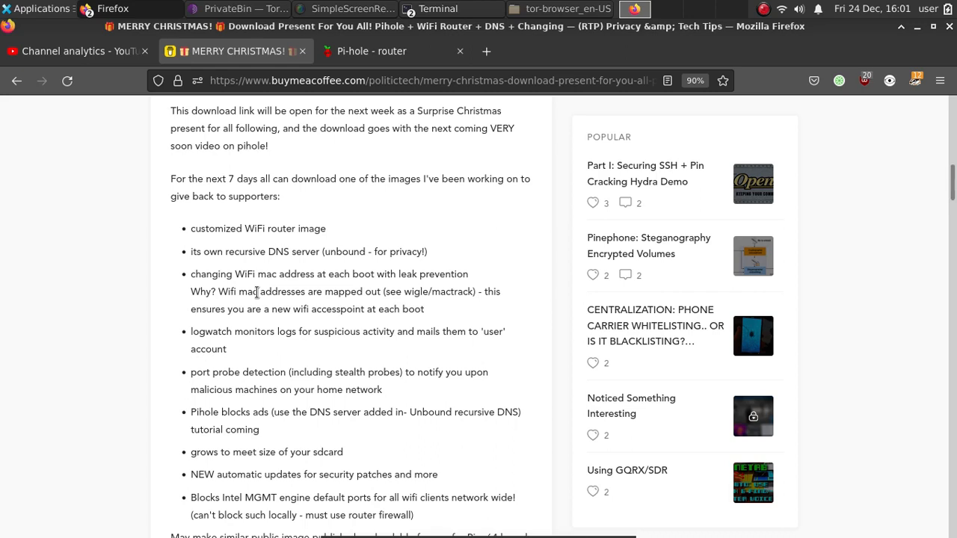
Step: Scroll past the web admin screenshot to the 'To use this download it simply' steps
scroll(down, 3)
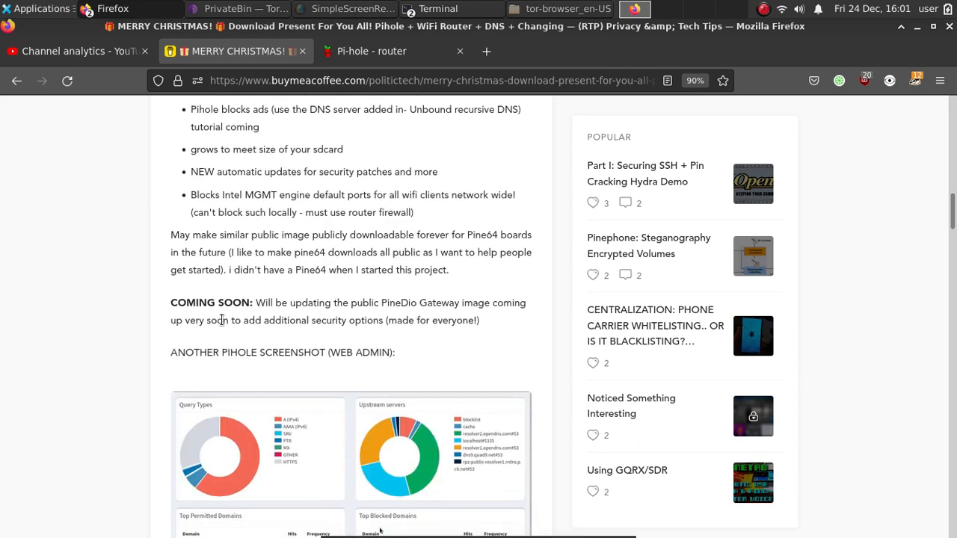
scroll(down, 3)
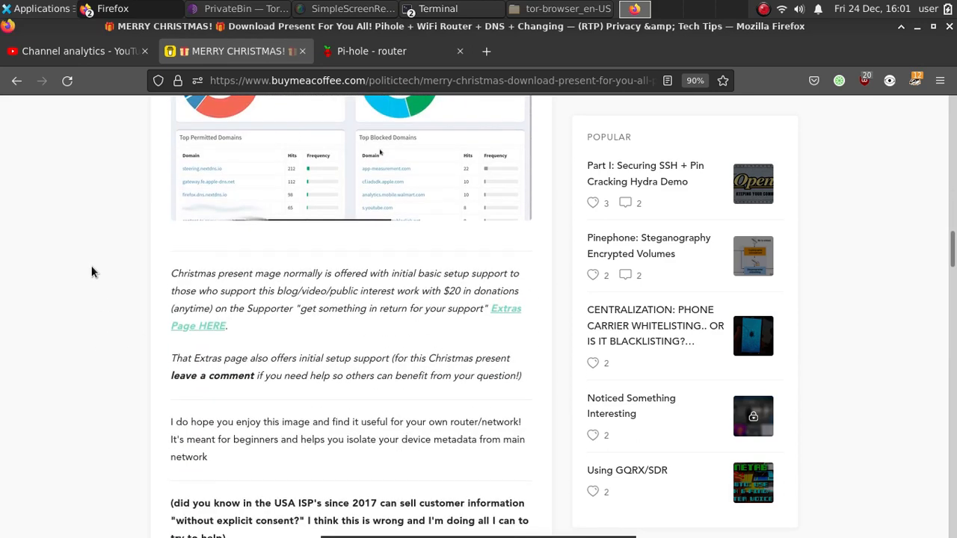
scroll(up, 3)
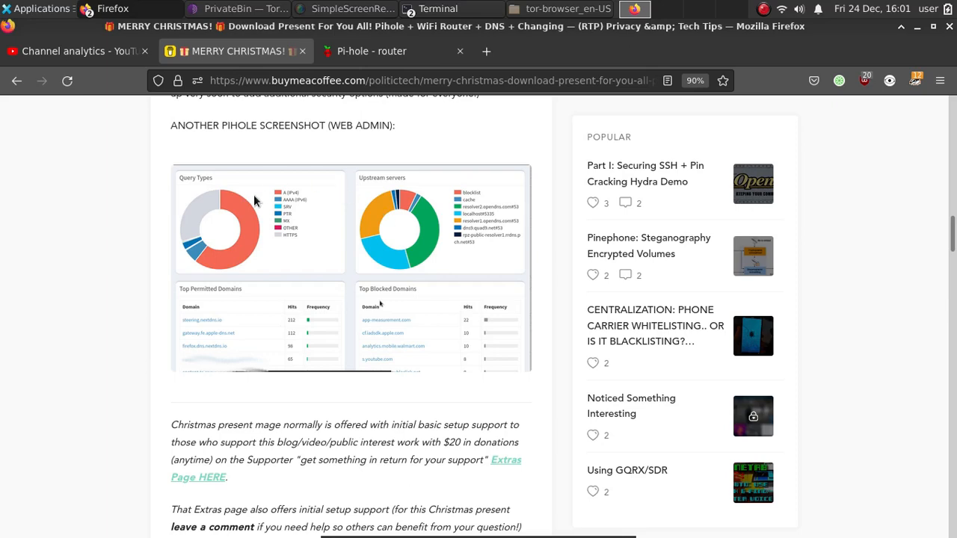
mouse_move(452, 266)
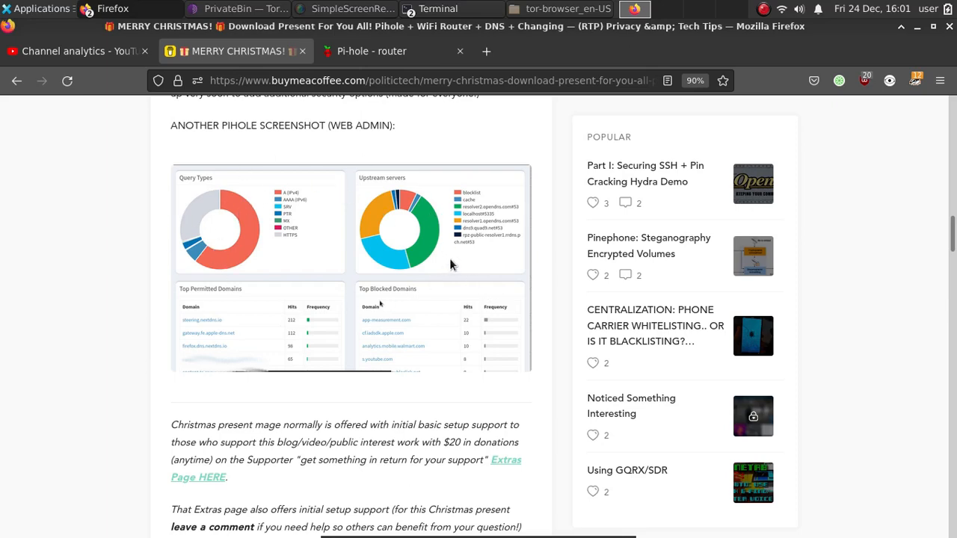
mouse_move(387, 292)
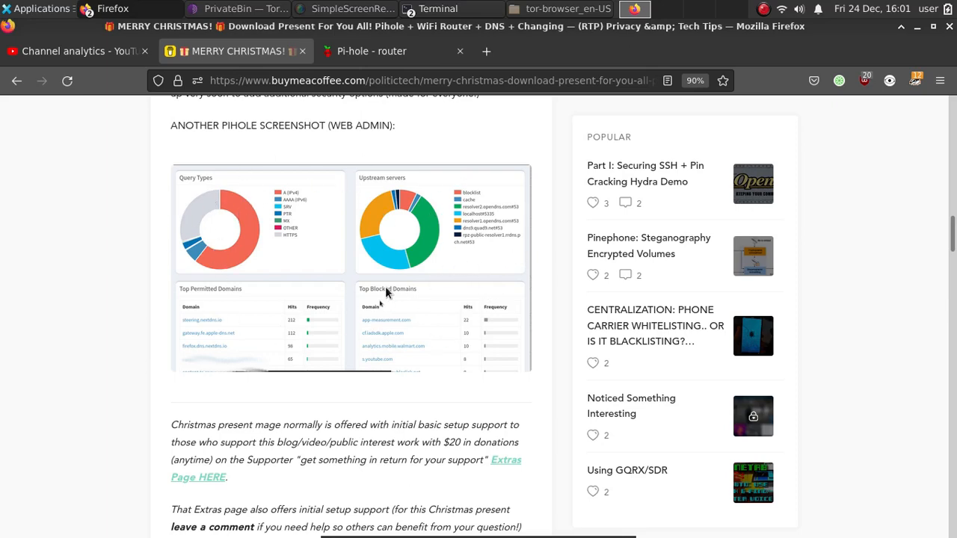
scroll(down, 3)
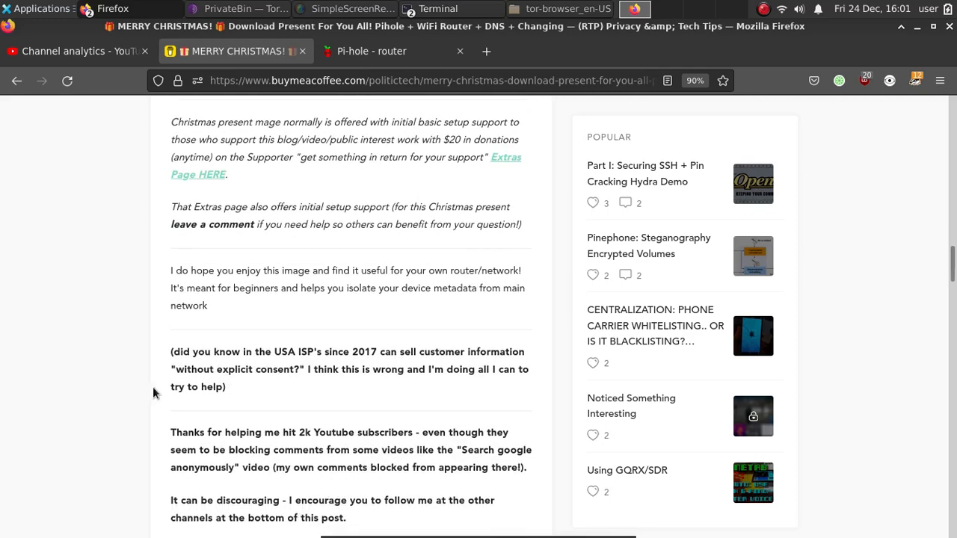
scroll(down, 3)
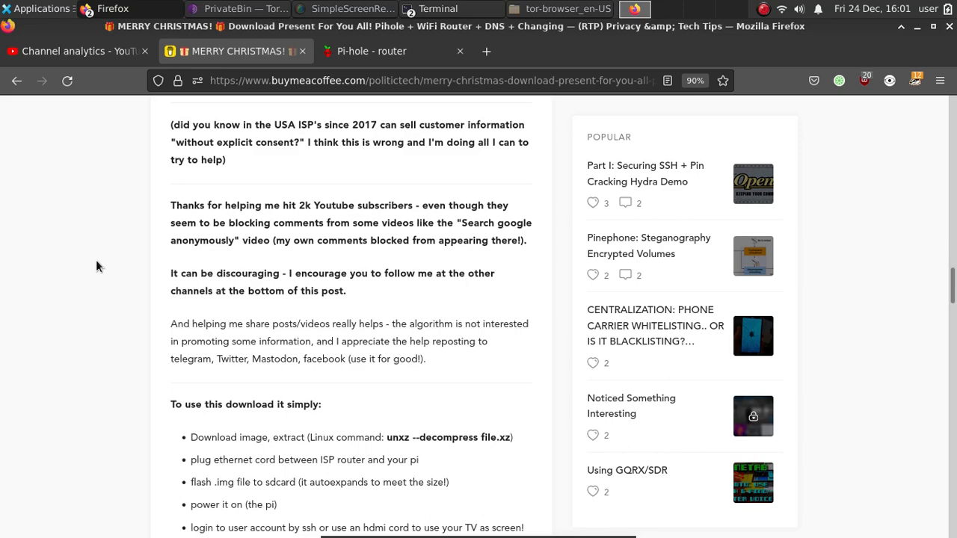
scroll(down, 3)
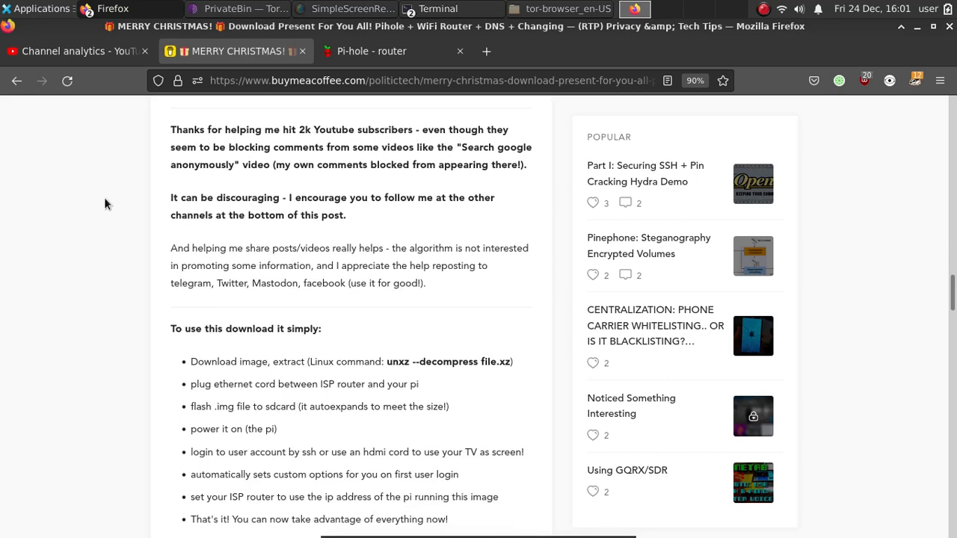
scroll(down, 3)
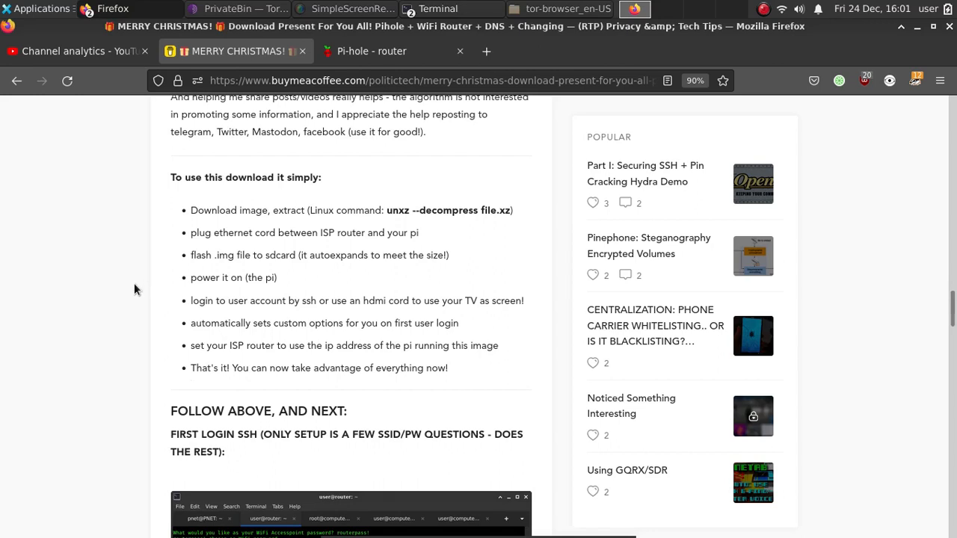
mouse_move(186, 216)
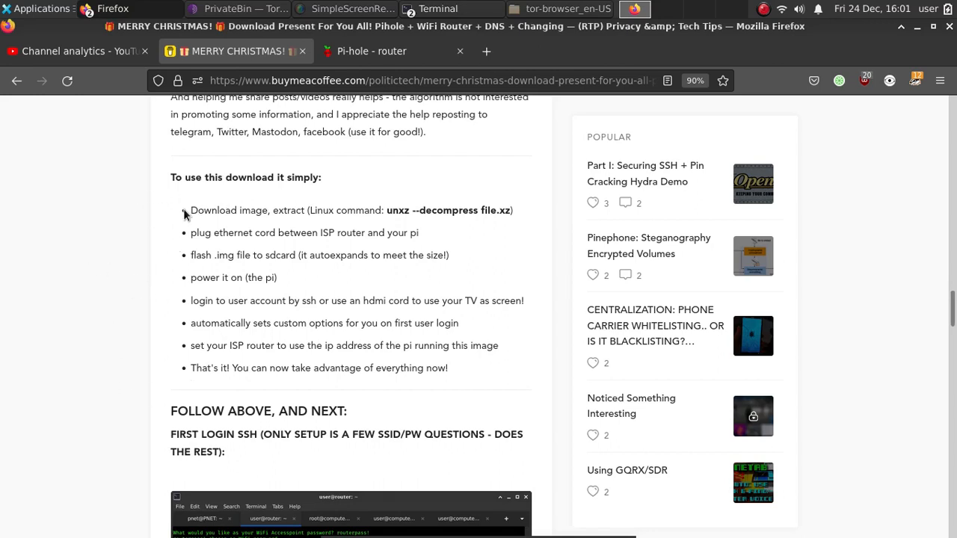
mouse_move(286, 214)
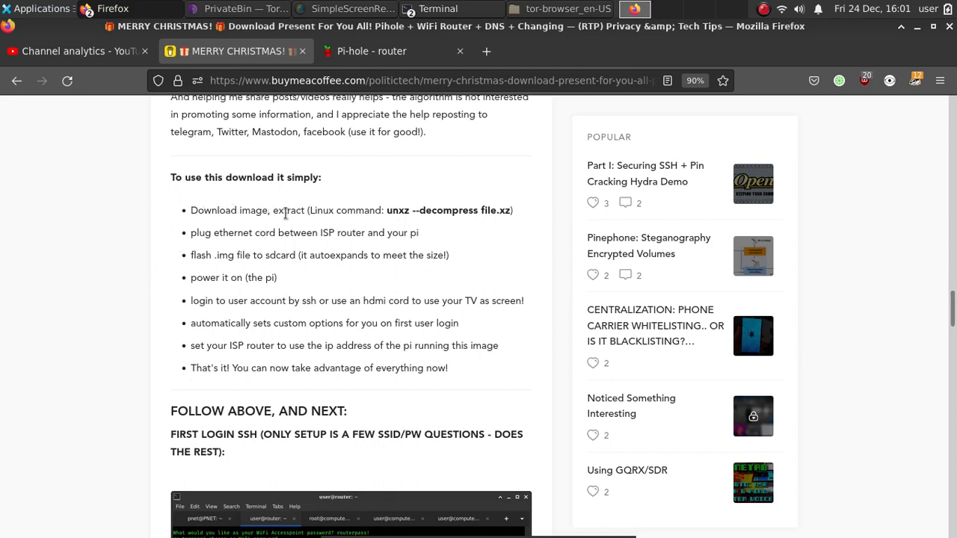
mouse_move(382, 205)
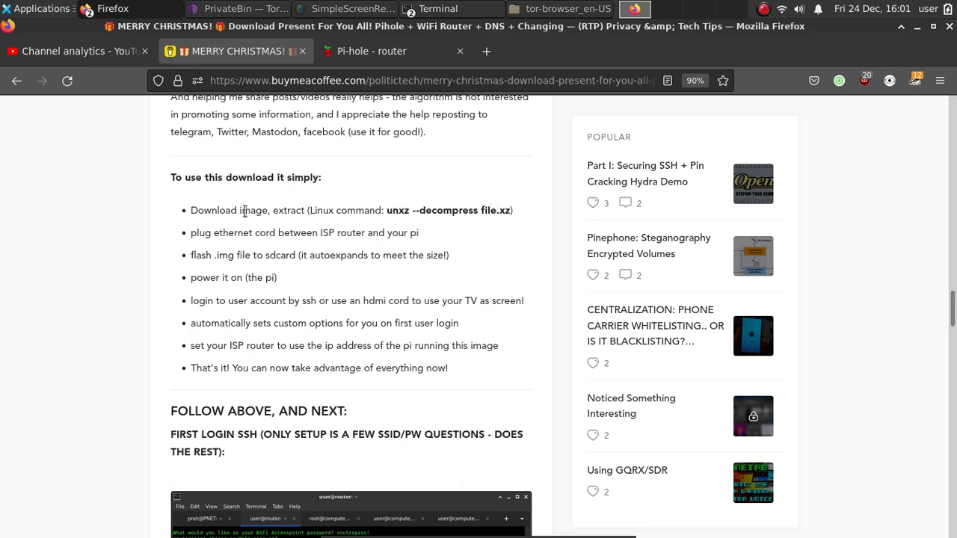
mouse_move(218, 233)
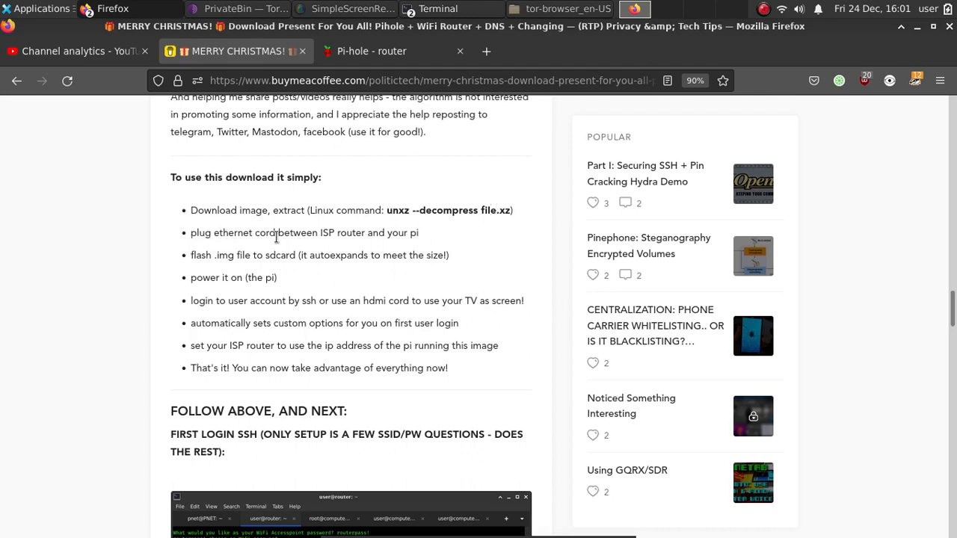
mouse_move(354, 227)
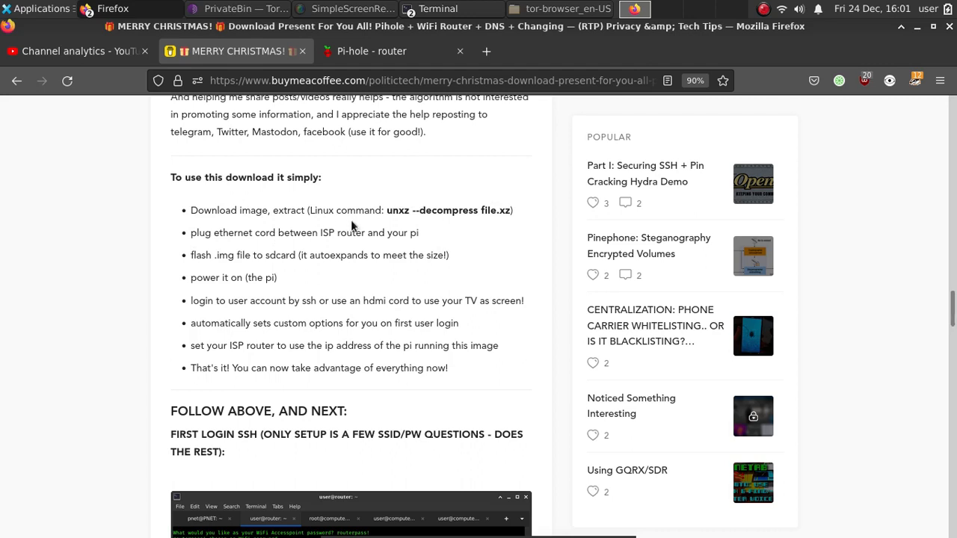
mouse_move(206, 260)
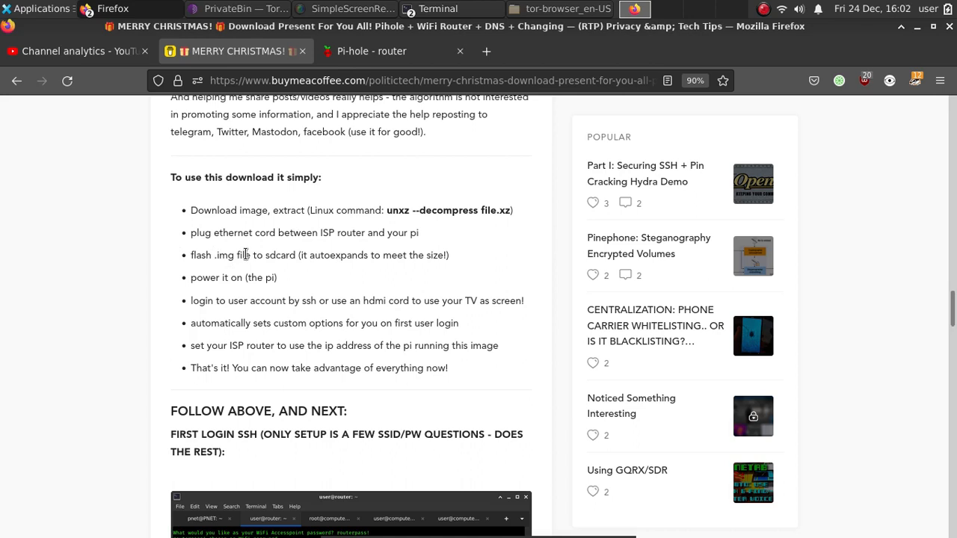
mouse_move(270, 255)
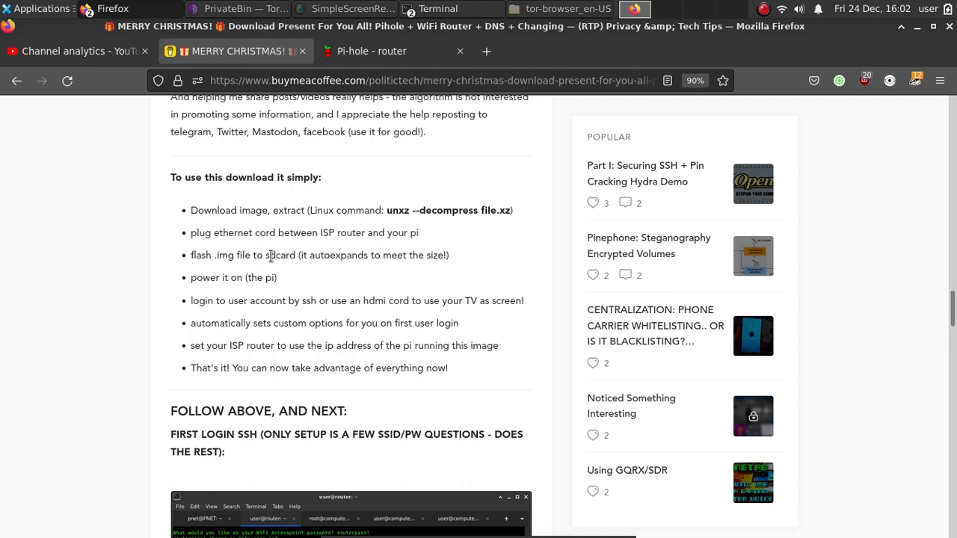
scroll(down, 3)
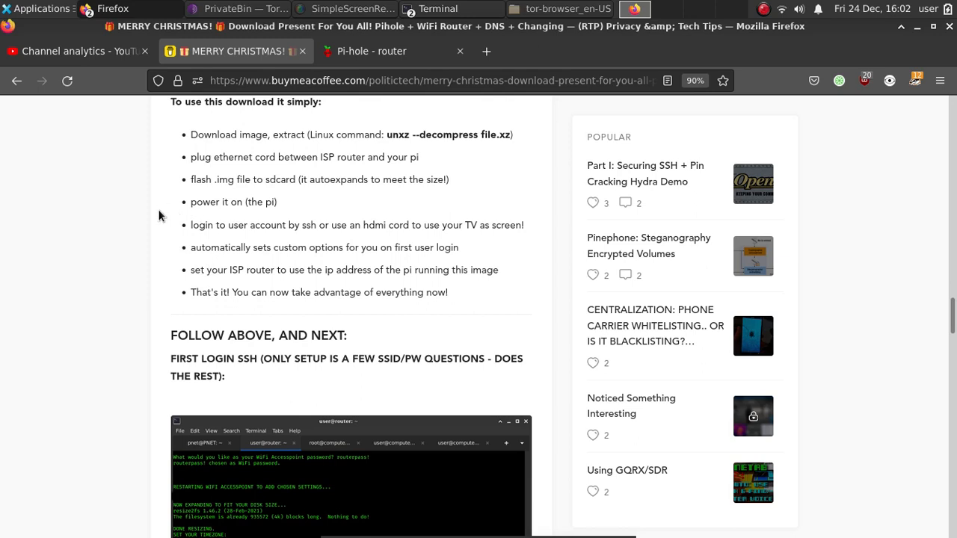
mouse_move(282, 231)
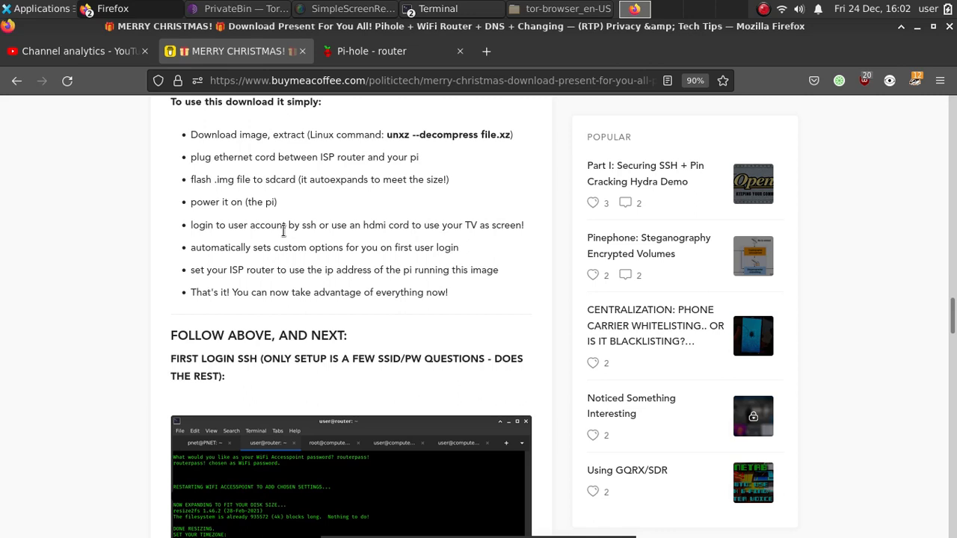
scroll(down, 3)
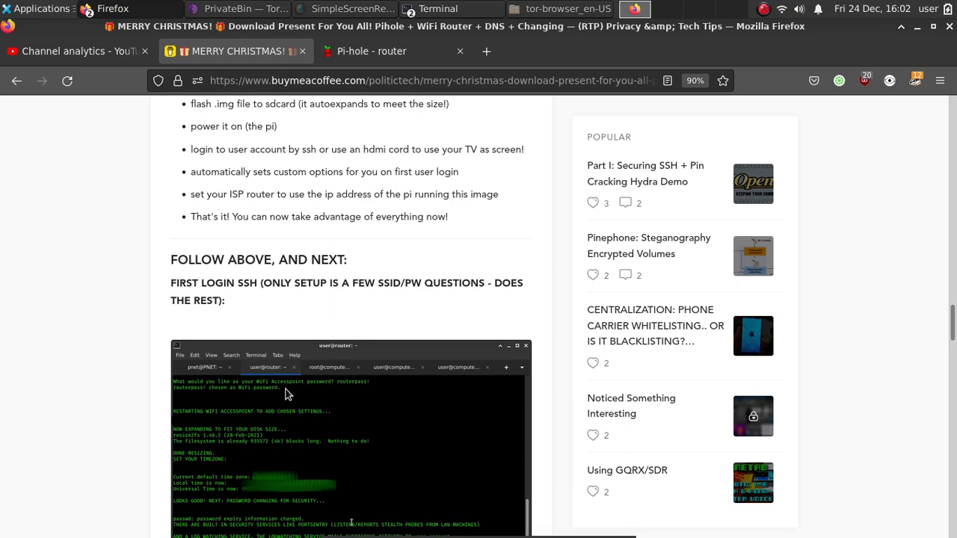
mouse_move(235, 404)
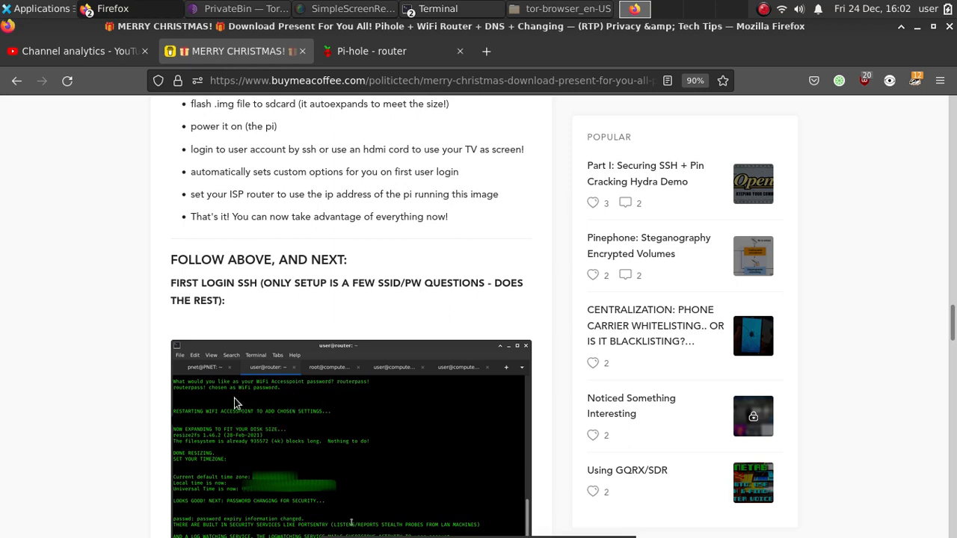
mouse_move(257, 404)
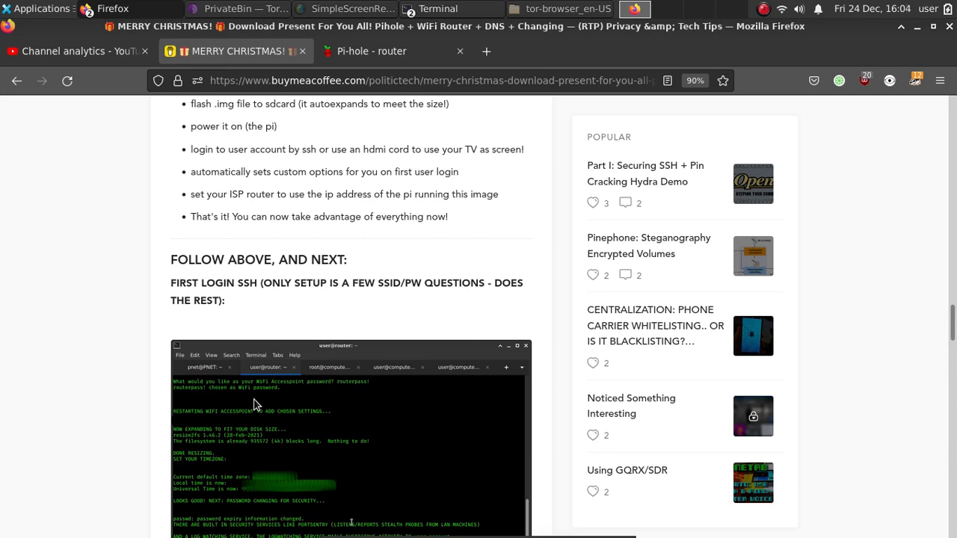
scroll(down, 3)
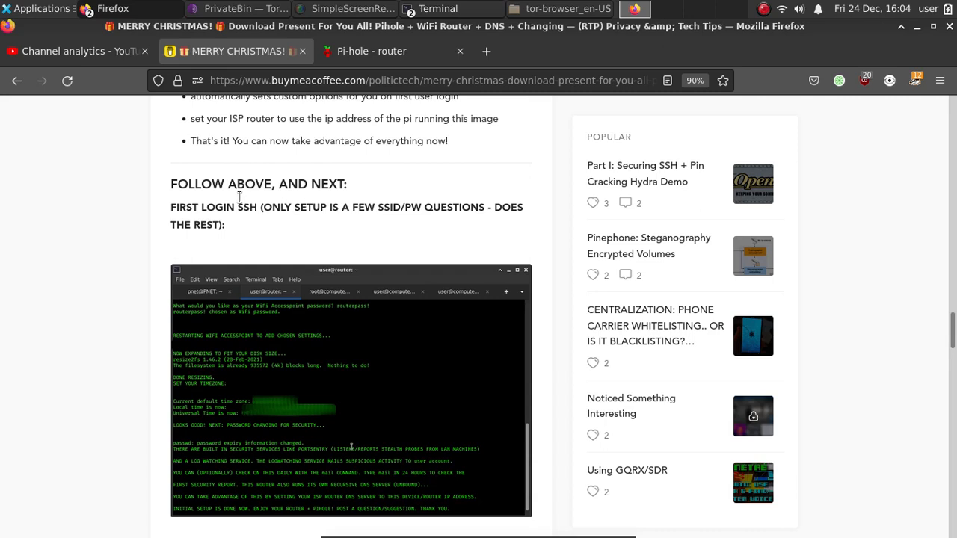
mouse_move(155, 254)
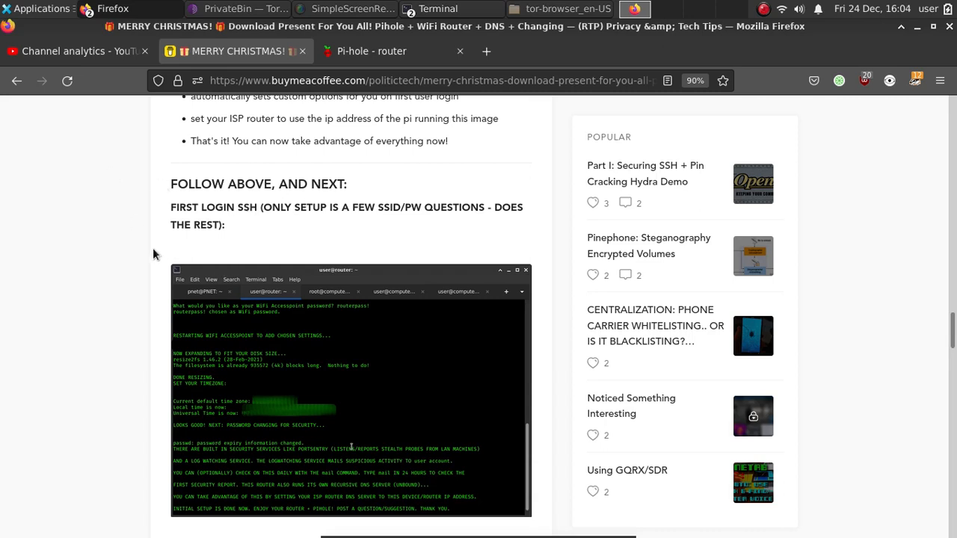
mouse_move(101, 257)
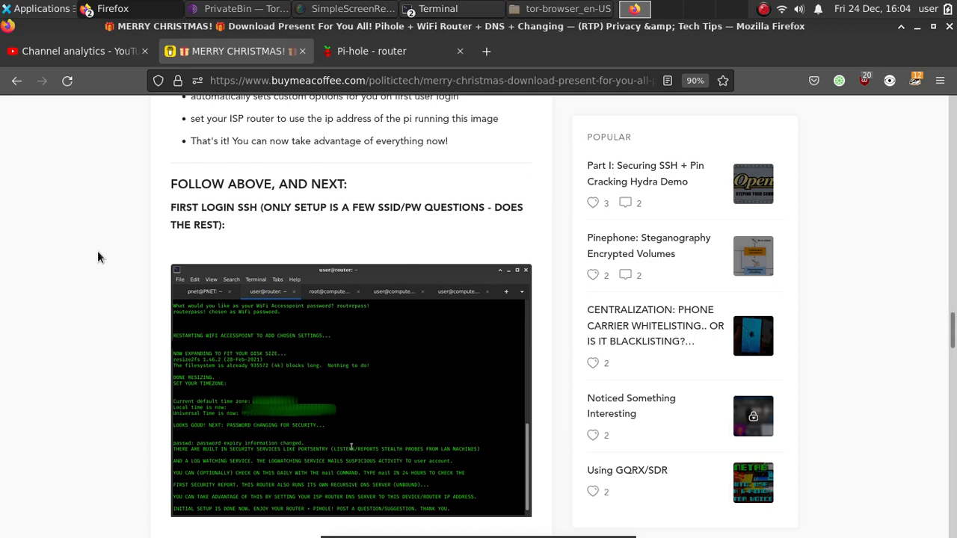
mouse_move(186, 357)
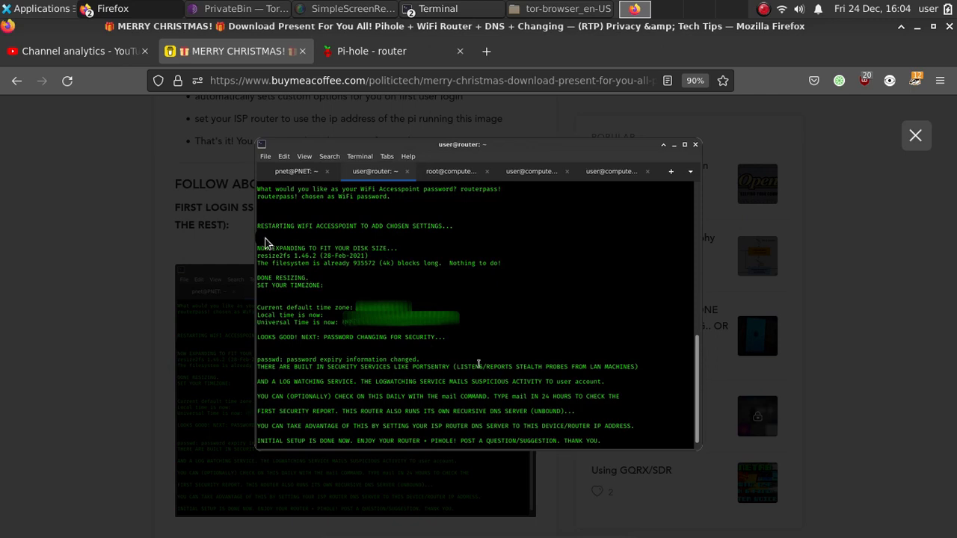
mouse_move(423, 198)
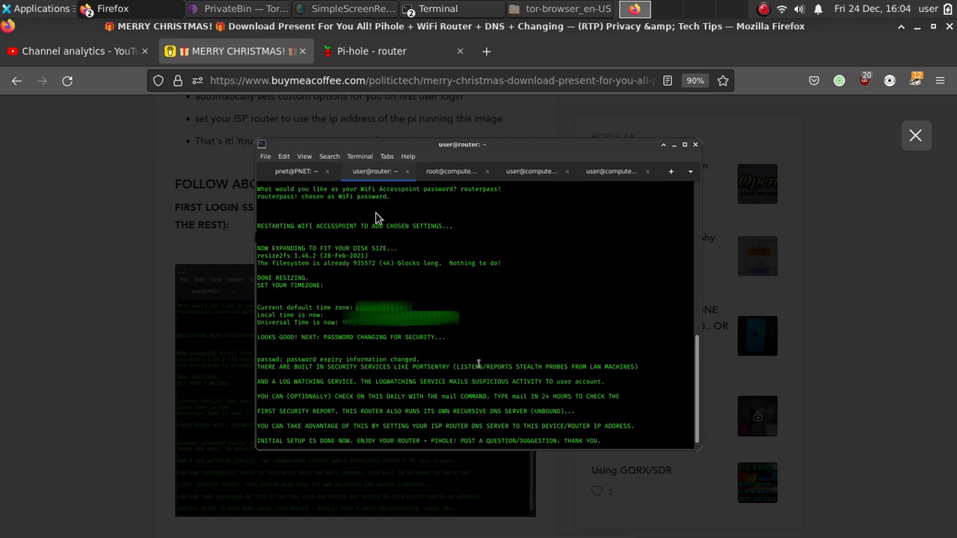
mouse_move(424, 200)
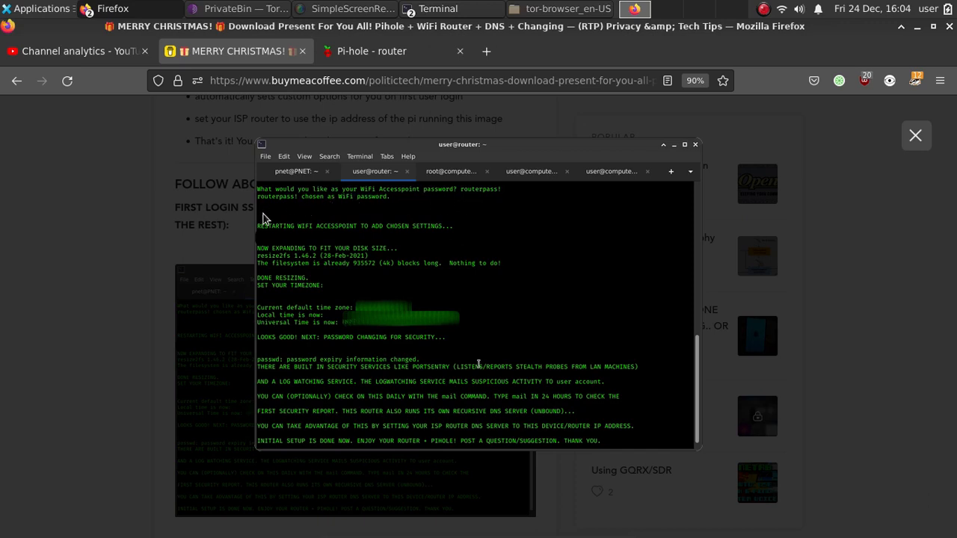
mouse_move(510, 236)
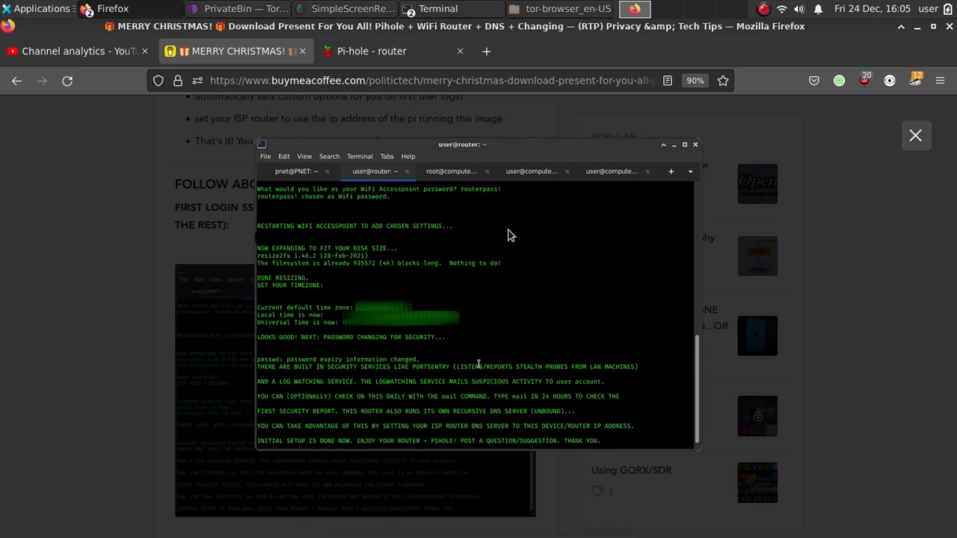
mouse_move(915, 135)
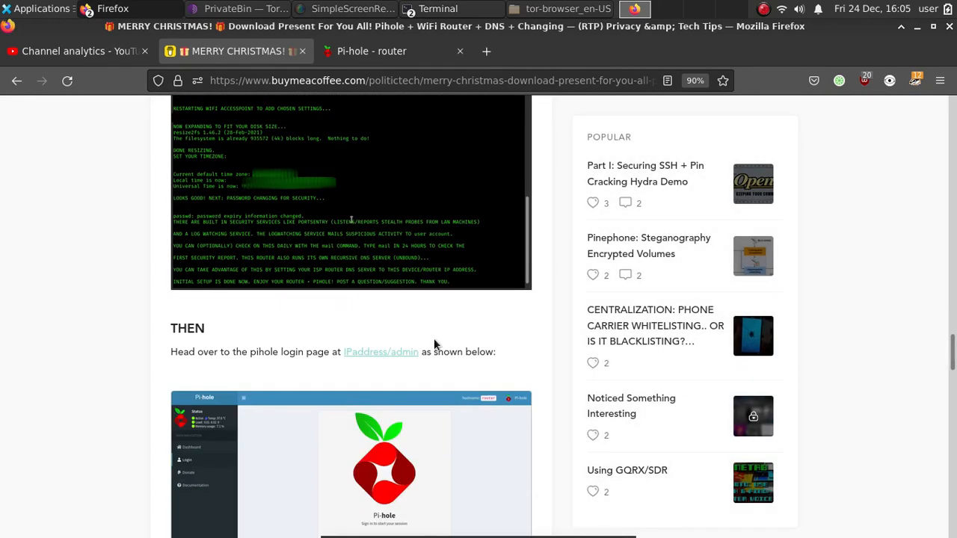
Step: Scroll past the Pi-hole login image to the DNS settings screenshot
scroll(down, 3)
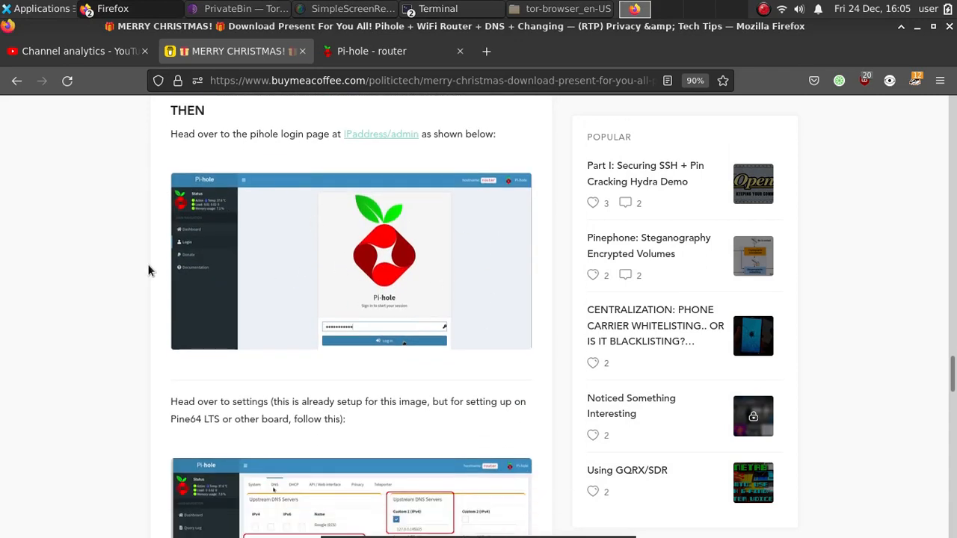
scroll(down, 3)
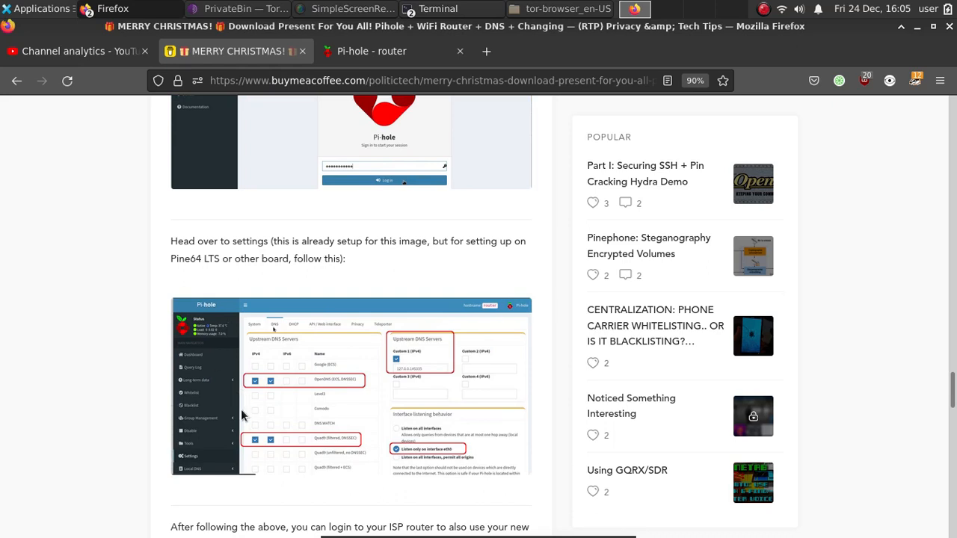
mouse_move(473, 475)
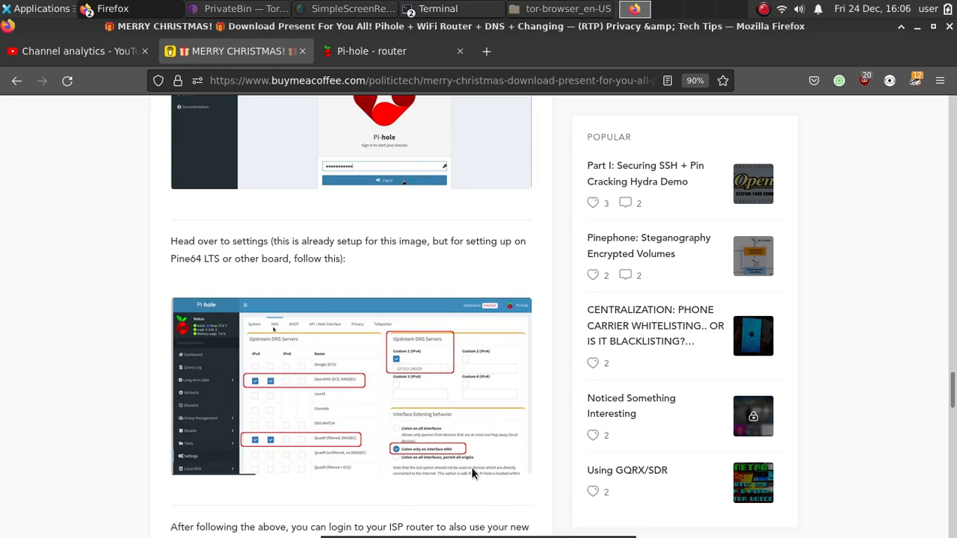
mouse_move(215, 365)
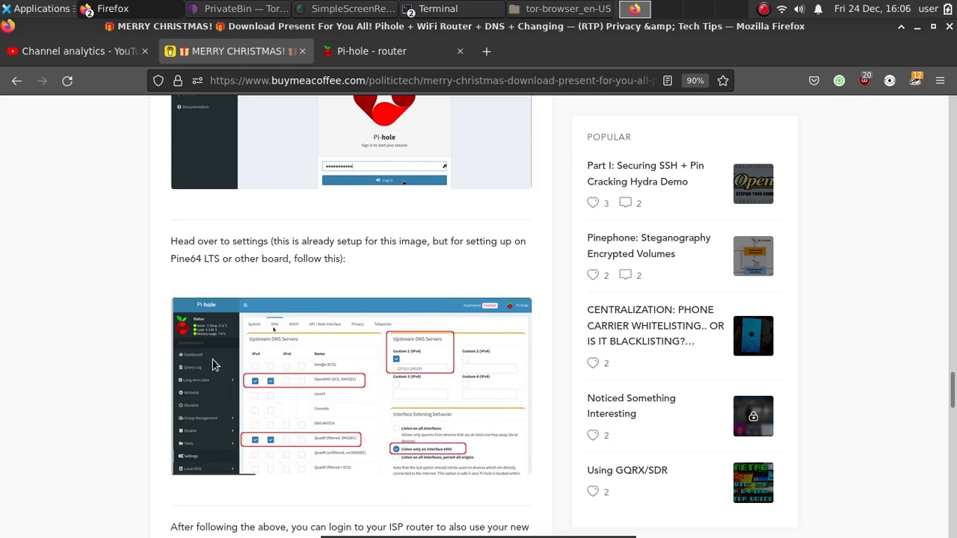
mouse_move(216, 313)
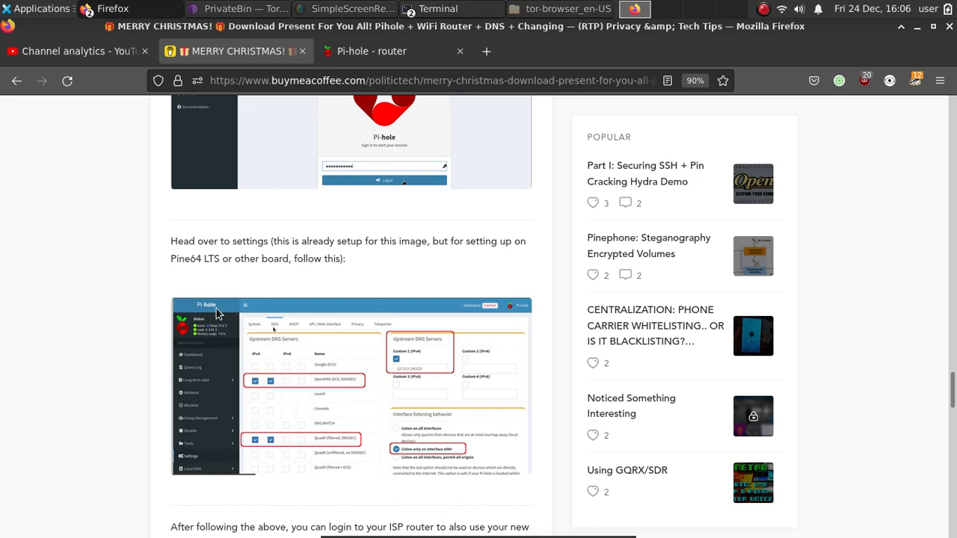
scroll(down, 3)
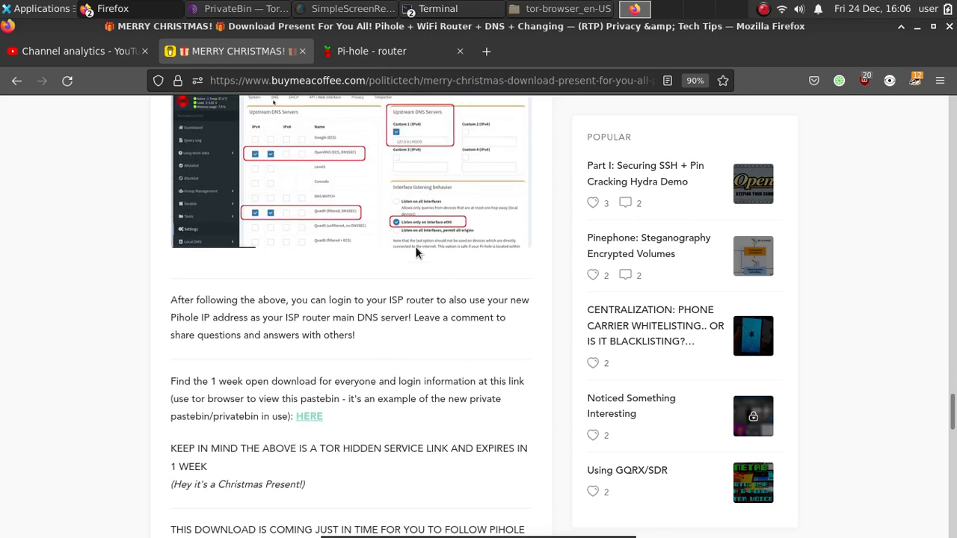
mouse_move(385, 253)
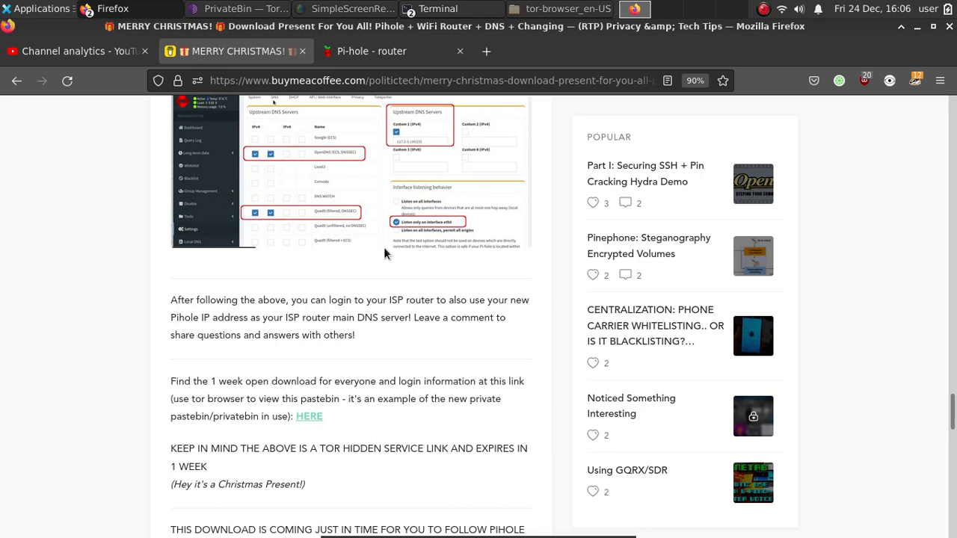
scroll(up, 3)
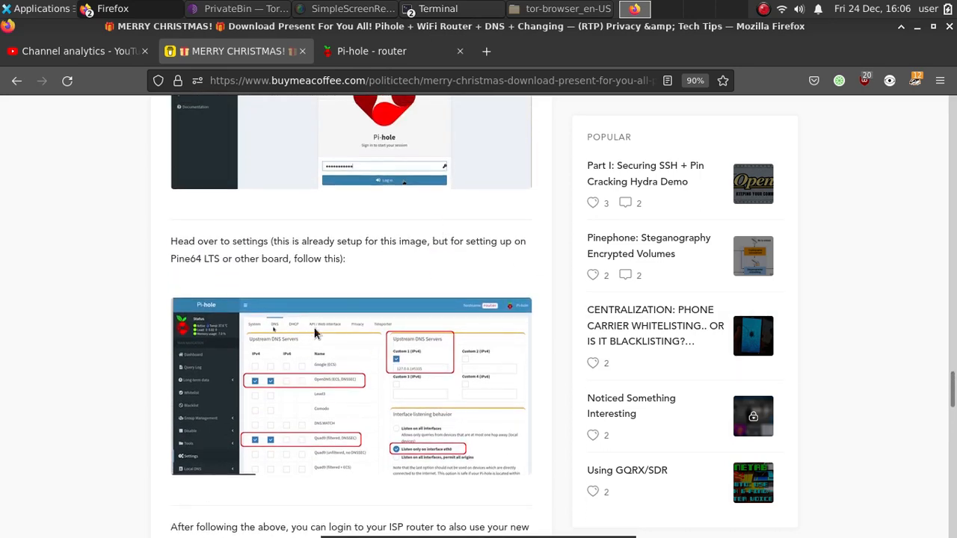
mouse_move(688, 177)
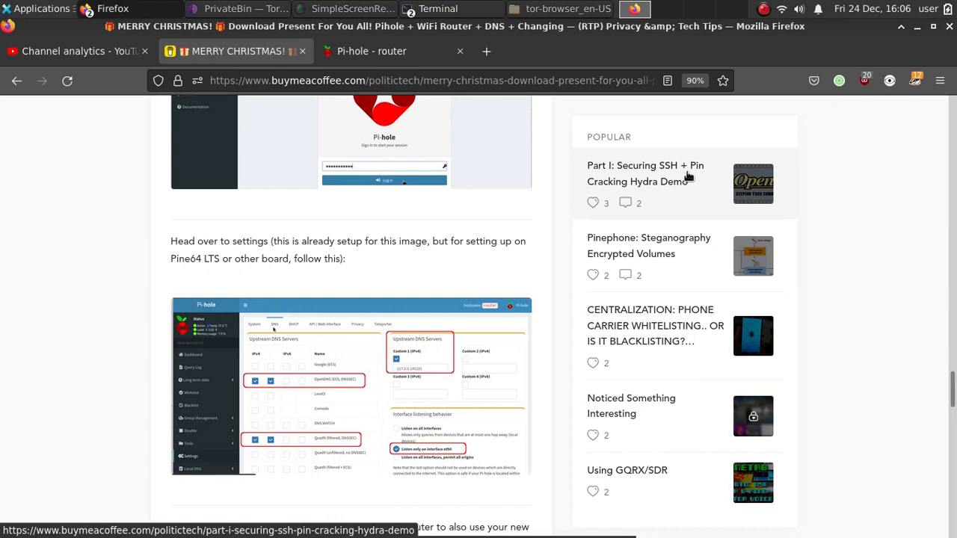
Step: Open 'Part I: Securing SSH + Pin Cracking Hydra Demo' and scroll to its Part II link
click(645, 173)
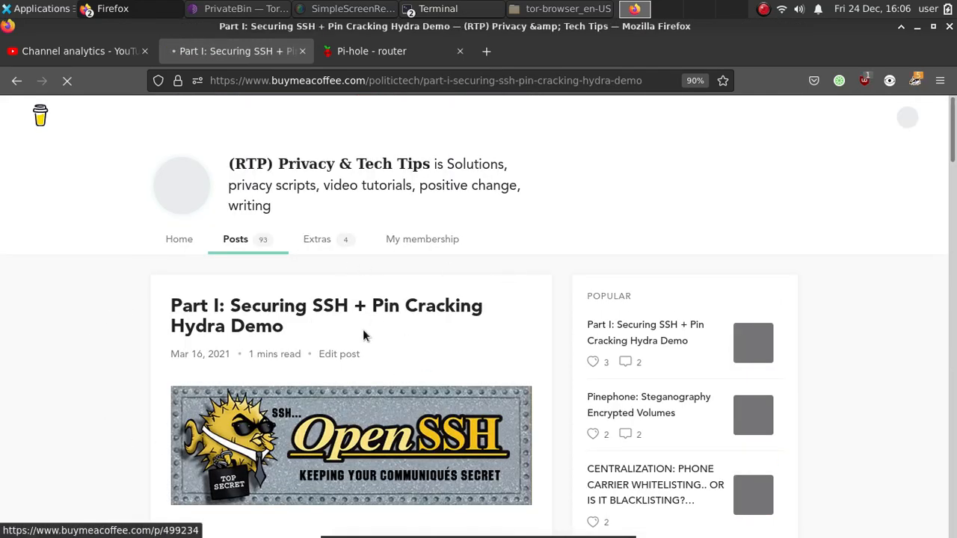
scroll(down, 3)
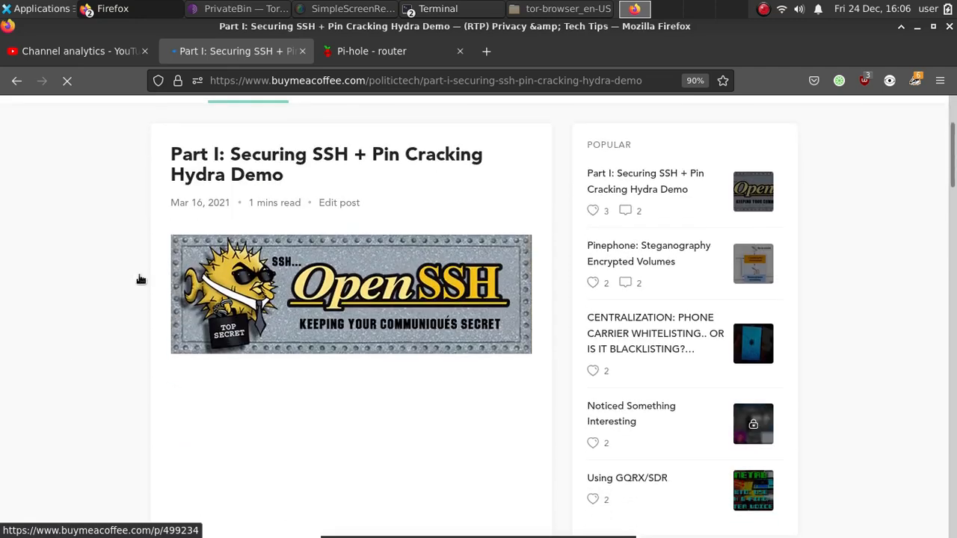
scroll(down, 3)
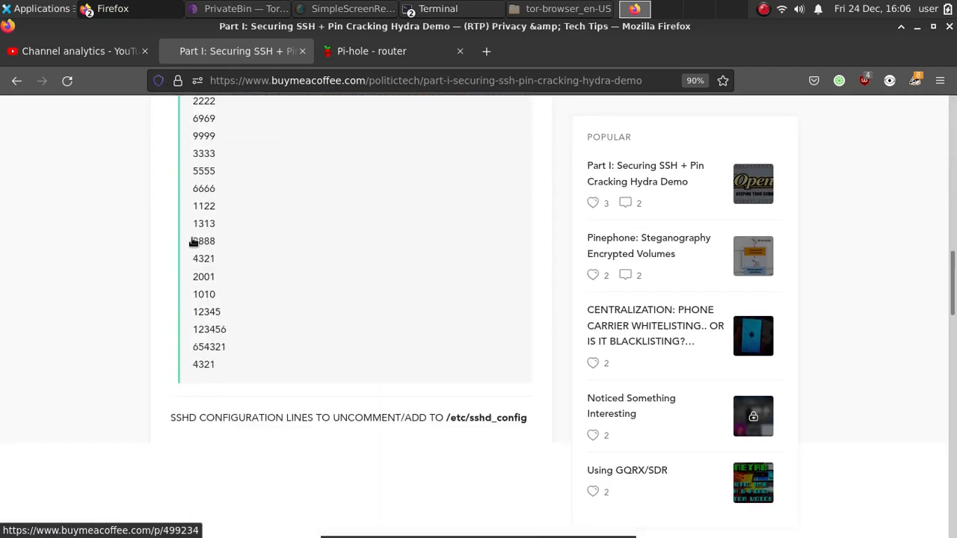
scroll(down, 3)
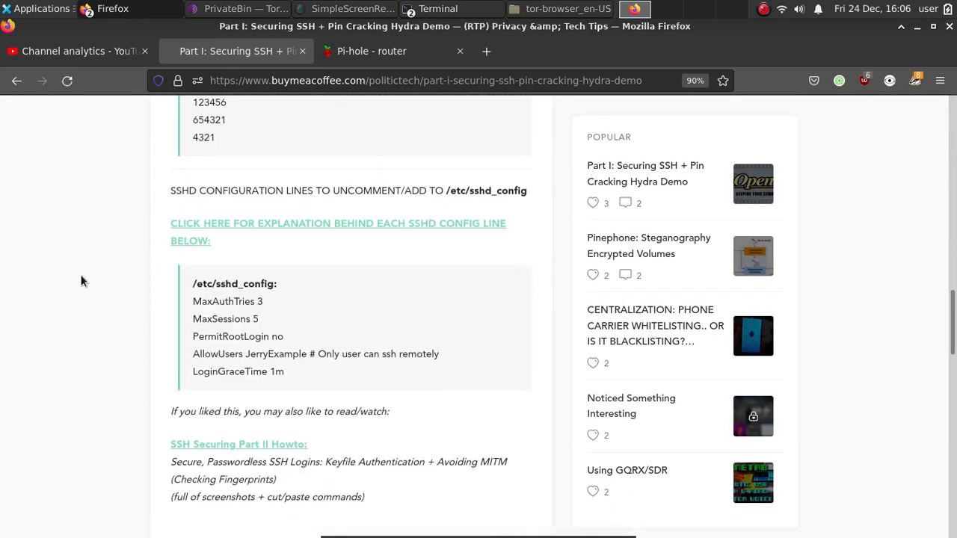
scroll(down, 3)
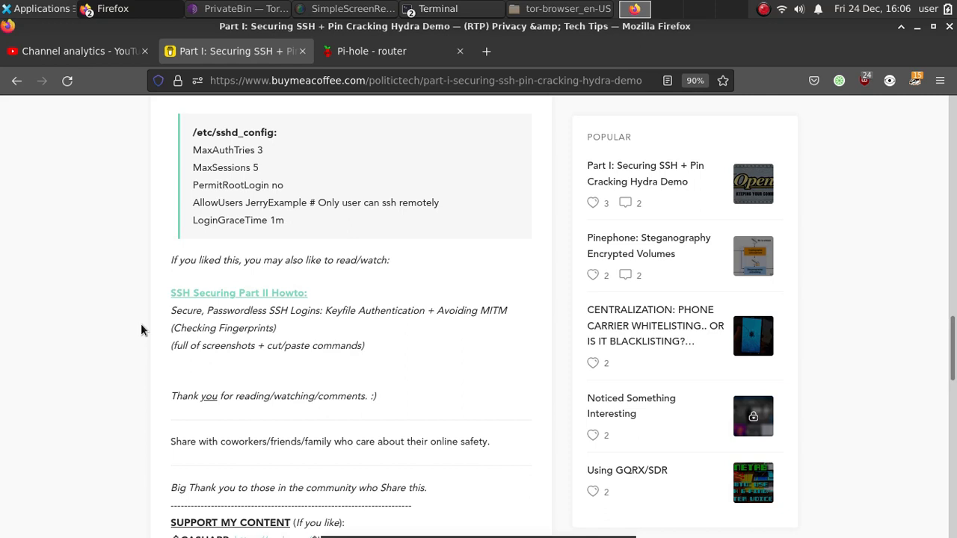
mouse_move(165, 413)
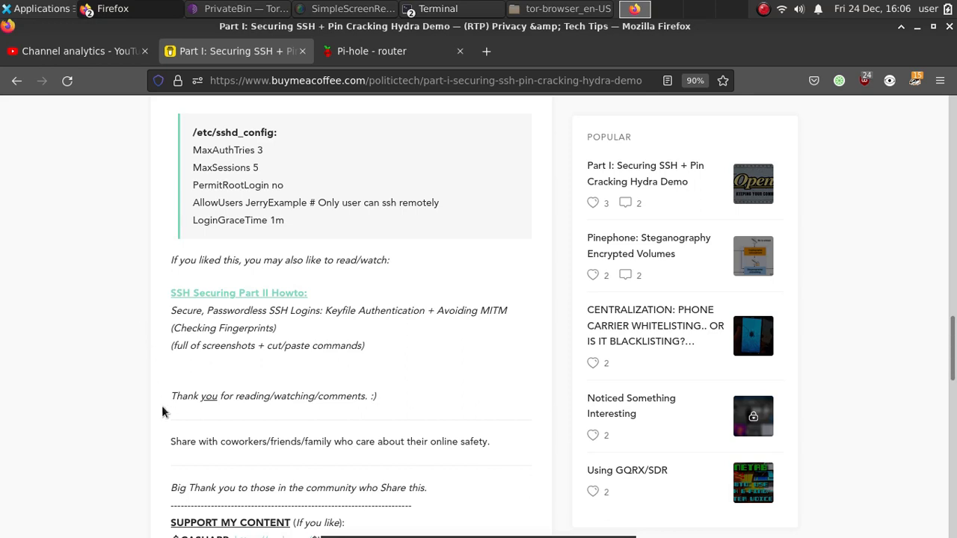
scroll(down, 3)
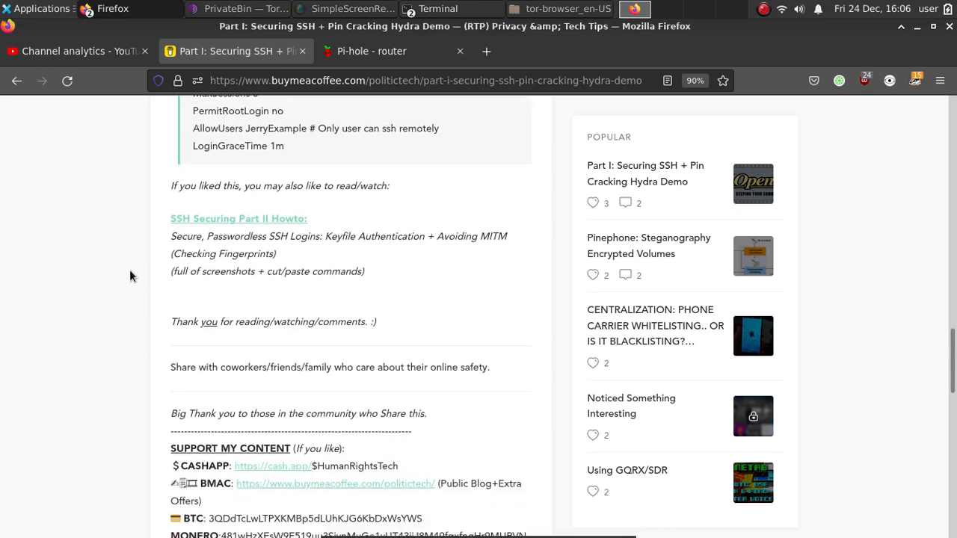
scroll(down, 3)
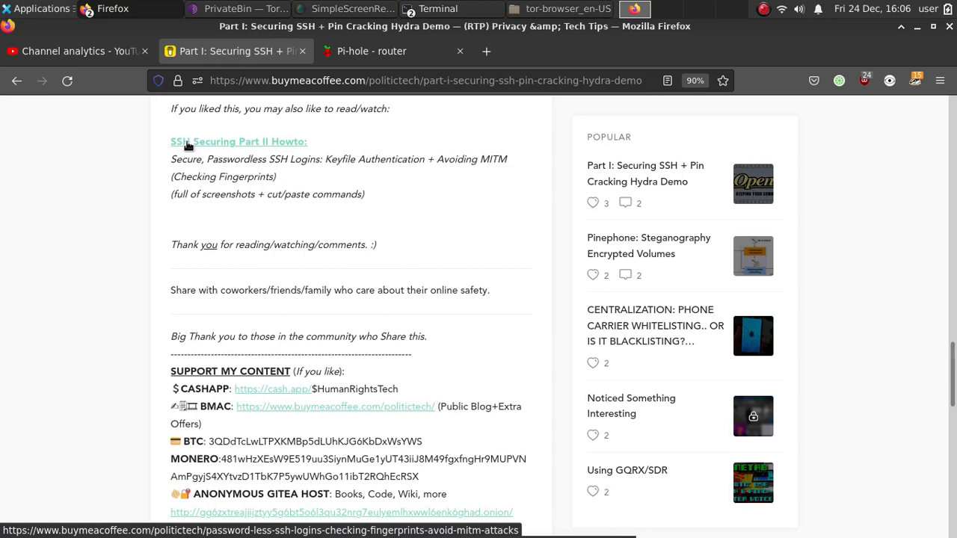
Step: Open the SSH Securing Part II Howto article and read its opening sections
click(238, 141)
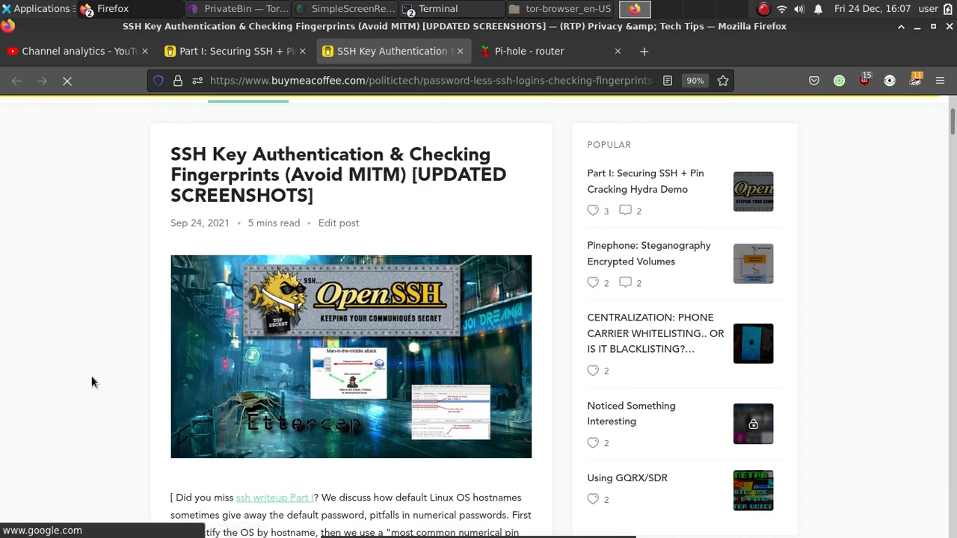
scroll(down, 3)
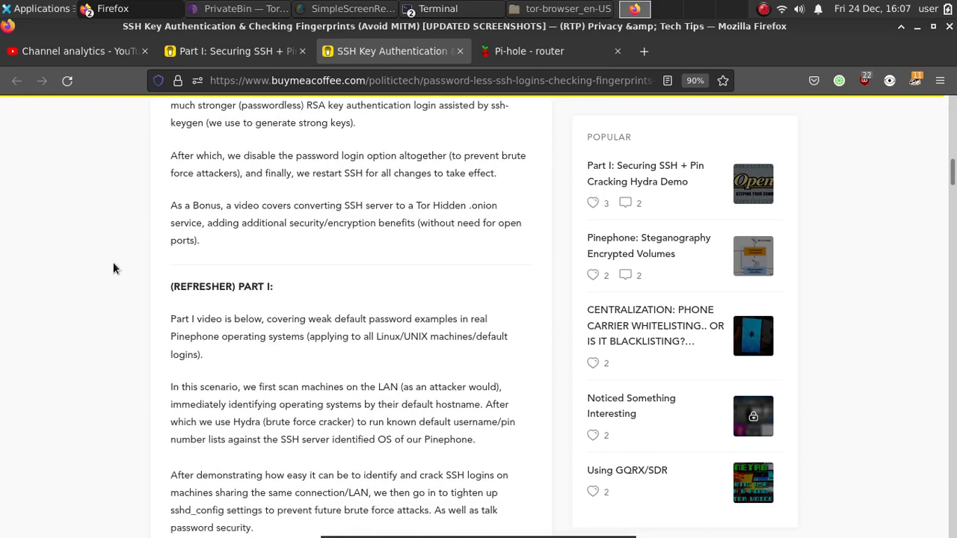
scroll(down, 3)
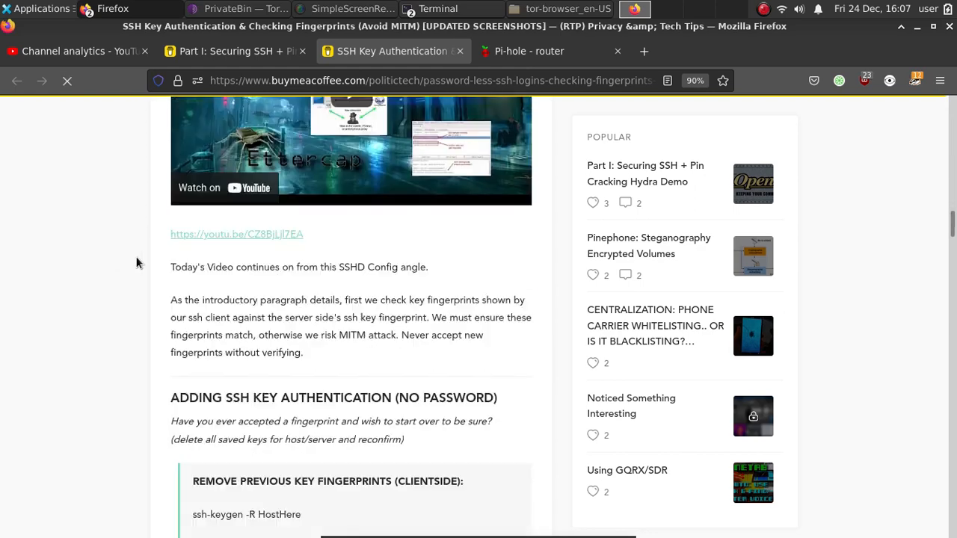
scroll(down, 3)
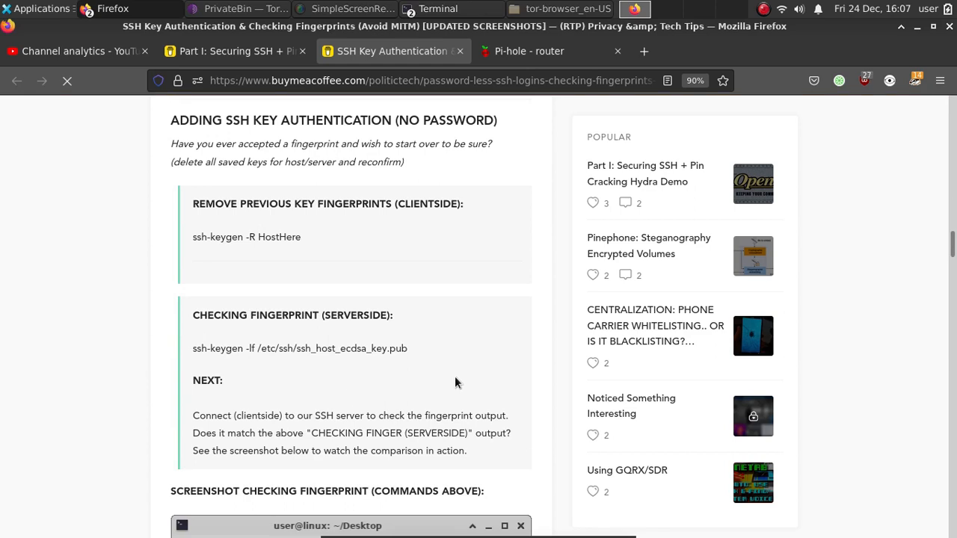
mouse_move(394, 282)
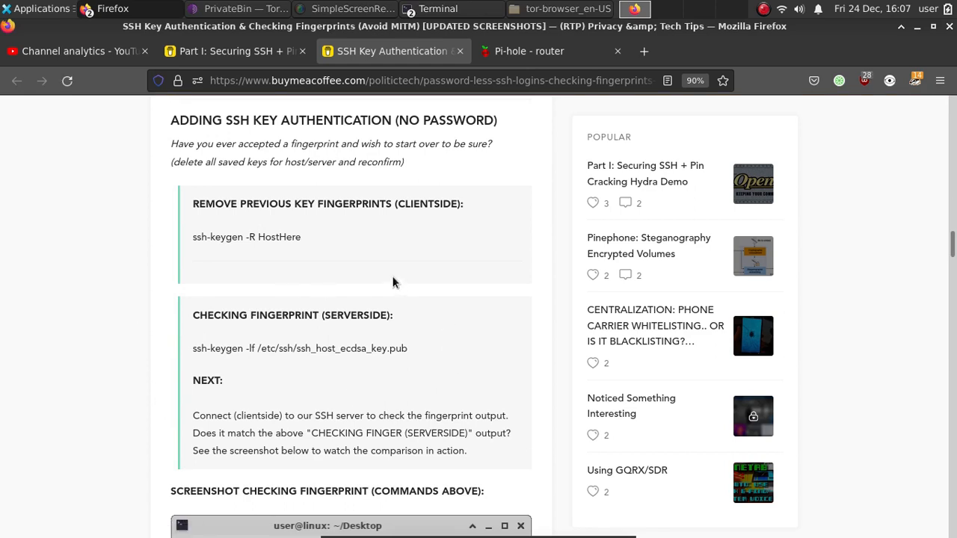
mouse_move(94, 417)
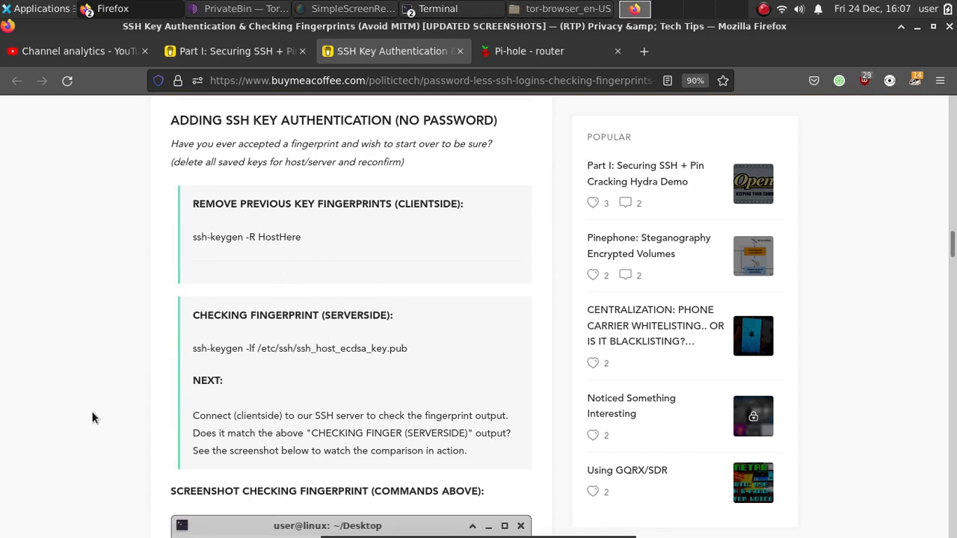
scroll(down, 3)
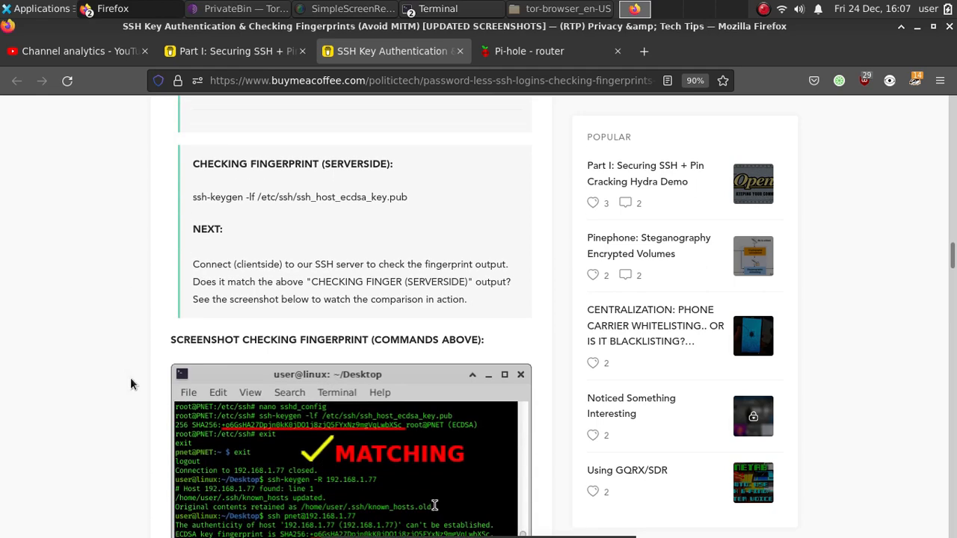
scroll(down, 3)
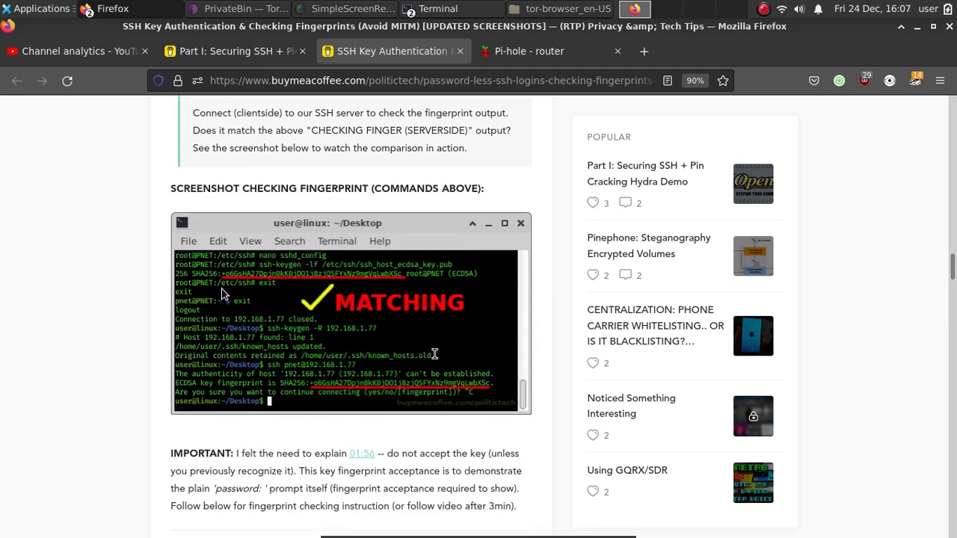
scroll(down, 3)
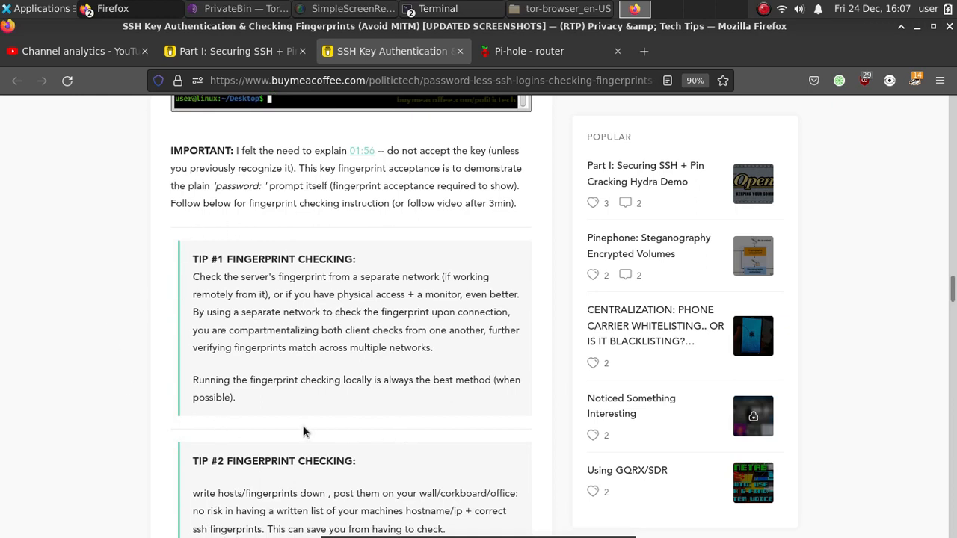
mouse_move(400, 350)
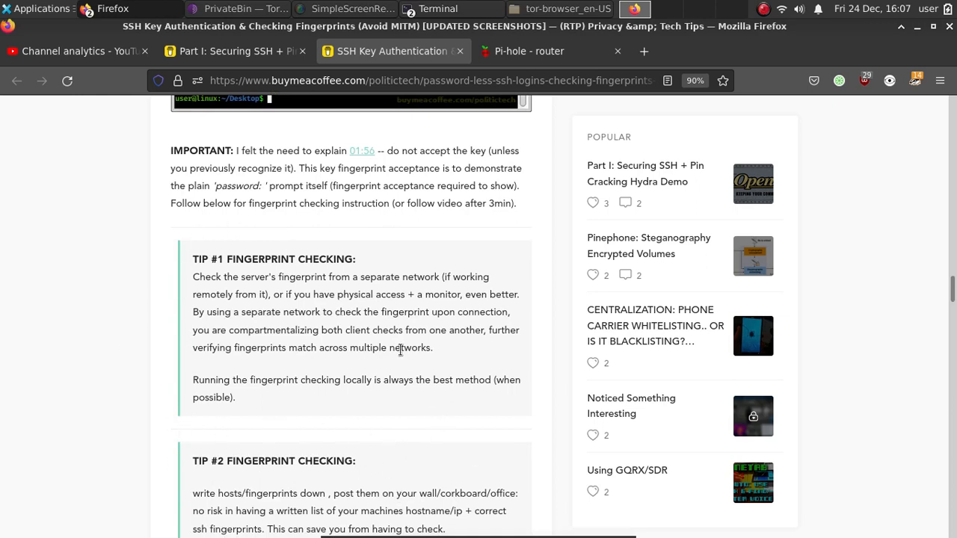
mouse_move(346, 246)
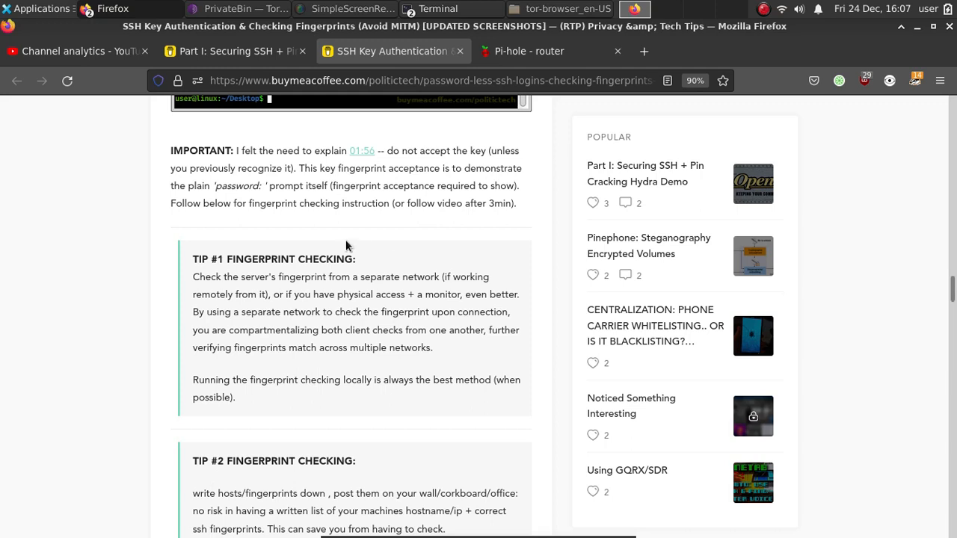
mouse_move(443, 247)
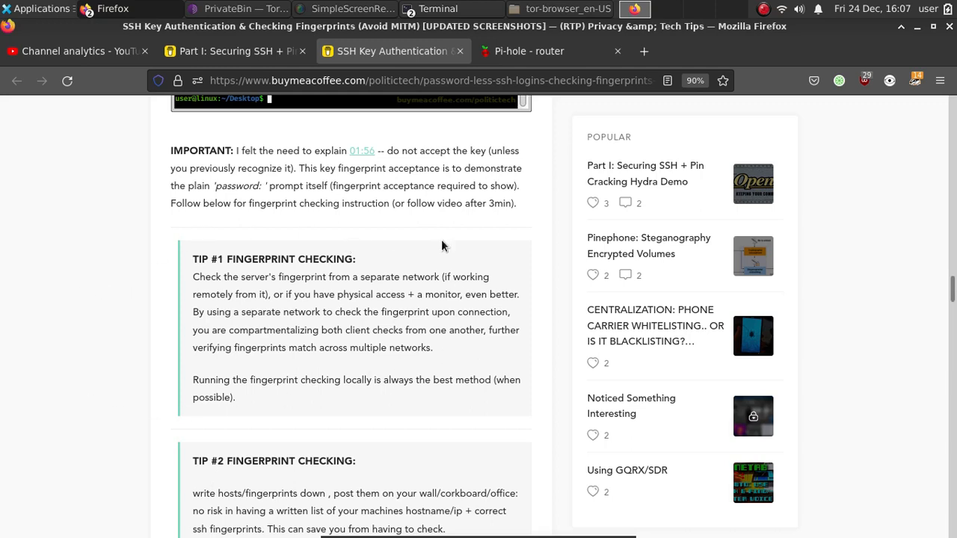
mouse_move(389, 269)
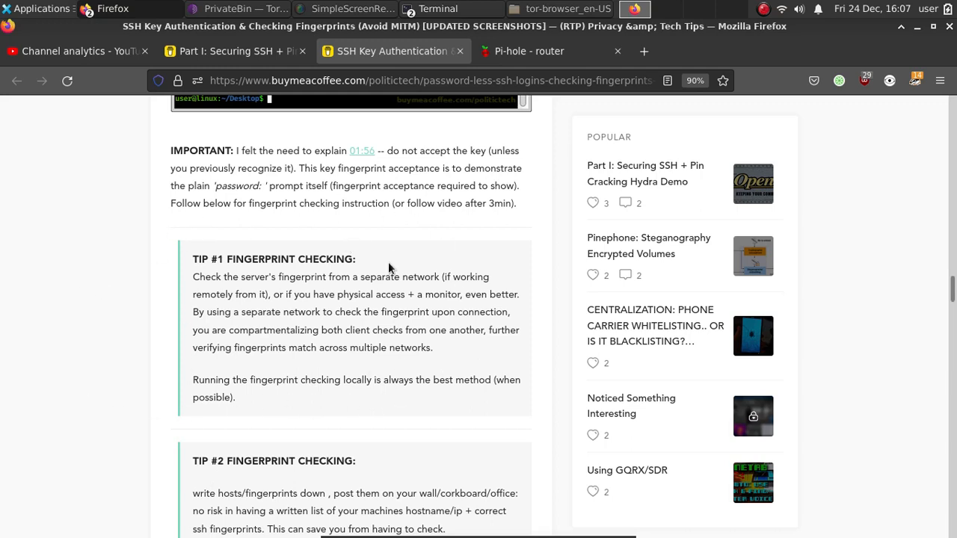
mouse_move(38, 320)
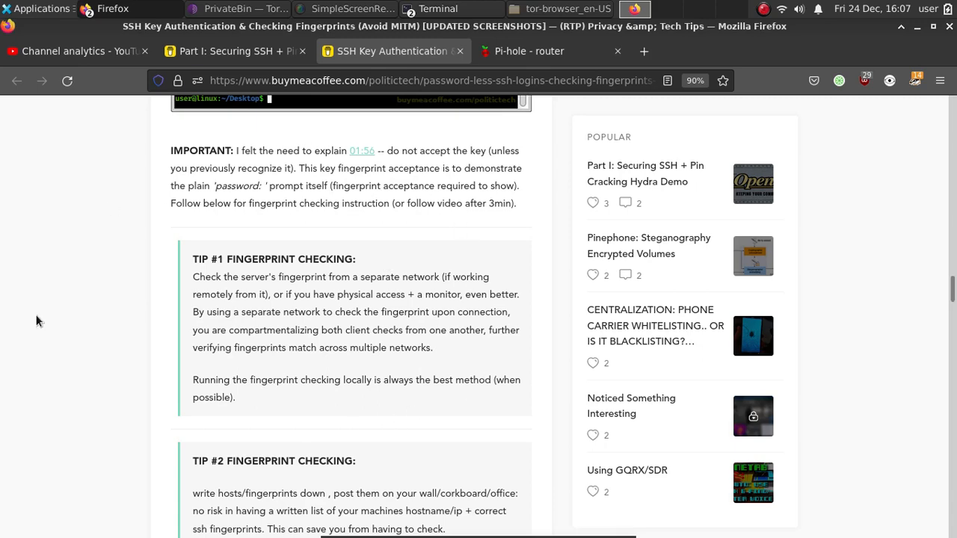
Step: Scroll on to the 'Tighten up sshd_config' section
scroll(down, 3)
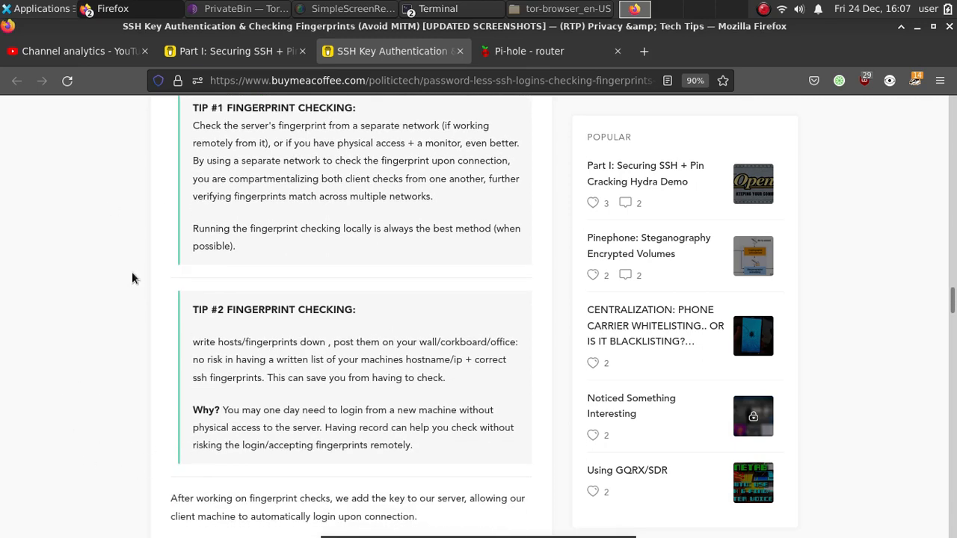
scroll(down, 3)
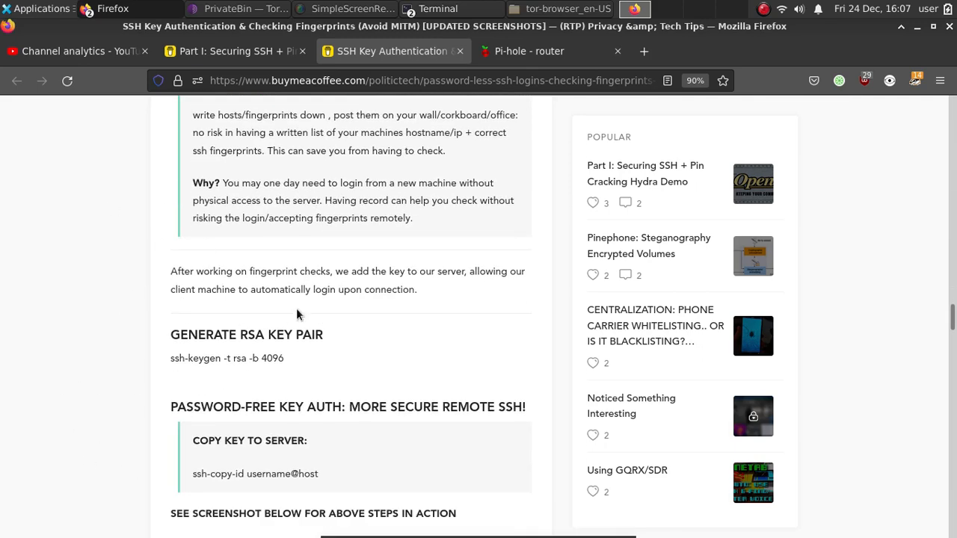
mouse_move(404, 348)
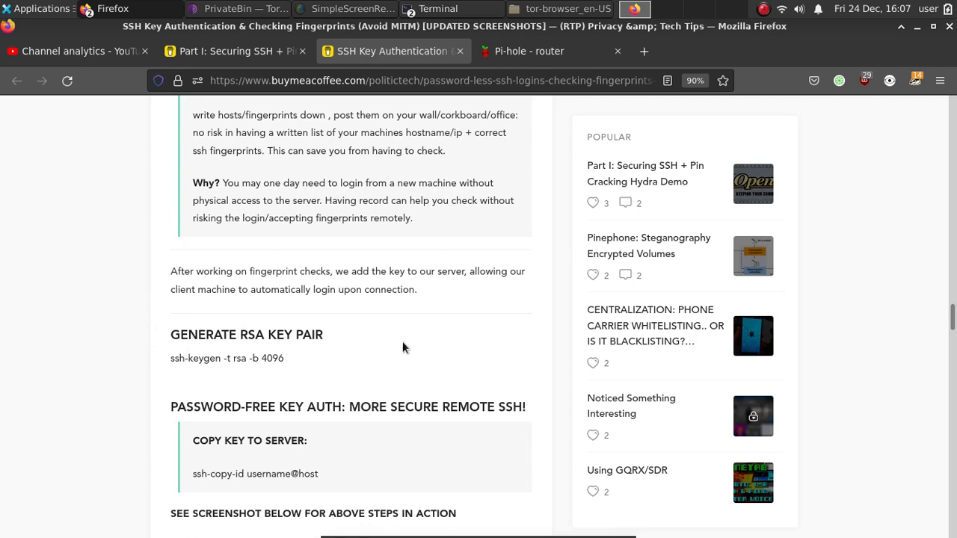
mouse_move(127, 433)
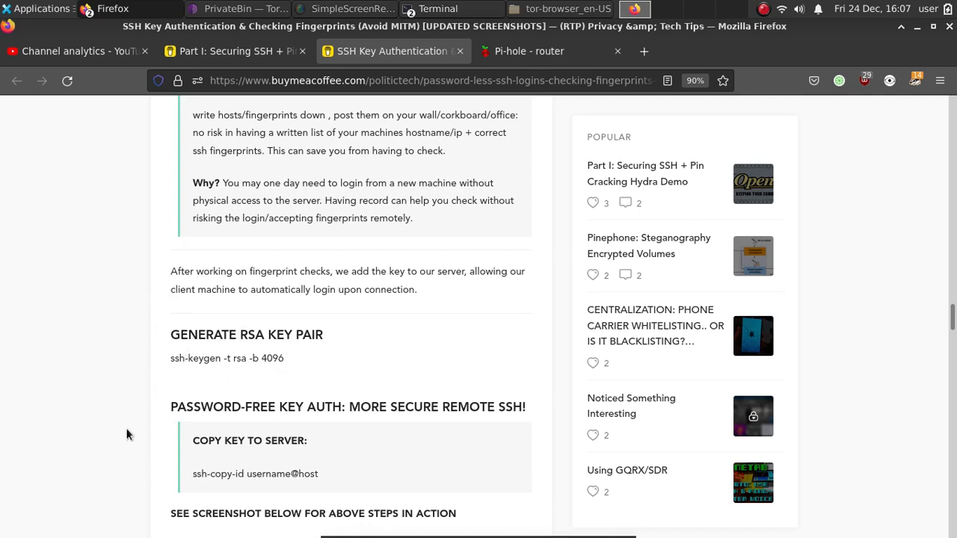
scroll(down, 3)
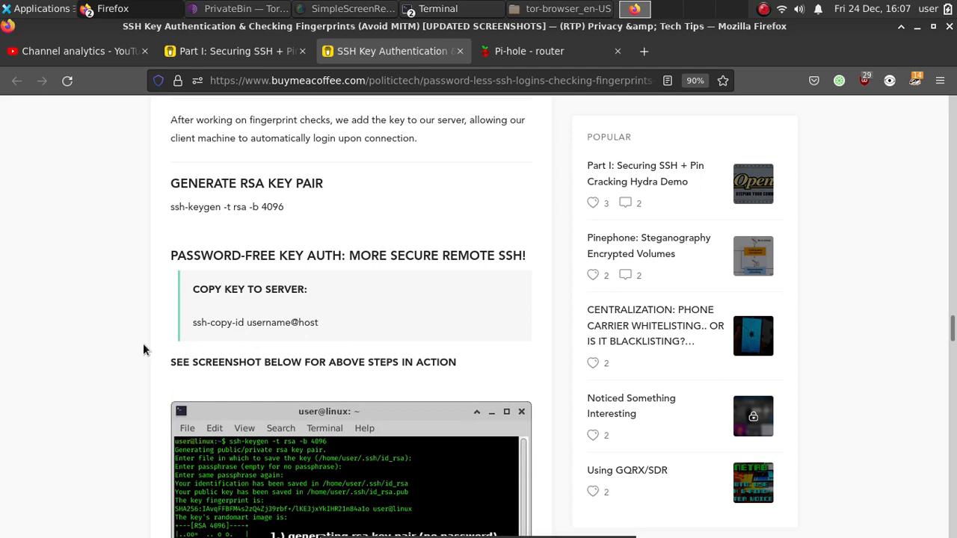
scroll(down, 3)
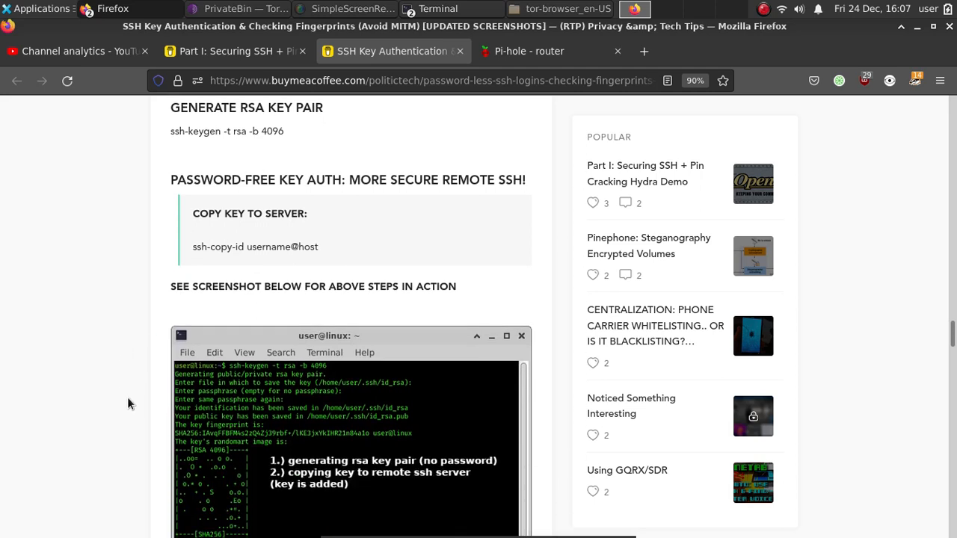
mouse_move(157, 262)
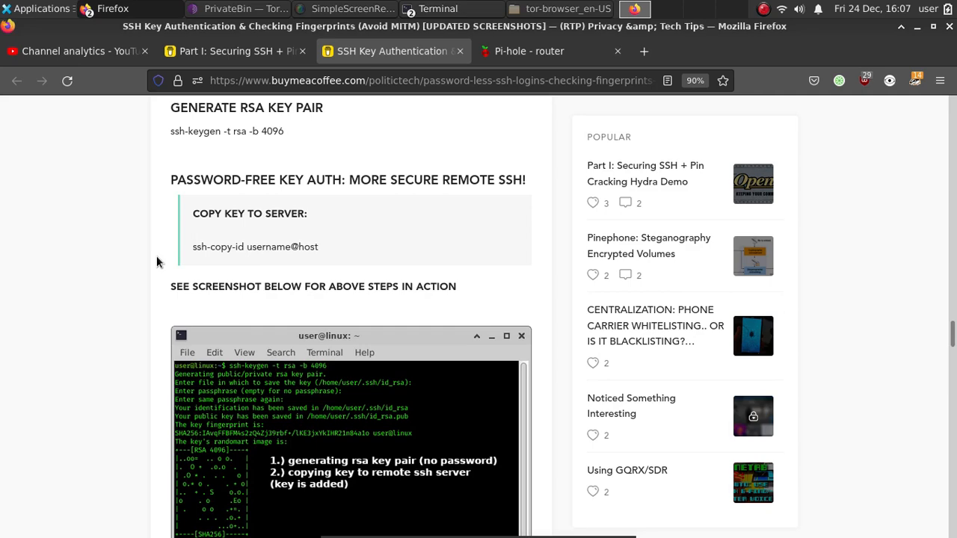
mouse_move(185, 264)
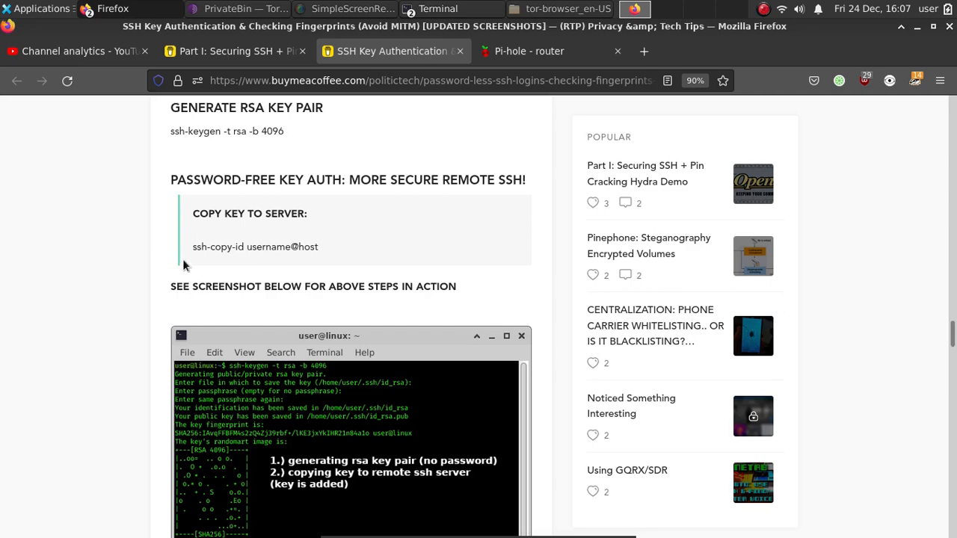
scroll(down, 3)
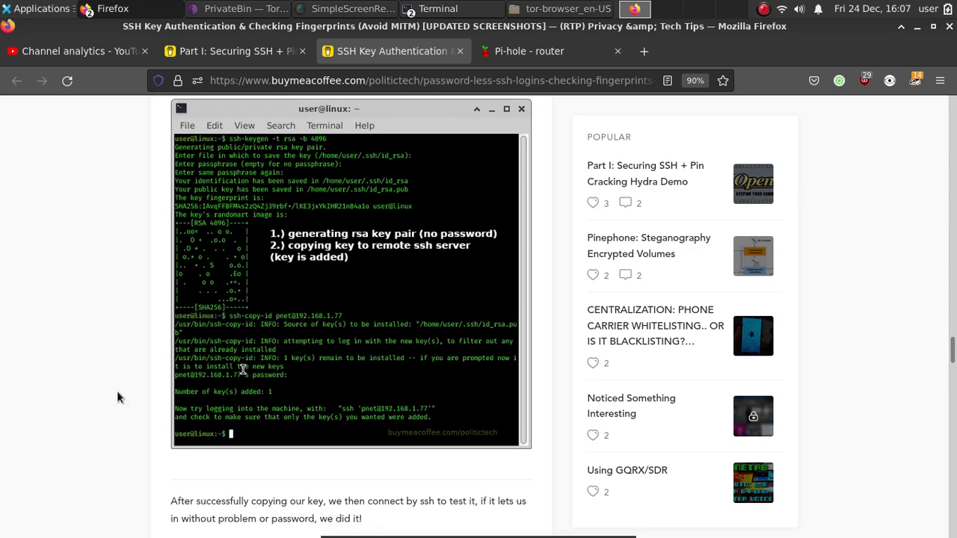
scroll(down, 3)
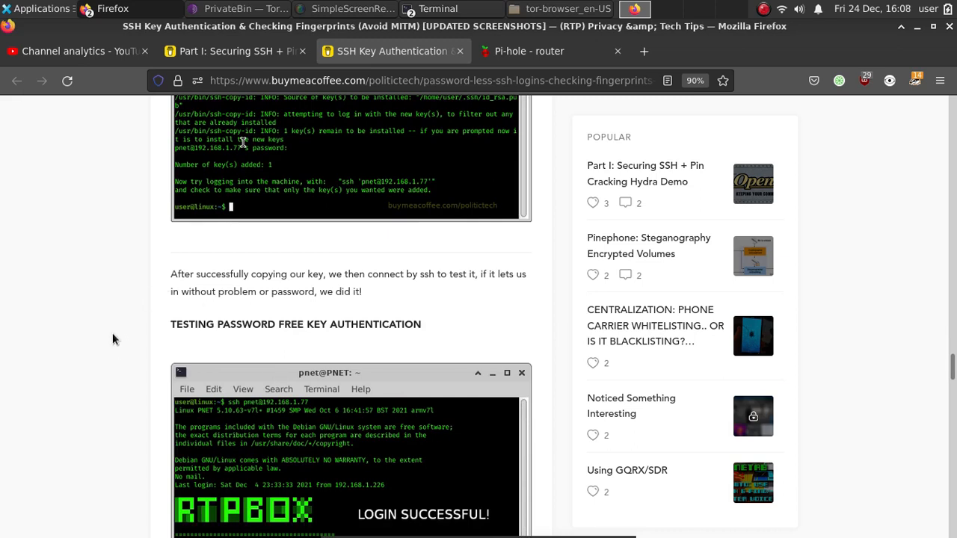
scroll(down, 3)
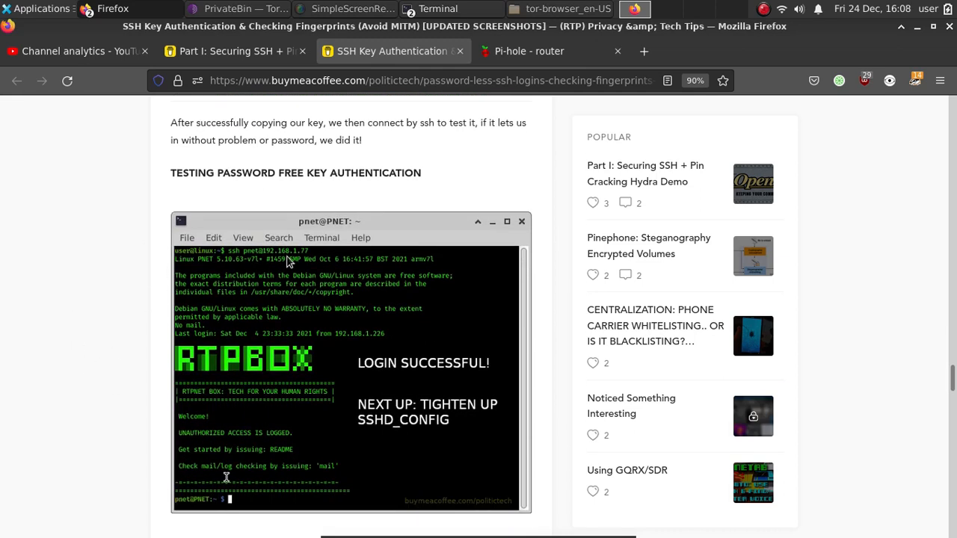
scroll(down, 3)
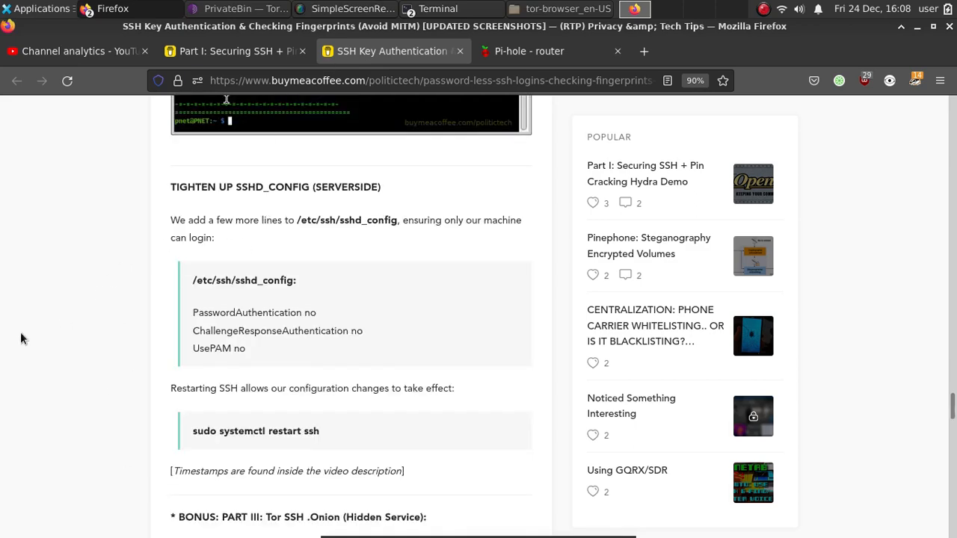
scroll(up, 3)
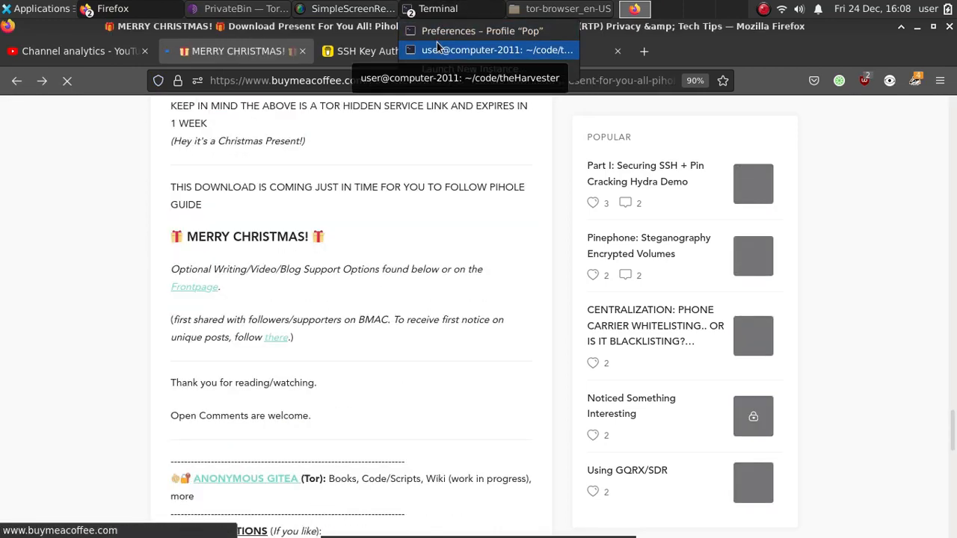
Step: Bring the Terminal window with the pine64so root shell to the front
click(472, 49)
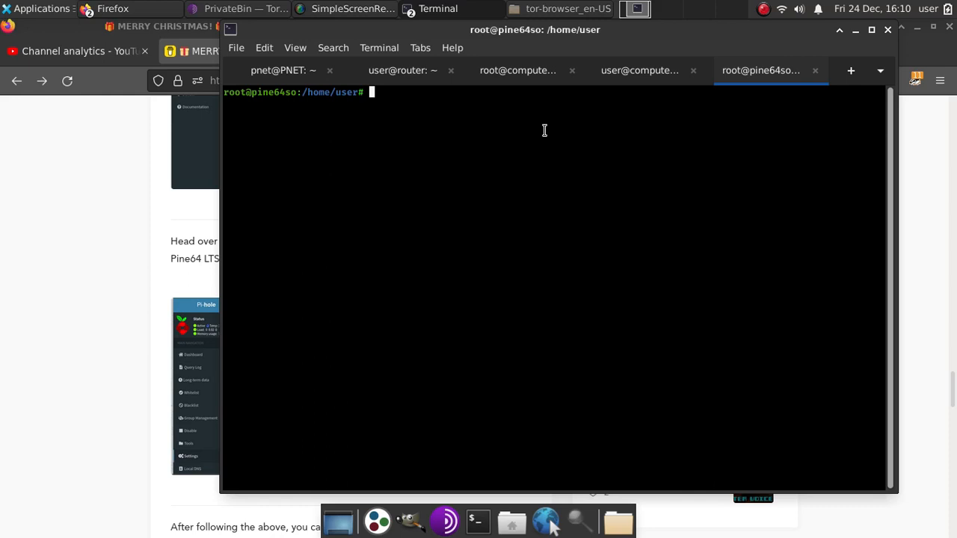
Step: Run armbian-config, go to Software, and start the Pi-hole install from Softy
text(a)
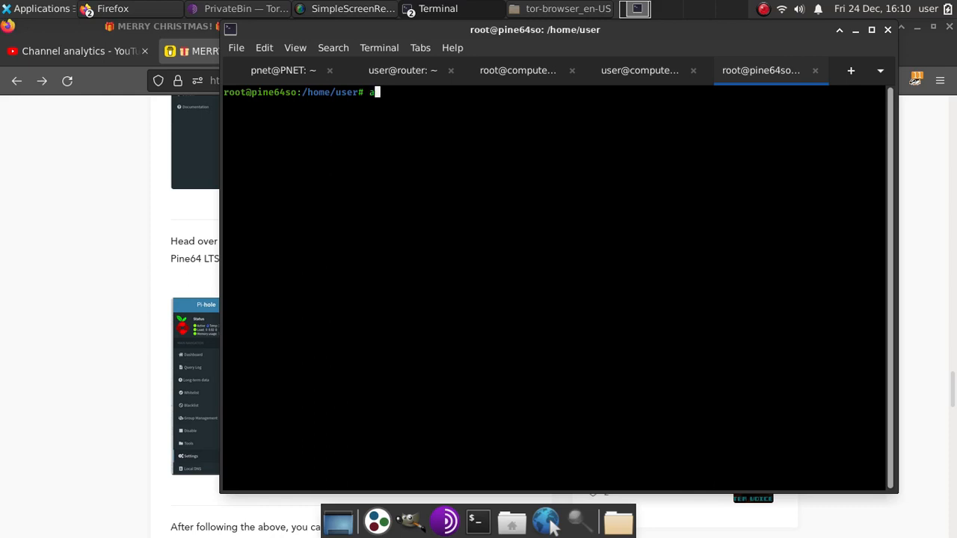
text(rmbian-config)
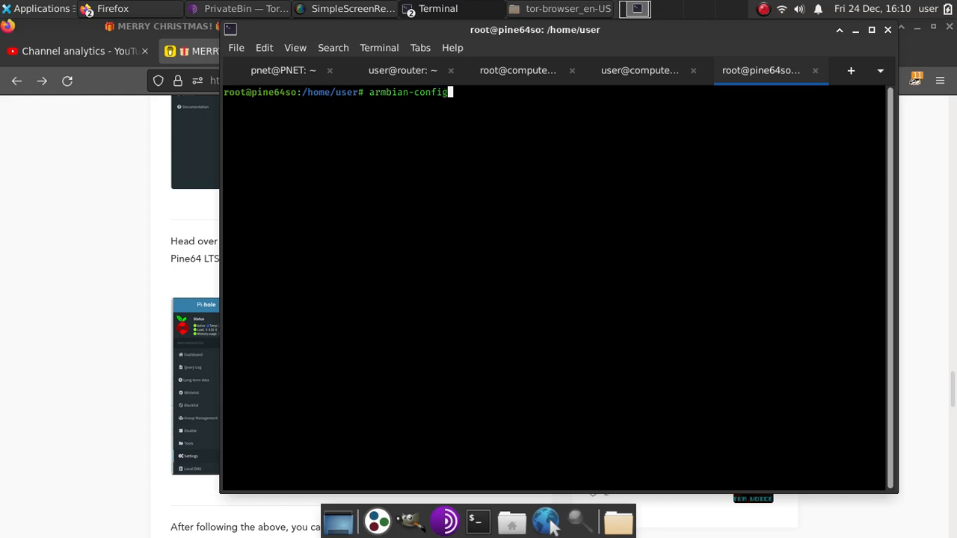
key(Return)
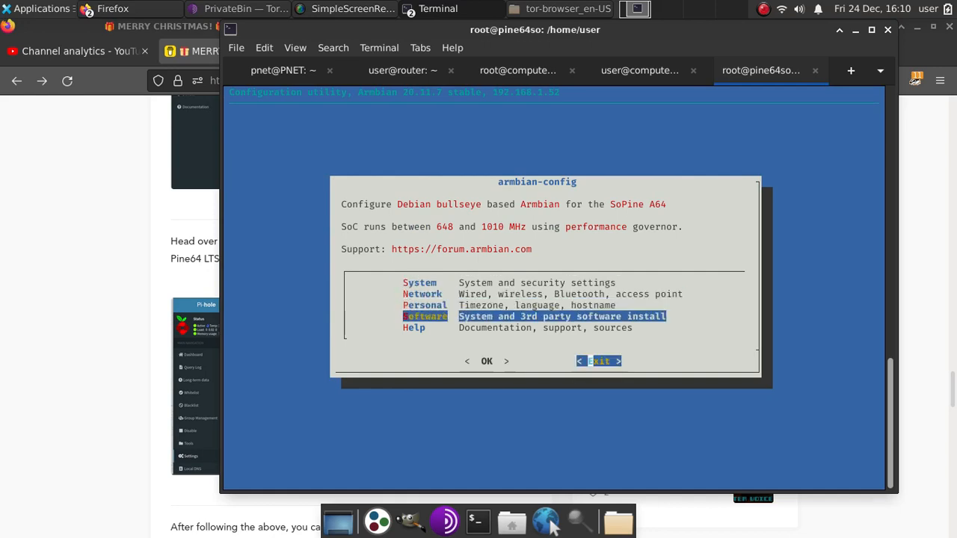
click(487, 361)
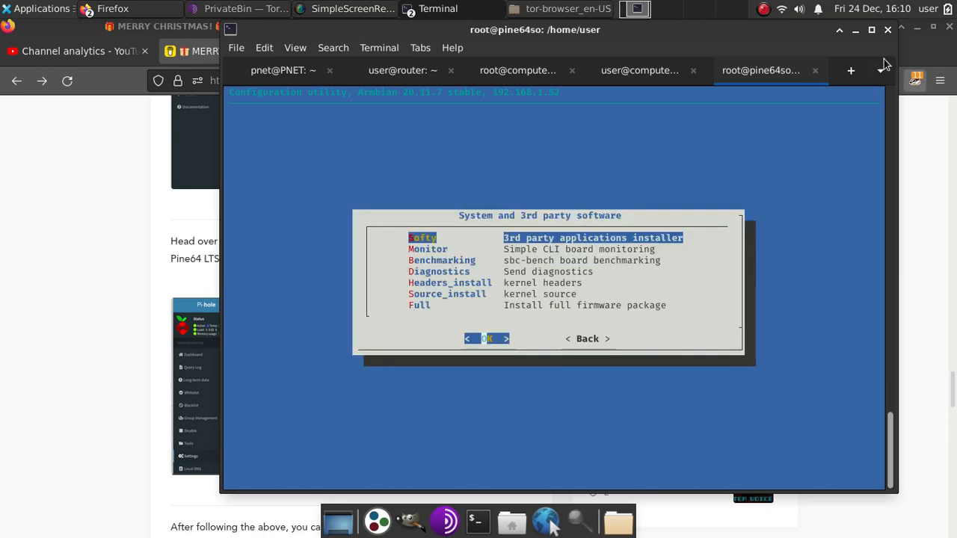
click(871, 30)
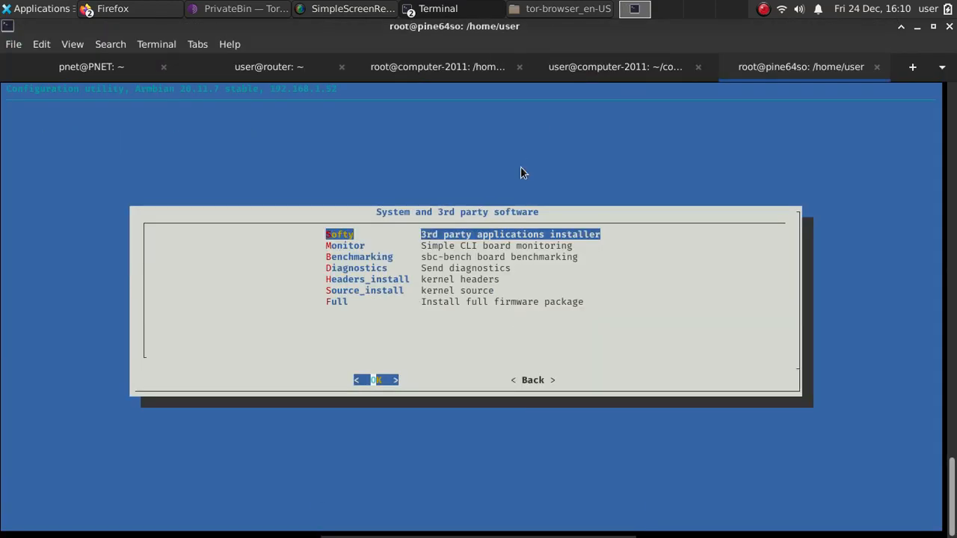
key(Down)
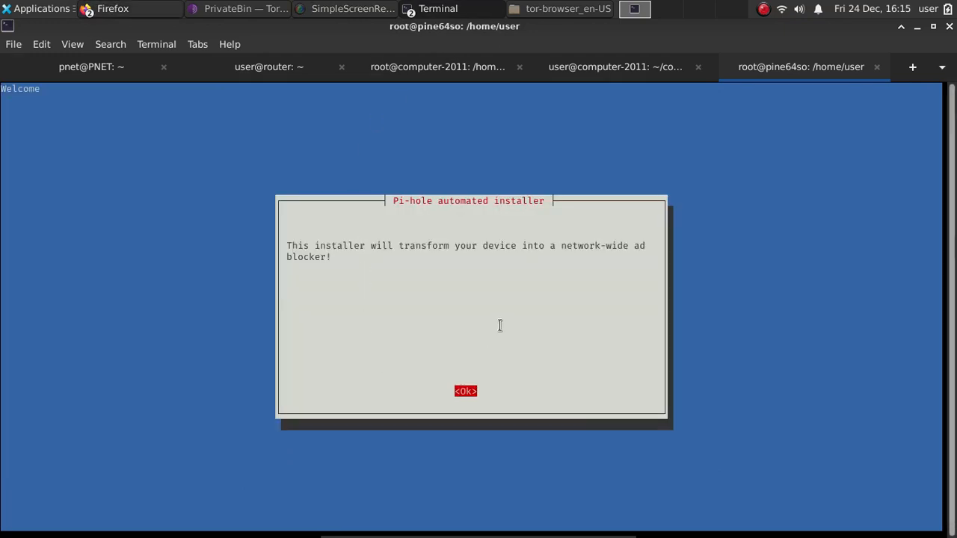
mouse_move(410, 156)
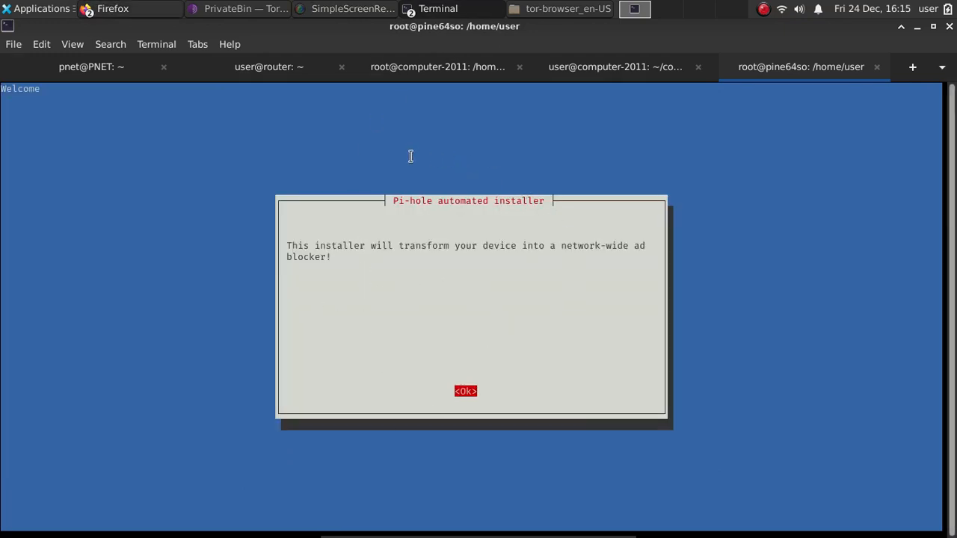
mouse_move(707, 203)
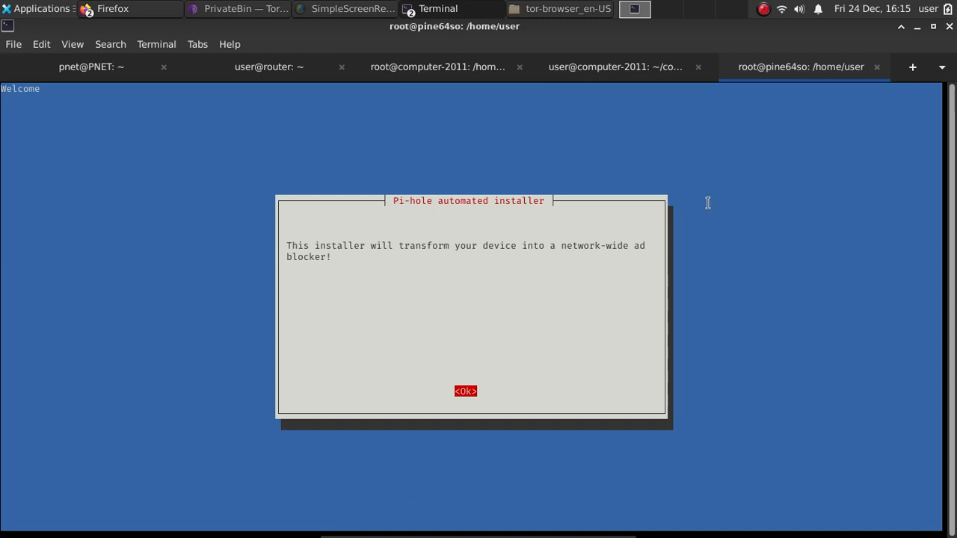
mouse_move(720, 343)
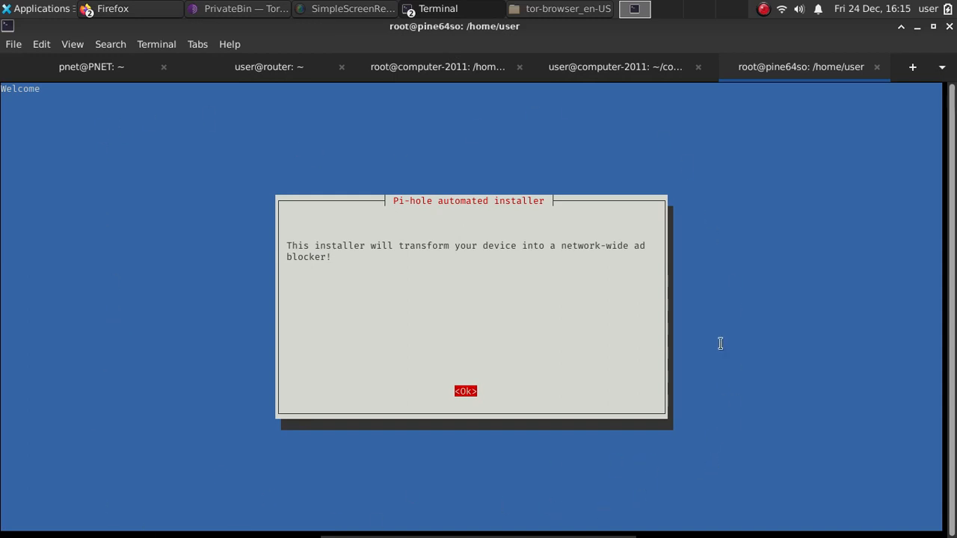
mouse_move(355, 453)
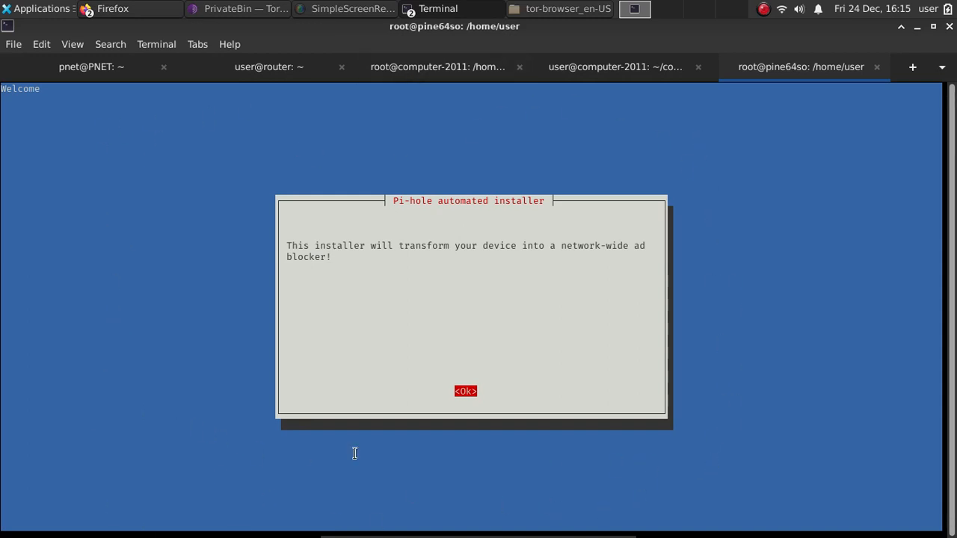
mouse_move(198, 385)
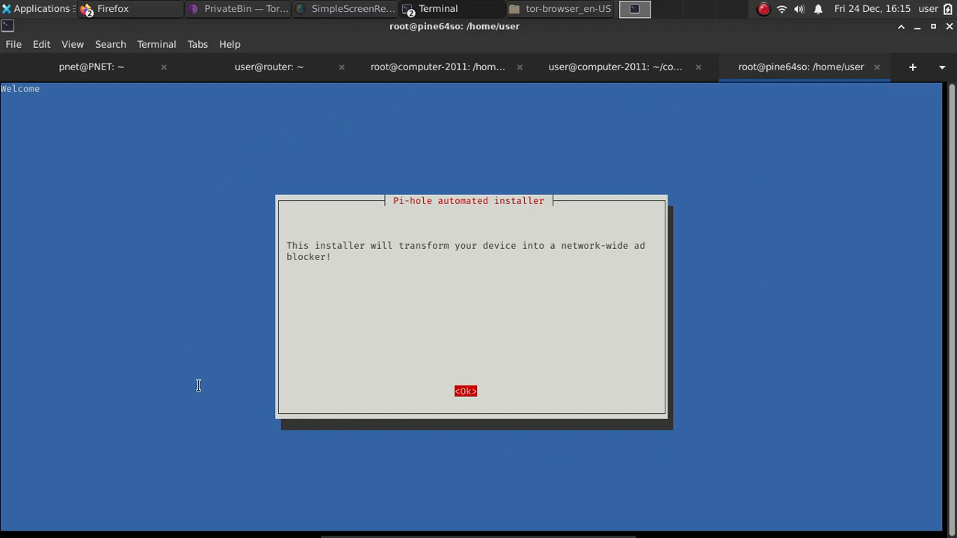
mouse_move(299, 133)
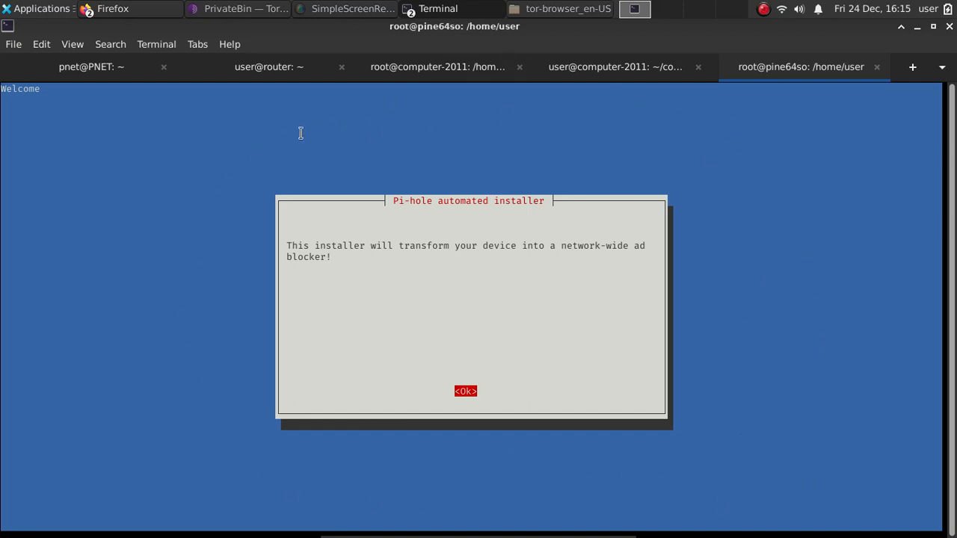
Step: Acknowledge the welcome, donation and Static IP Needed screens
click(465, 390)
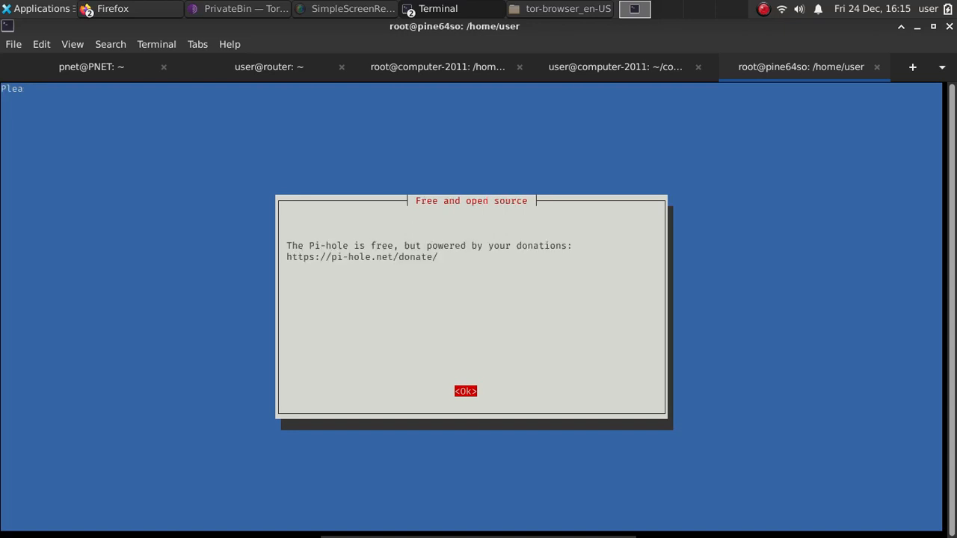
click(465, 391)
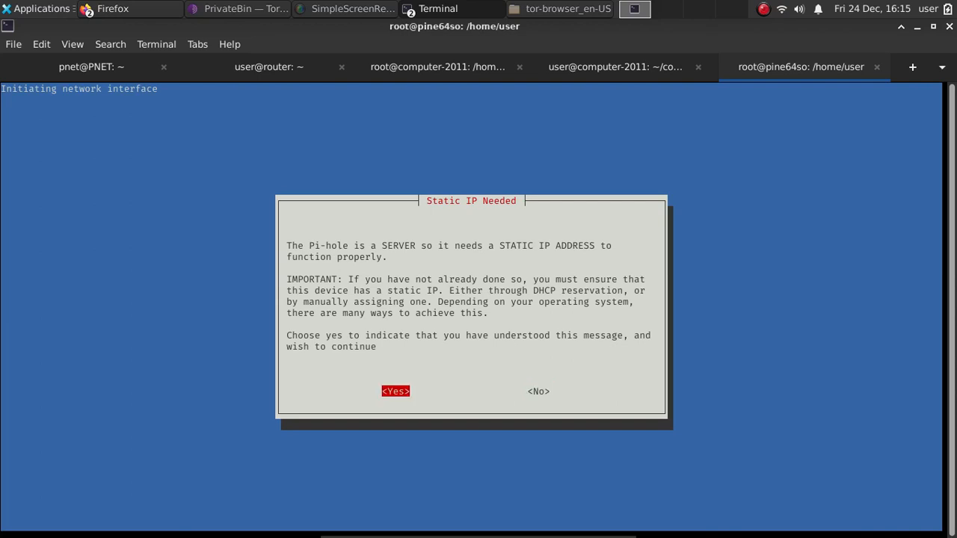
click(395, 391)
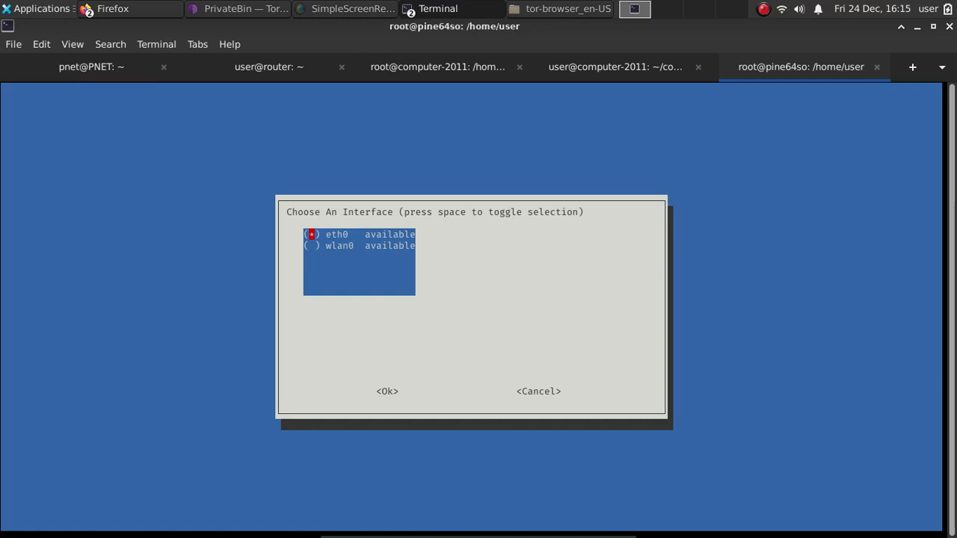
Step: Confirm eth0 and select Quad9 (filtered, ECS, DNSSEC) as upstream DNS
click(387, 391)
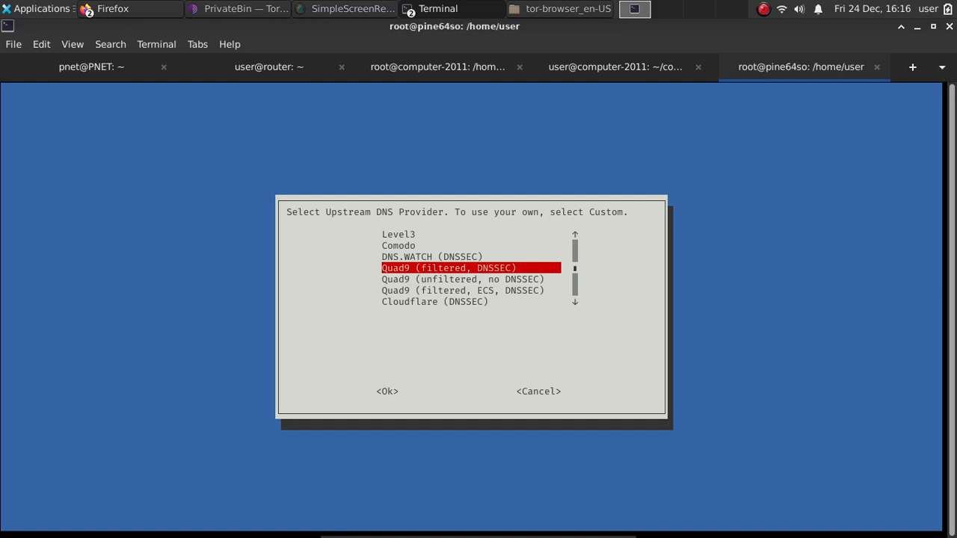
scroll(up, 3)
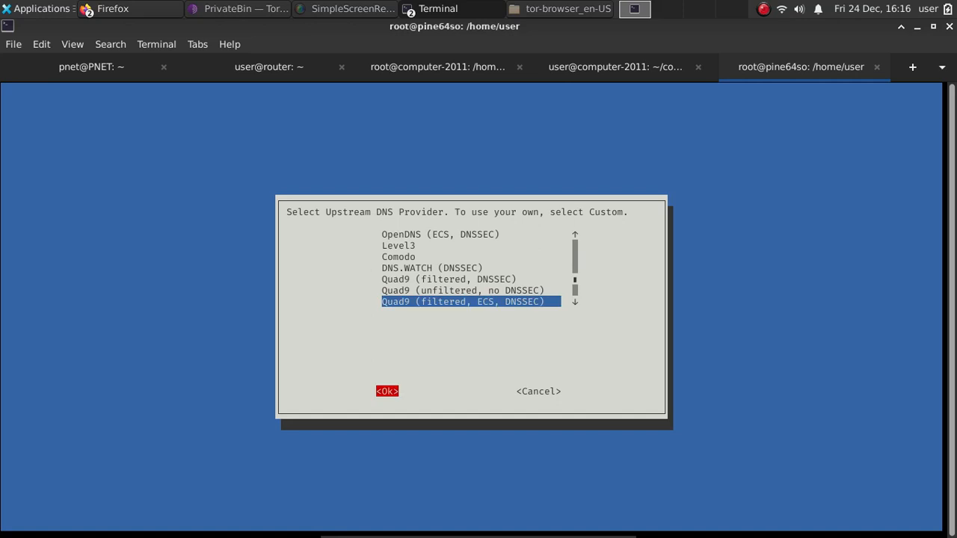
click(387, 391)
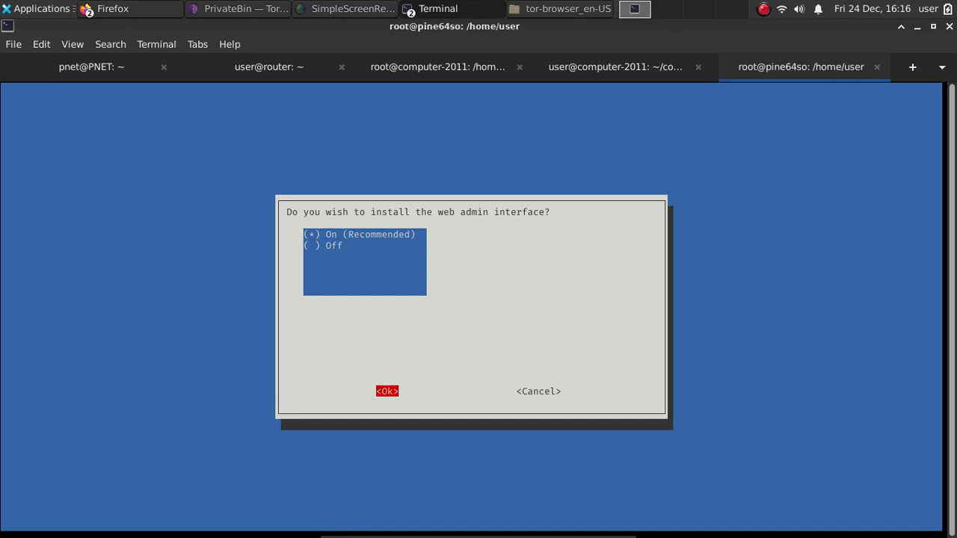
Step: Install the web admin interface, disable query logging, and choose 3 Anonymous privacy mode
click(386, 391)
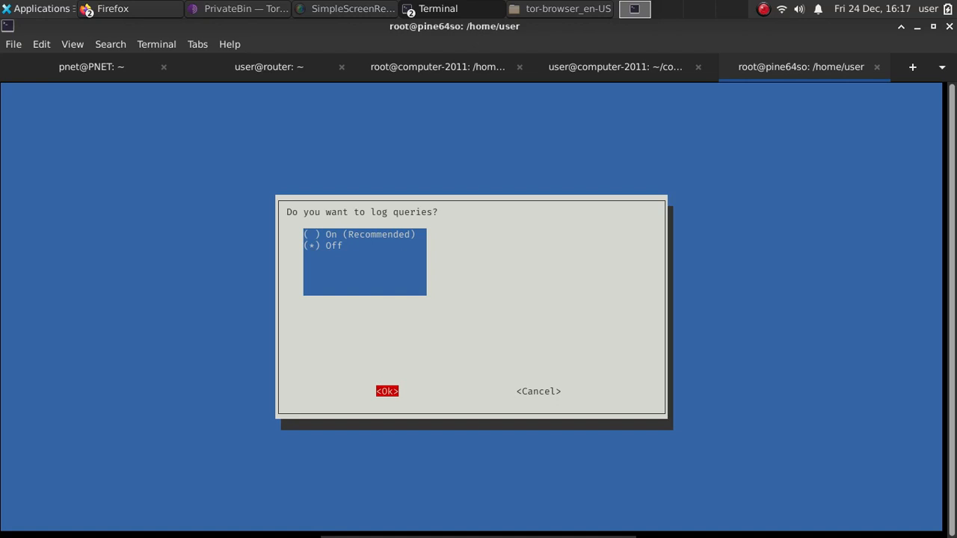
click(387, 391)
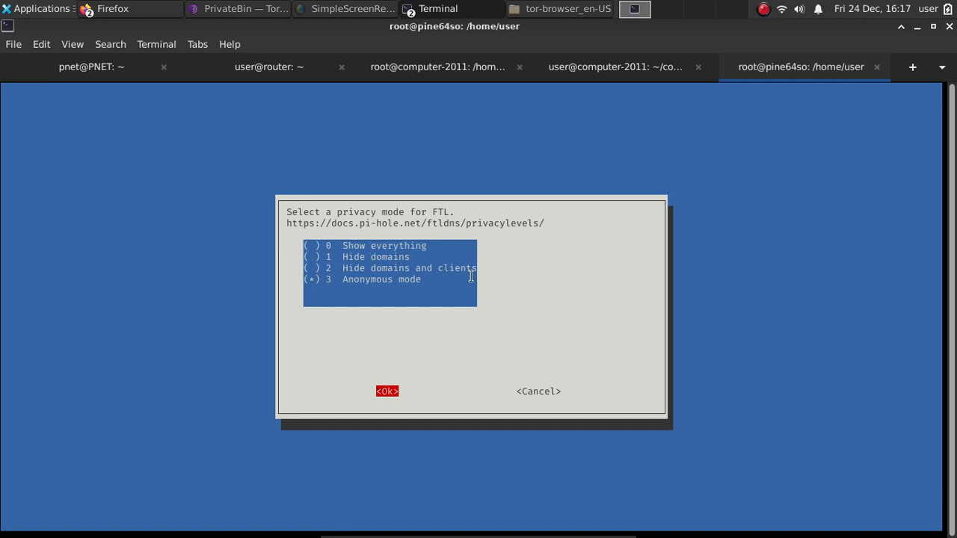
click(386, 391)
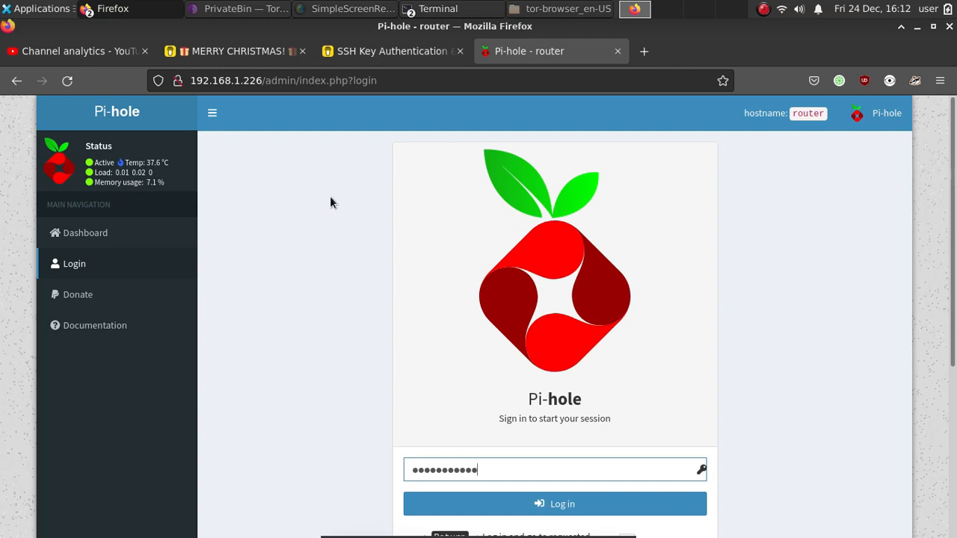
mouse_move(519, 400)
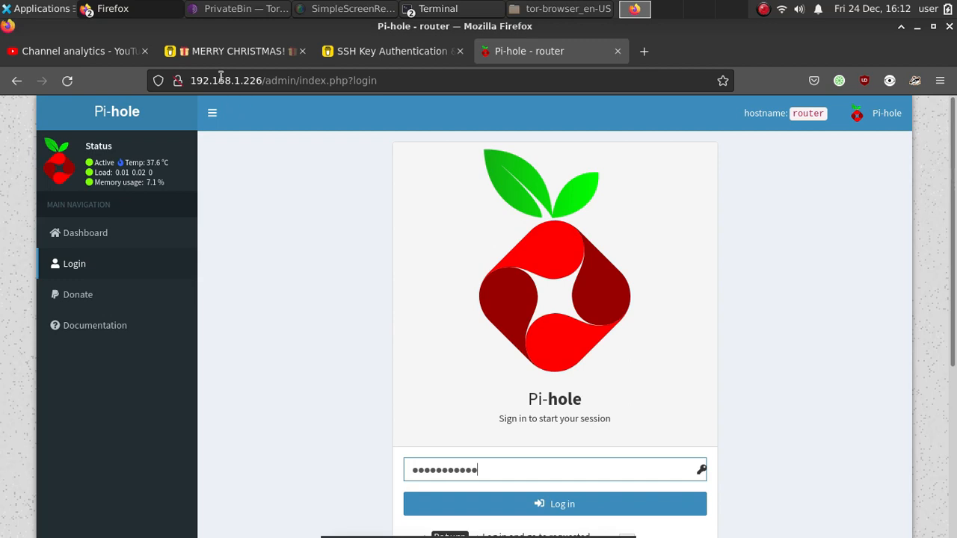
mouse_move(554, 504)
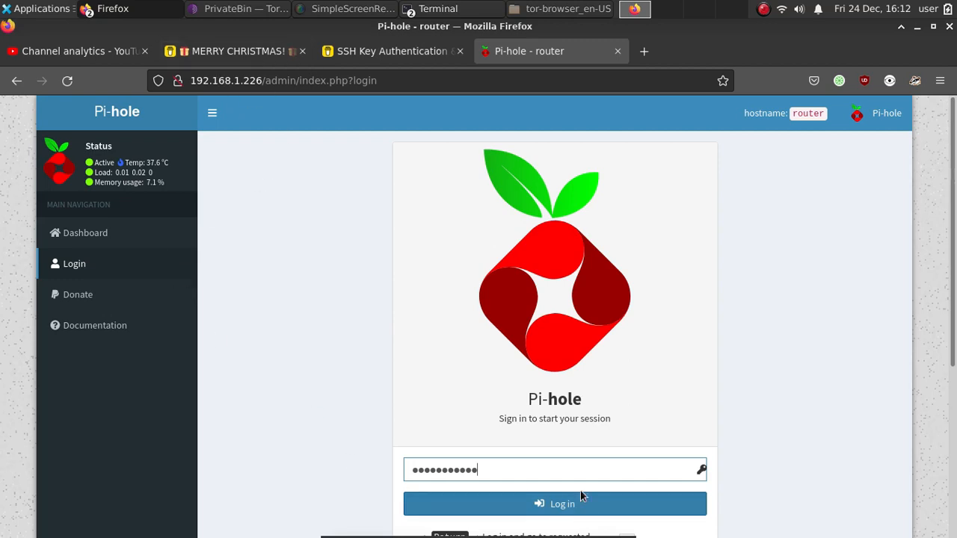
Step: Log in to the router's Pi-hole admin with the typed password
click(555, 504)
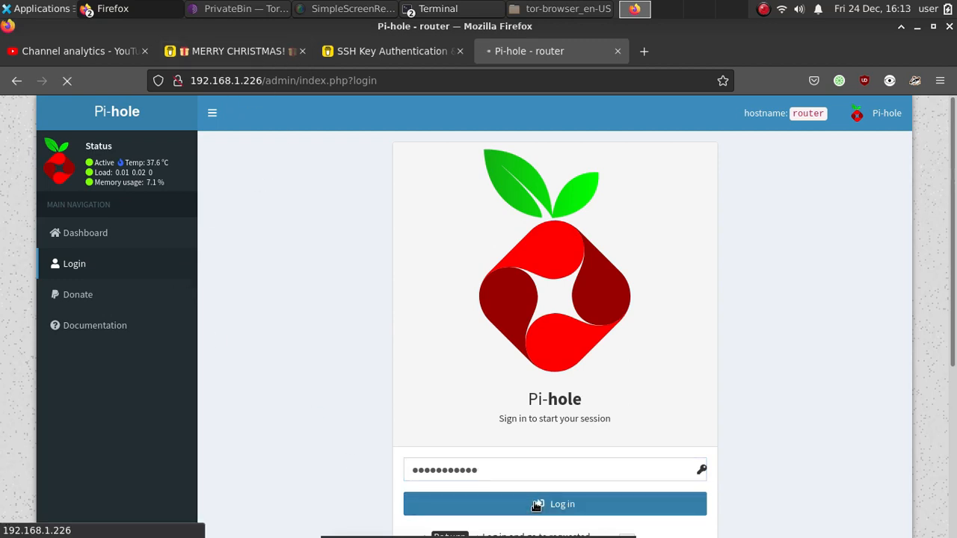
click(555, 504)
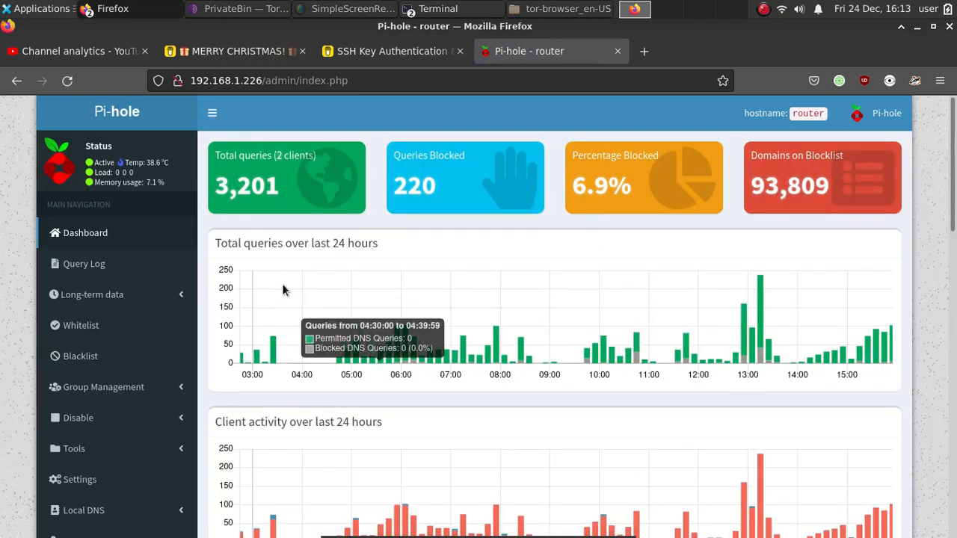
mouse_move(763, 396)
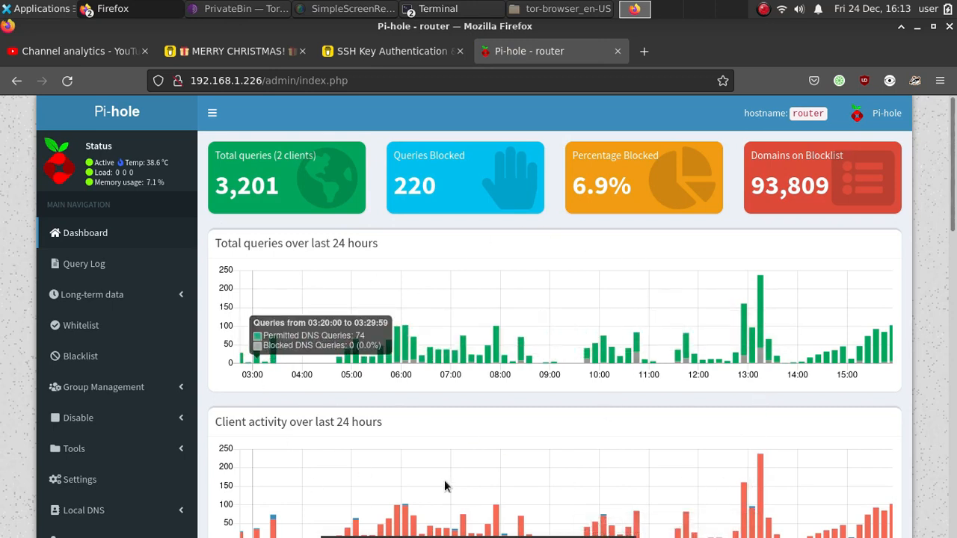
mouse_move(660, 484)
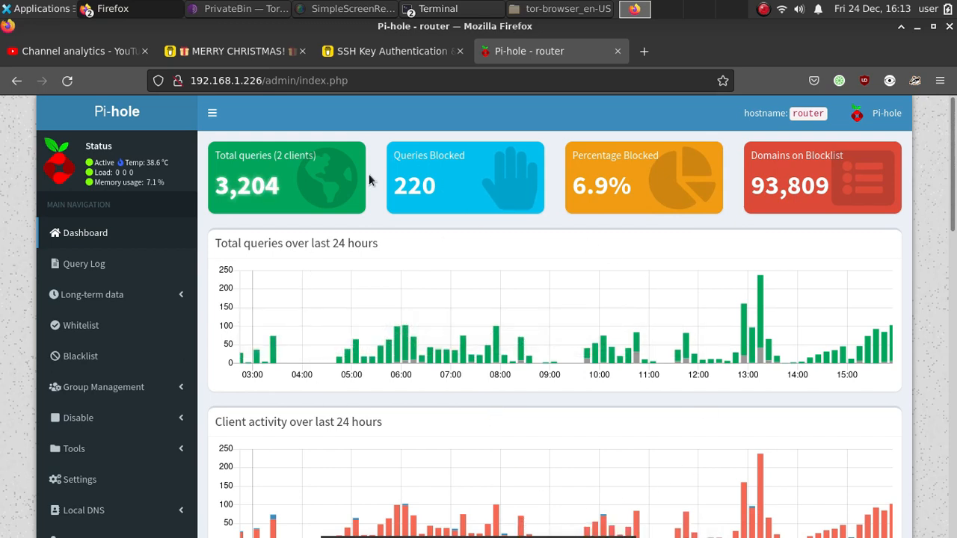
mouse_move(433, 217)
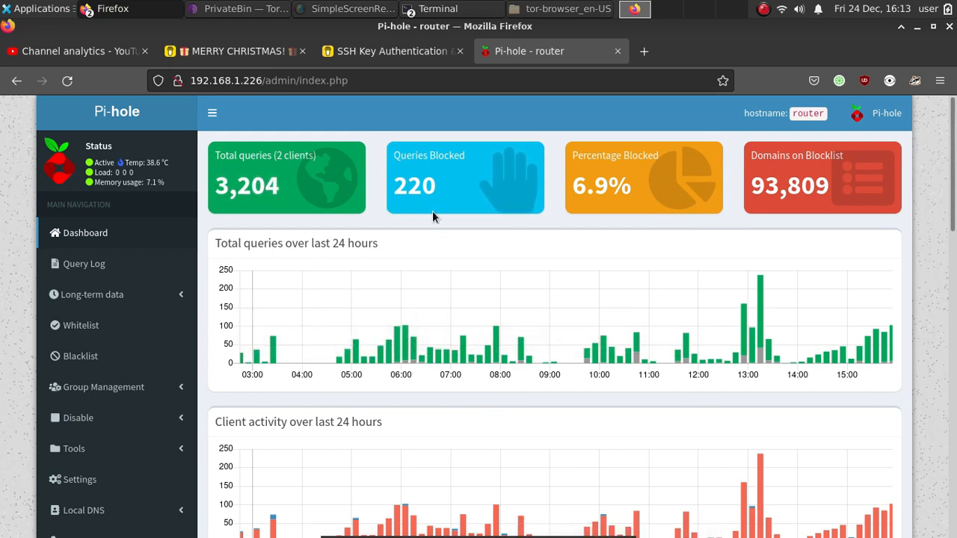
mouse_move(544, 285)
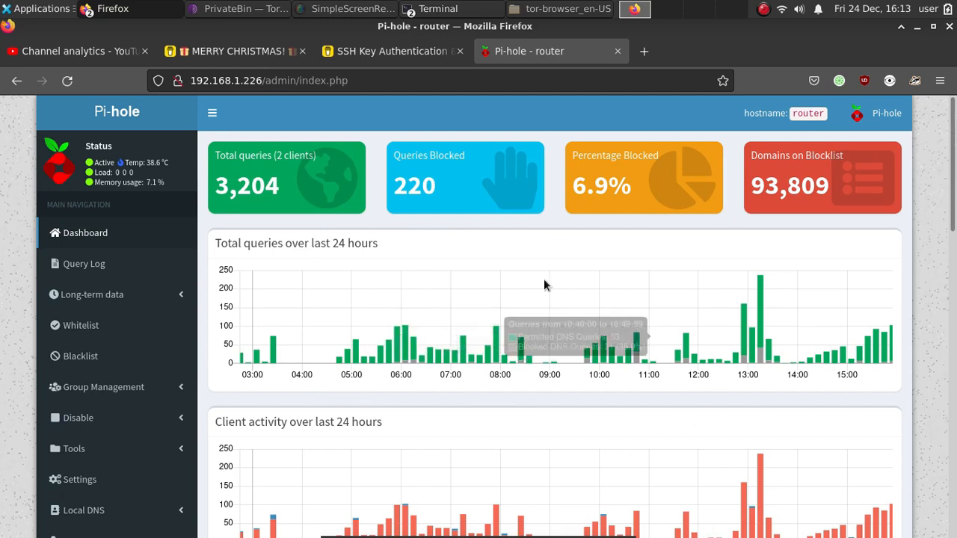
mouse_move(714, 435)
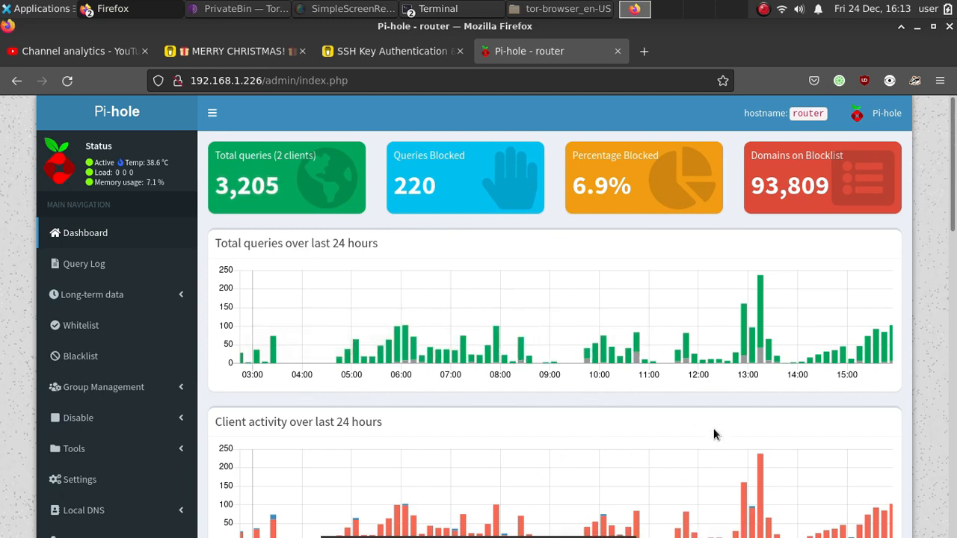
mouse_move(311, 404)
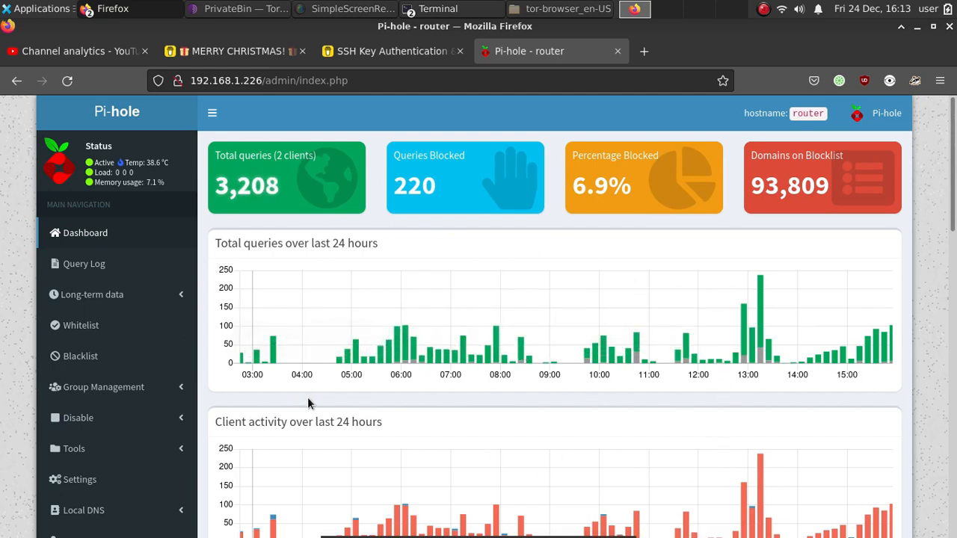
mouse_move(82, 438)
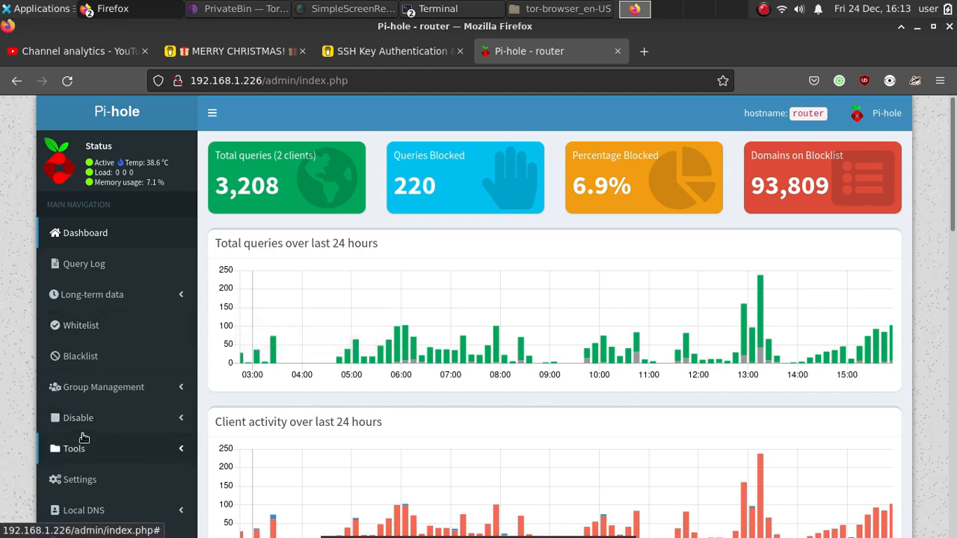
Step: Go from the Pi-hole dashboard to Settings via the left sidebar
click(80, 479)
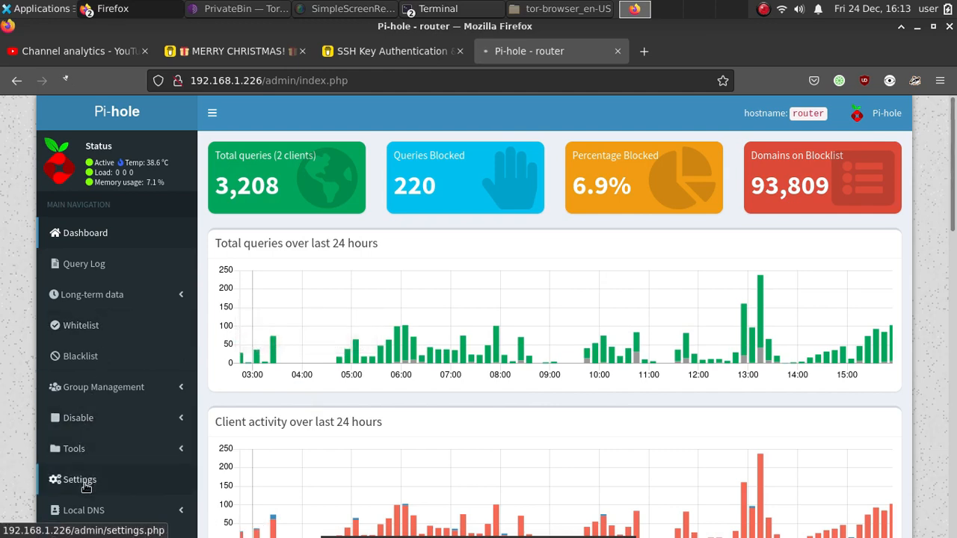
click(80, 479)
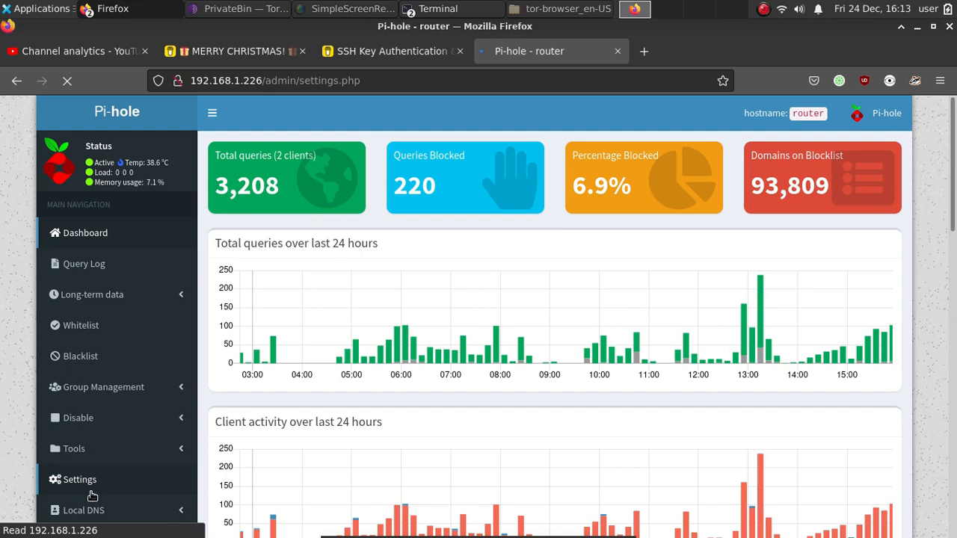
Step: View the DNS settings tab's upstream servers and custom entry, then go to Whitelist
click(79, 479)
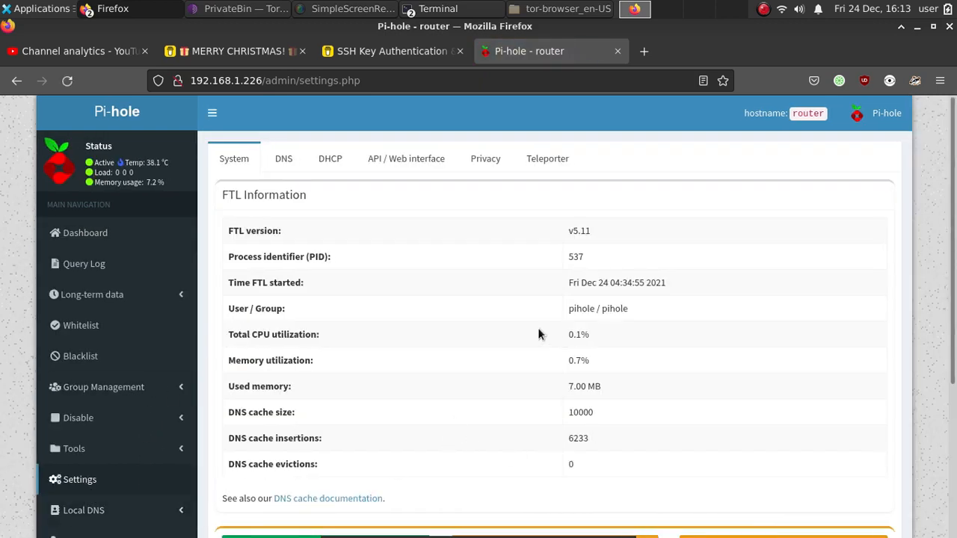
mouse_move(283, 158)
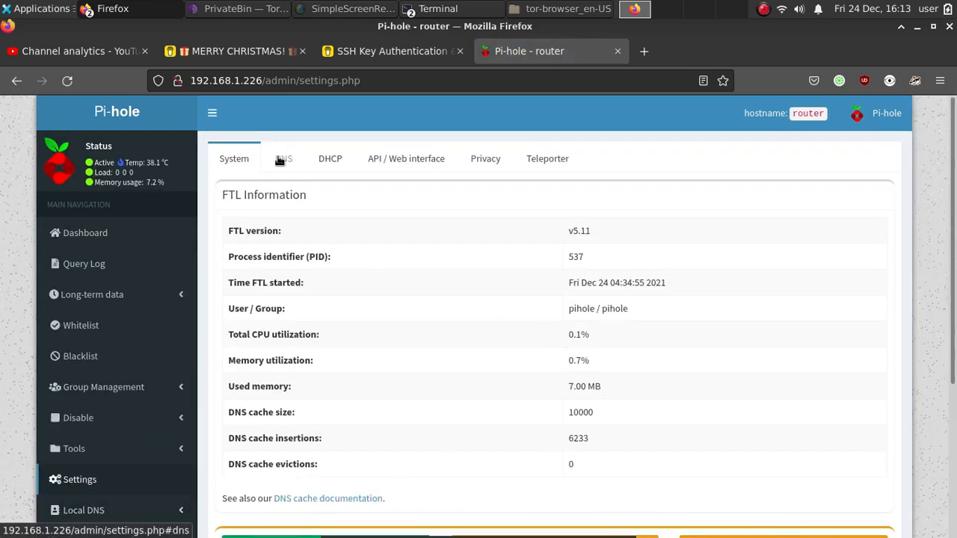
click(284, 158)
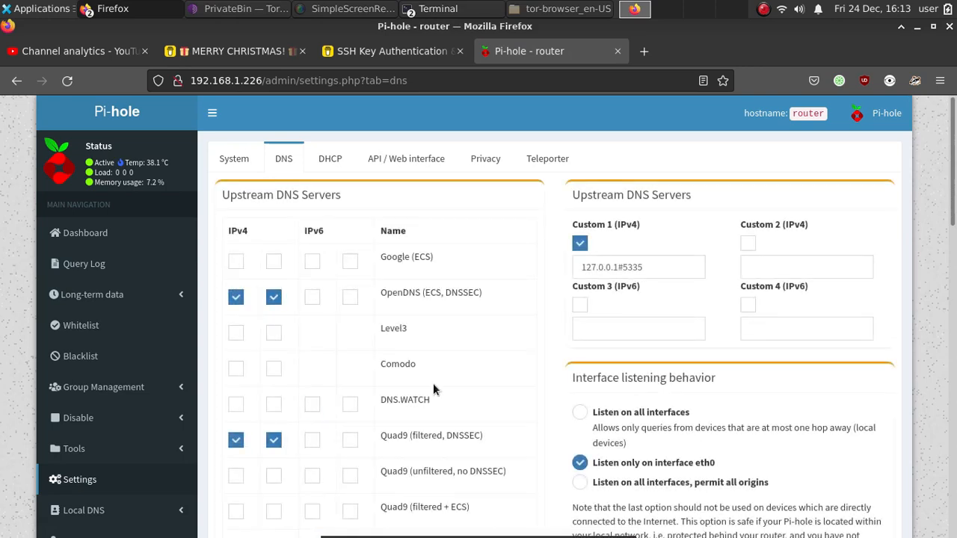
mouse_move(248, 415)
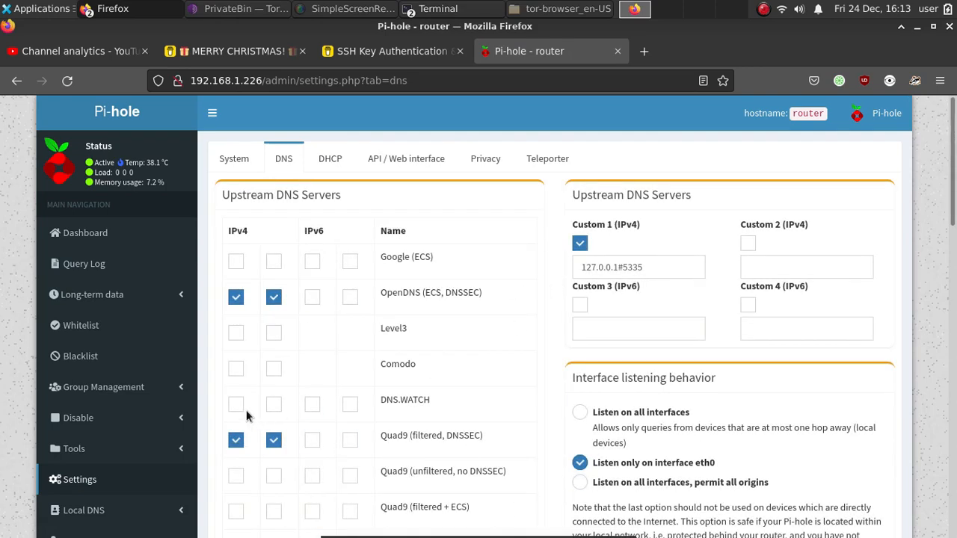
mouse_move(693, 117)
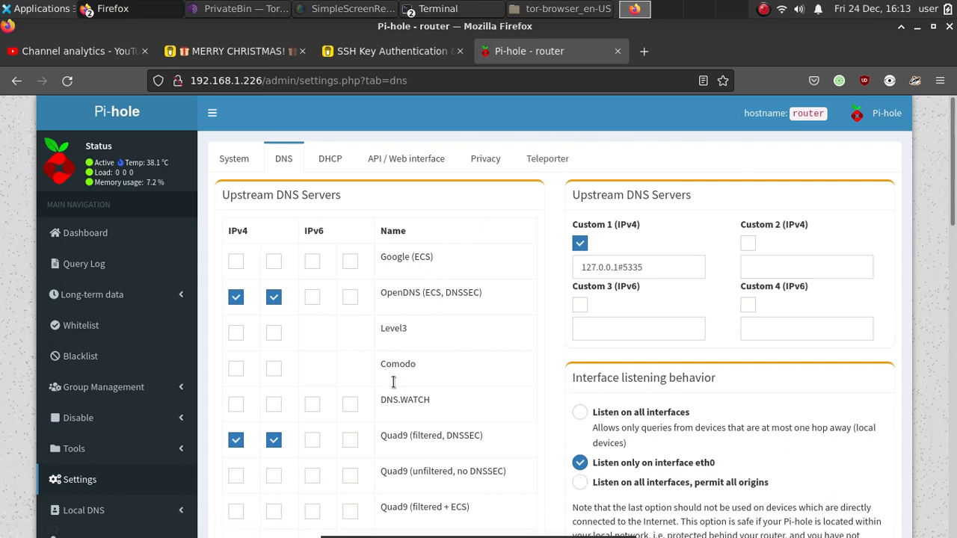
mouse_move(257, 474)
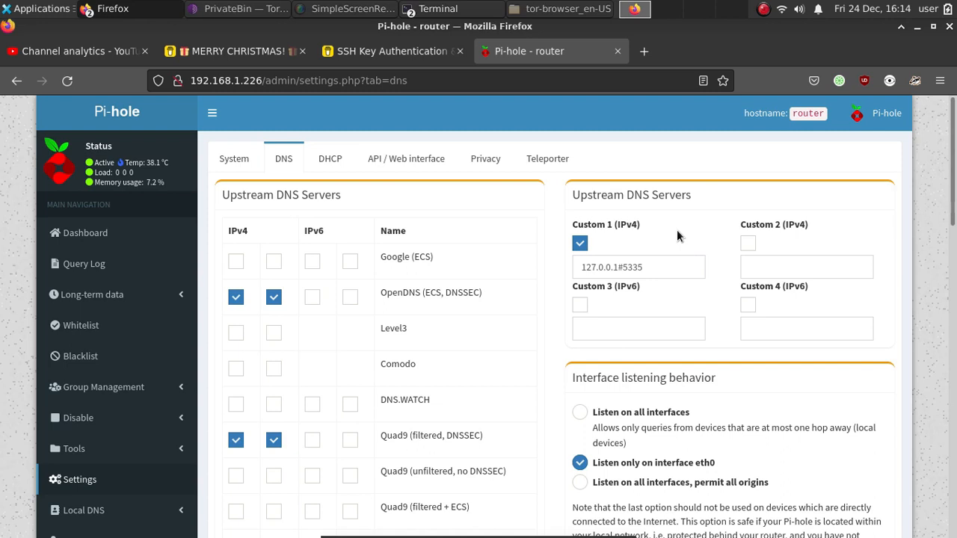
mouse_move(357, 208)
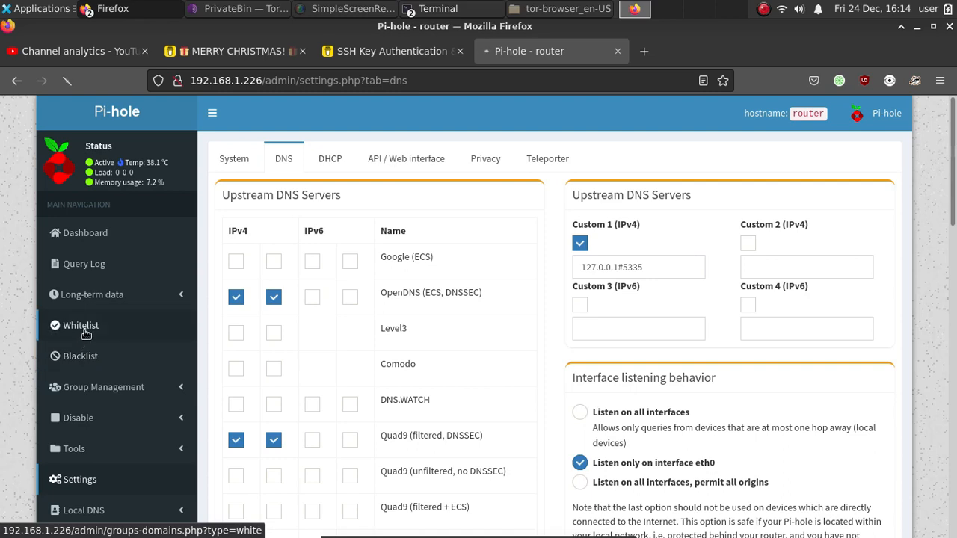
click(80, 325)
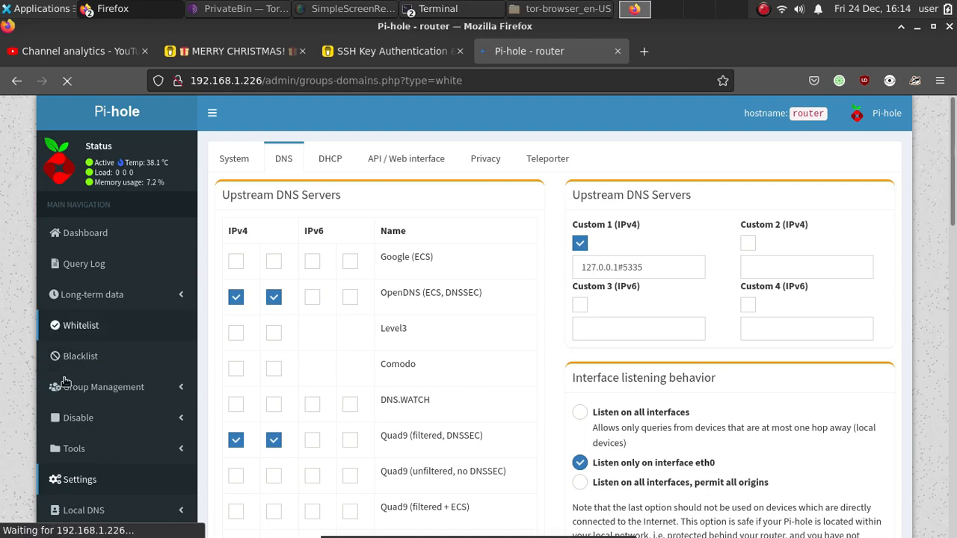
Step: View the Whitelist management page, then head for the Blacklist page
click(80, 325)
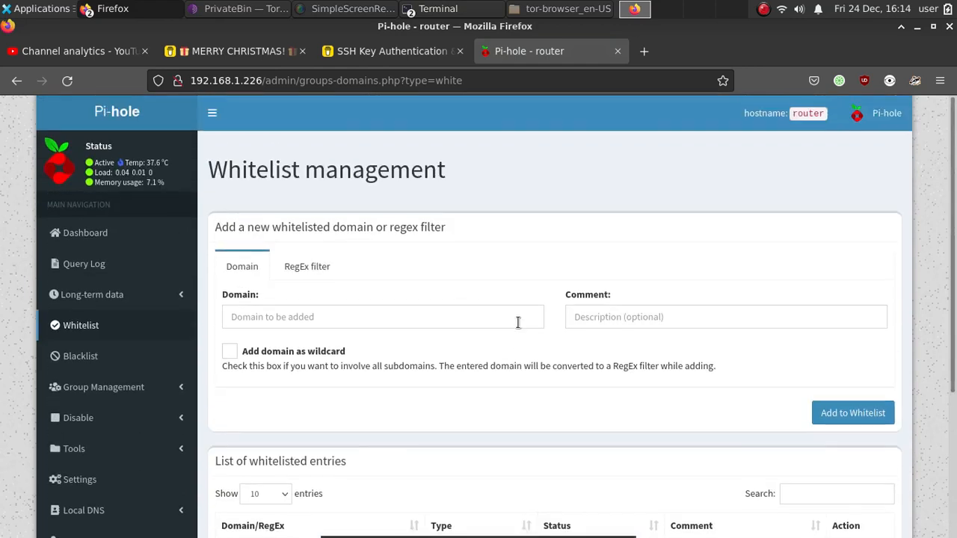
mouse_move(317, 410)
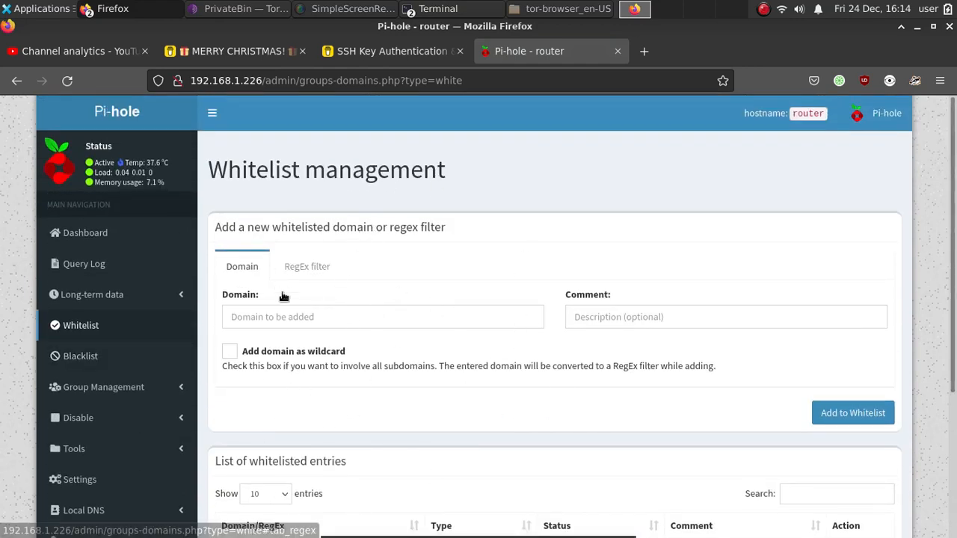
mouse_move(372, 482)
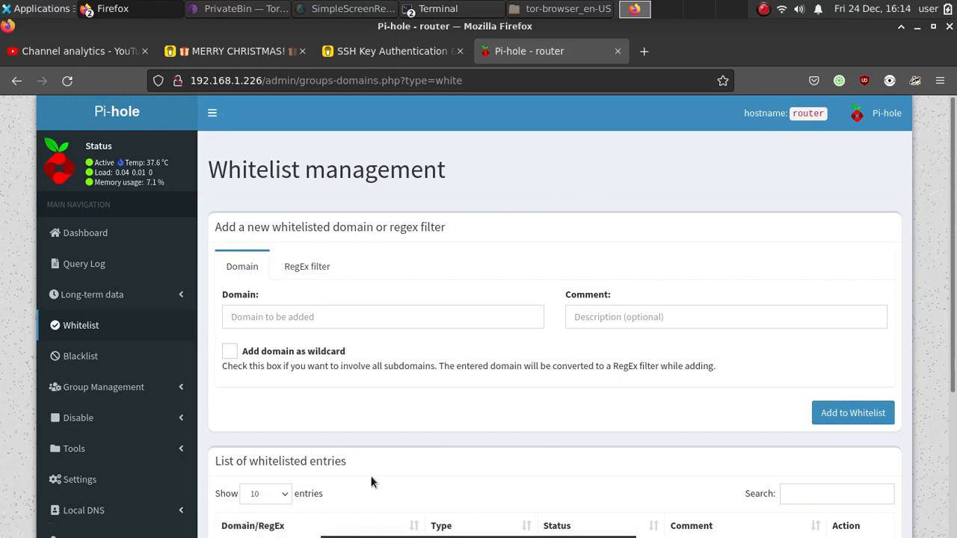
mouse_move(80, 356)
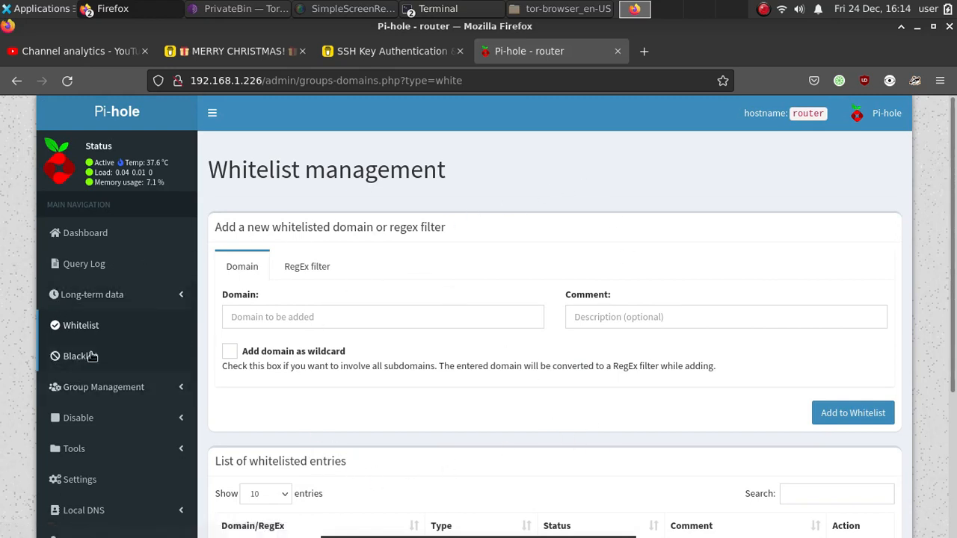
mouse_move(80, 356)
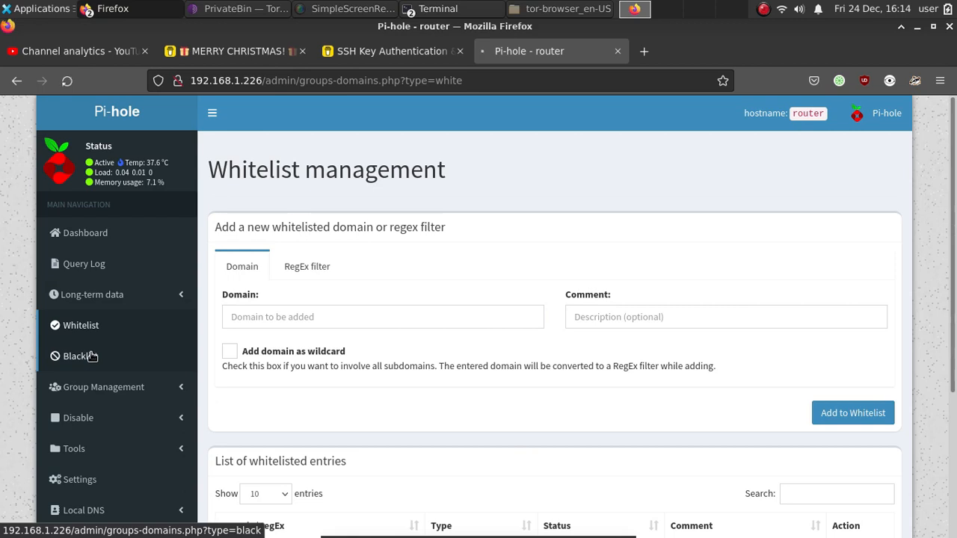
click(392, 51)
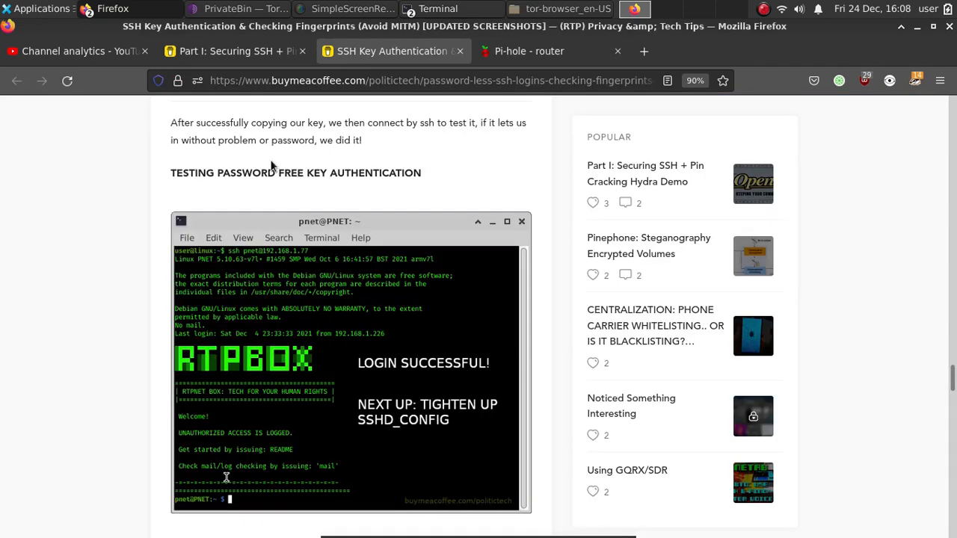
scroll(down, 3)
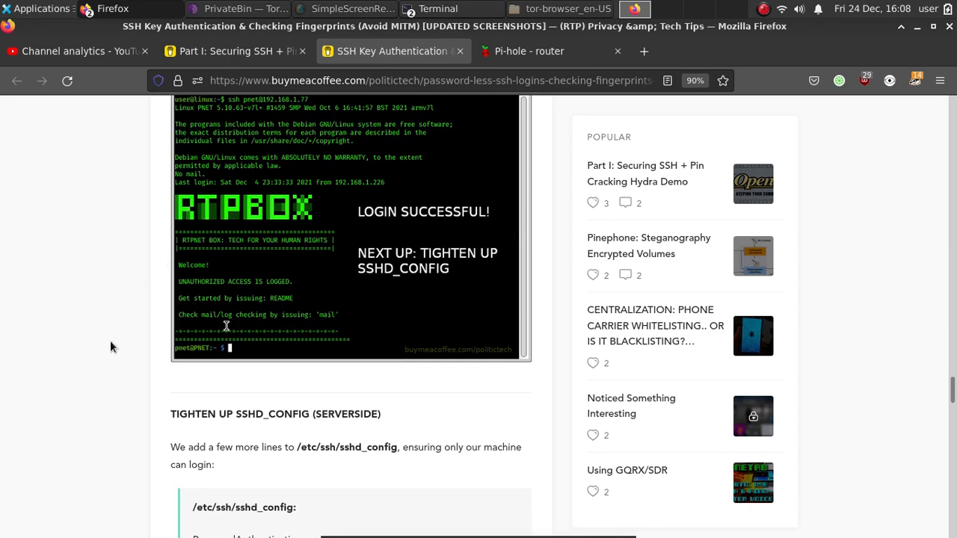
scroll(down, 3)
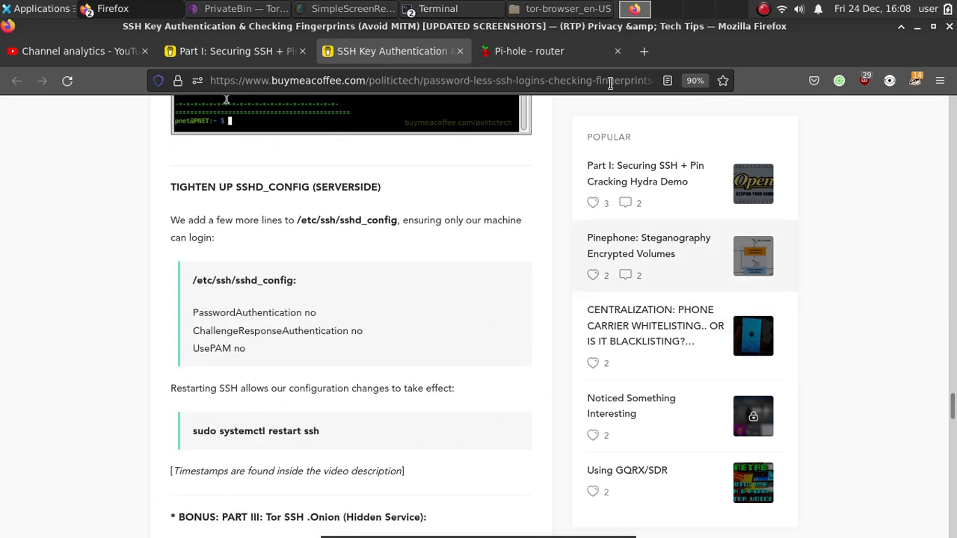
mouse_move(550, 474)
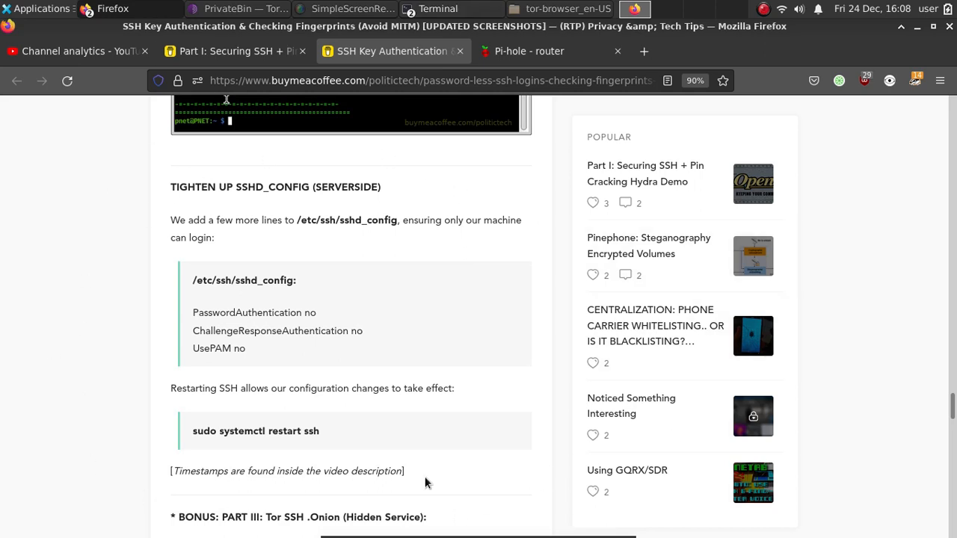
mouse_move(408, 114)
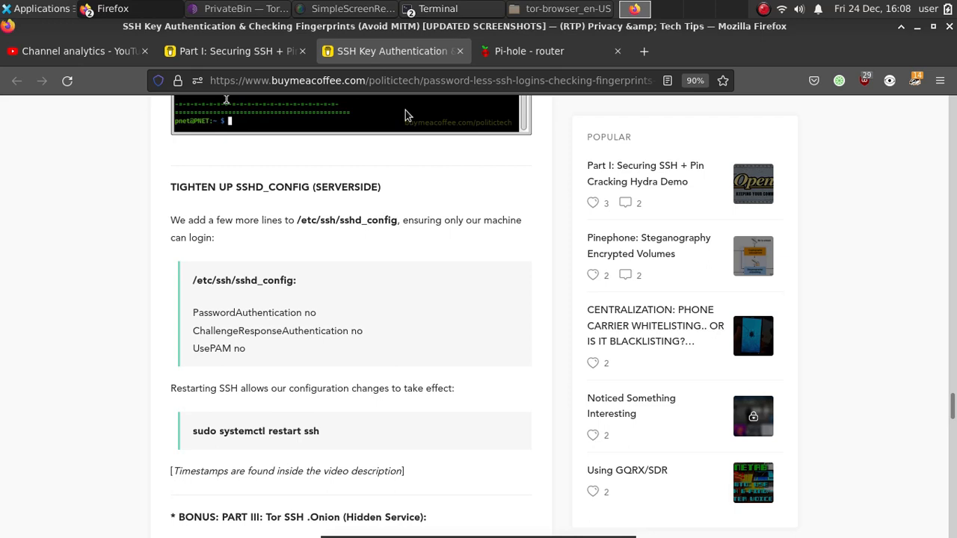